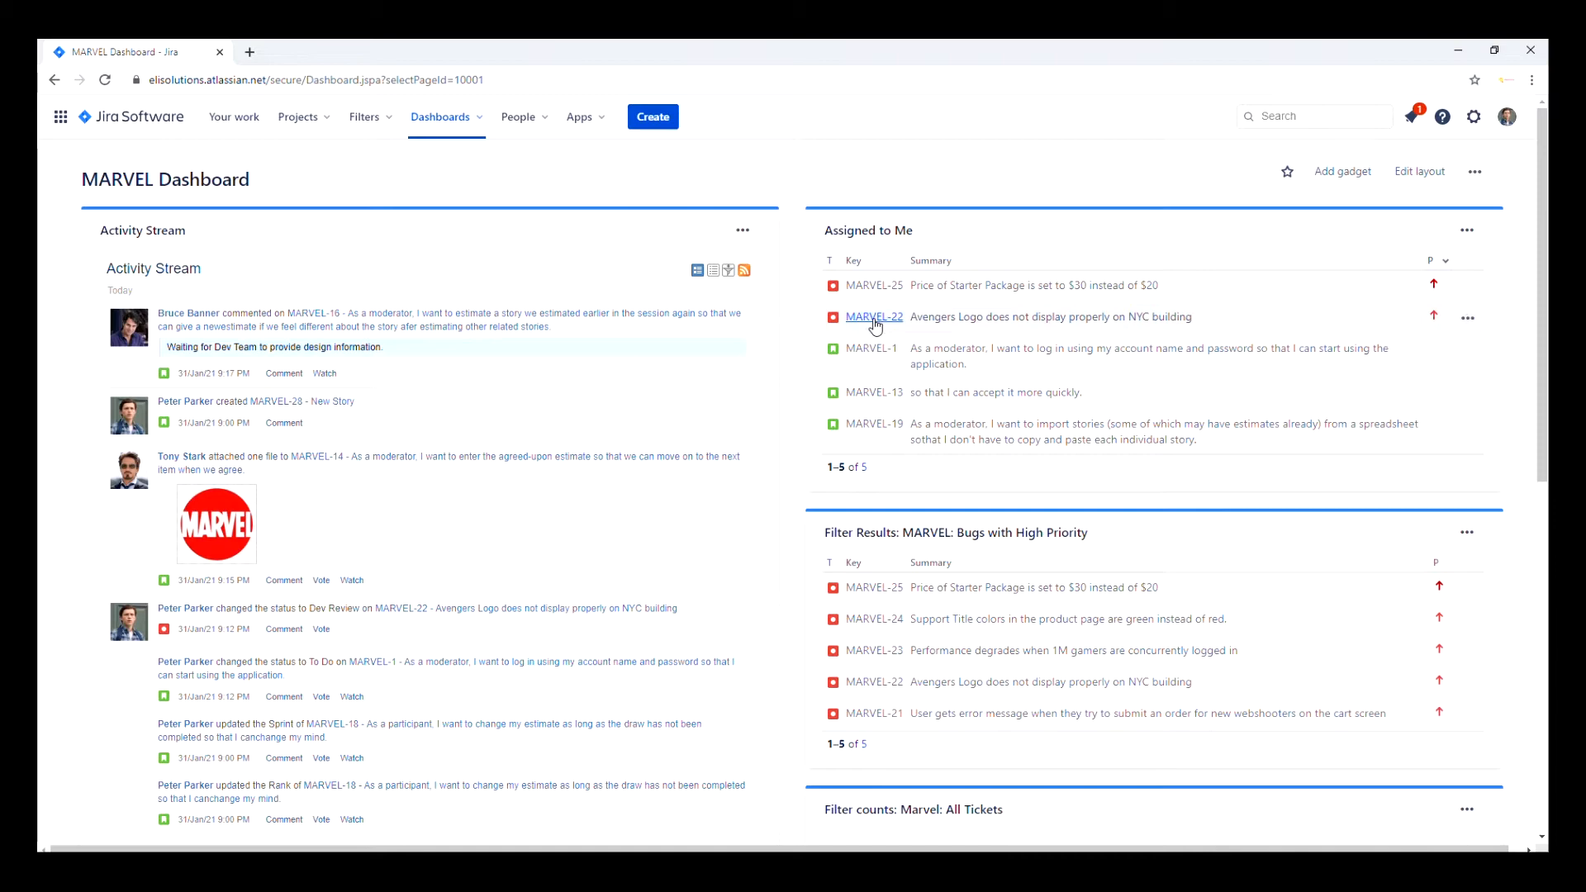
Step: Open MARVEL-22, the Avengers logo bug, from the dashboard's Assigned to Me gadget
click(875, 316)
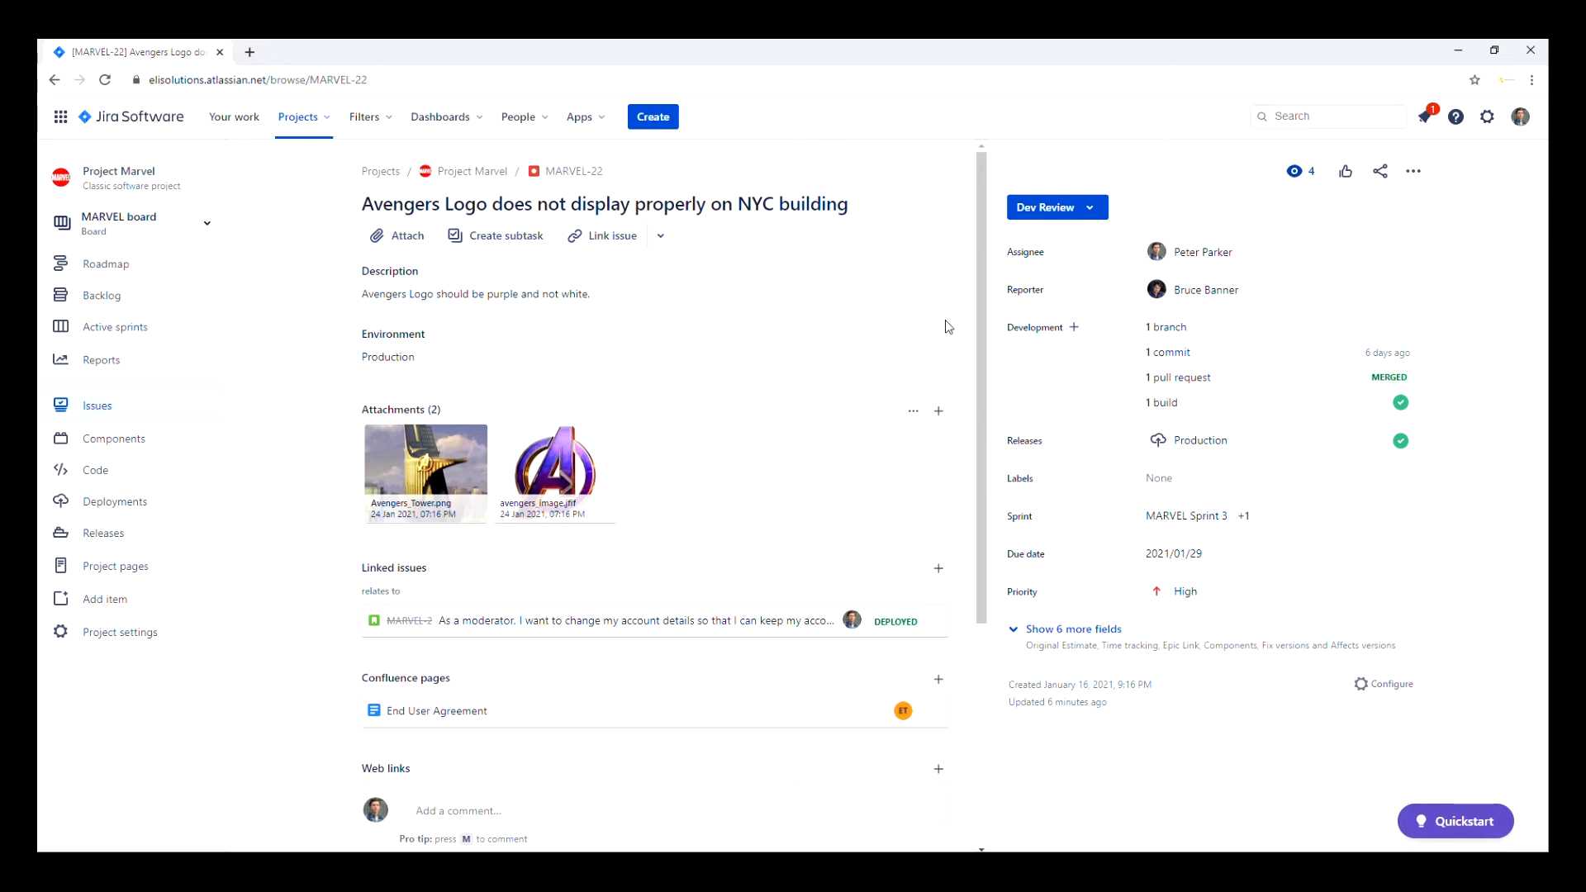
Step: Create subtask MARVEL-29 'New Subtask' under MARVEL-22
click(504, 235)
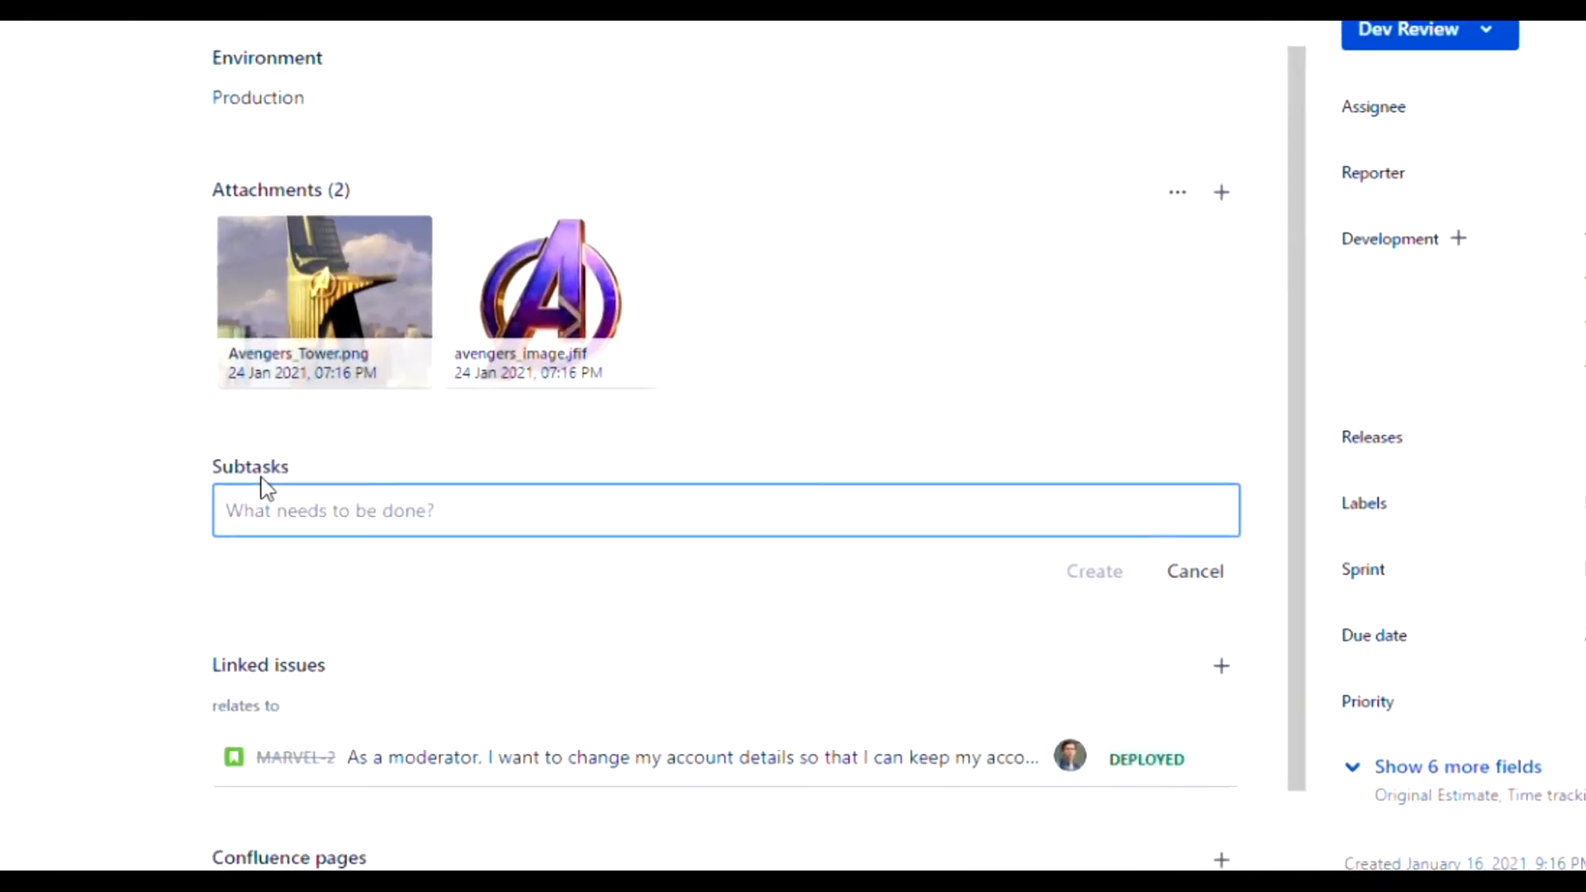
text(New Sut)
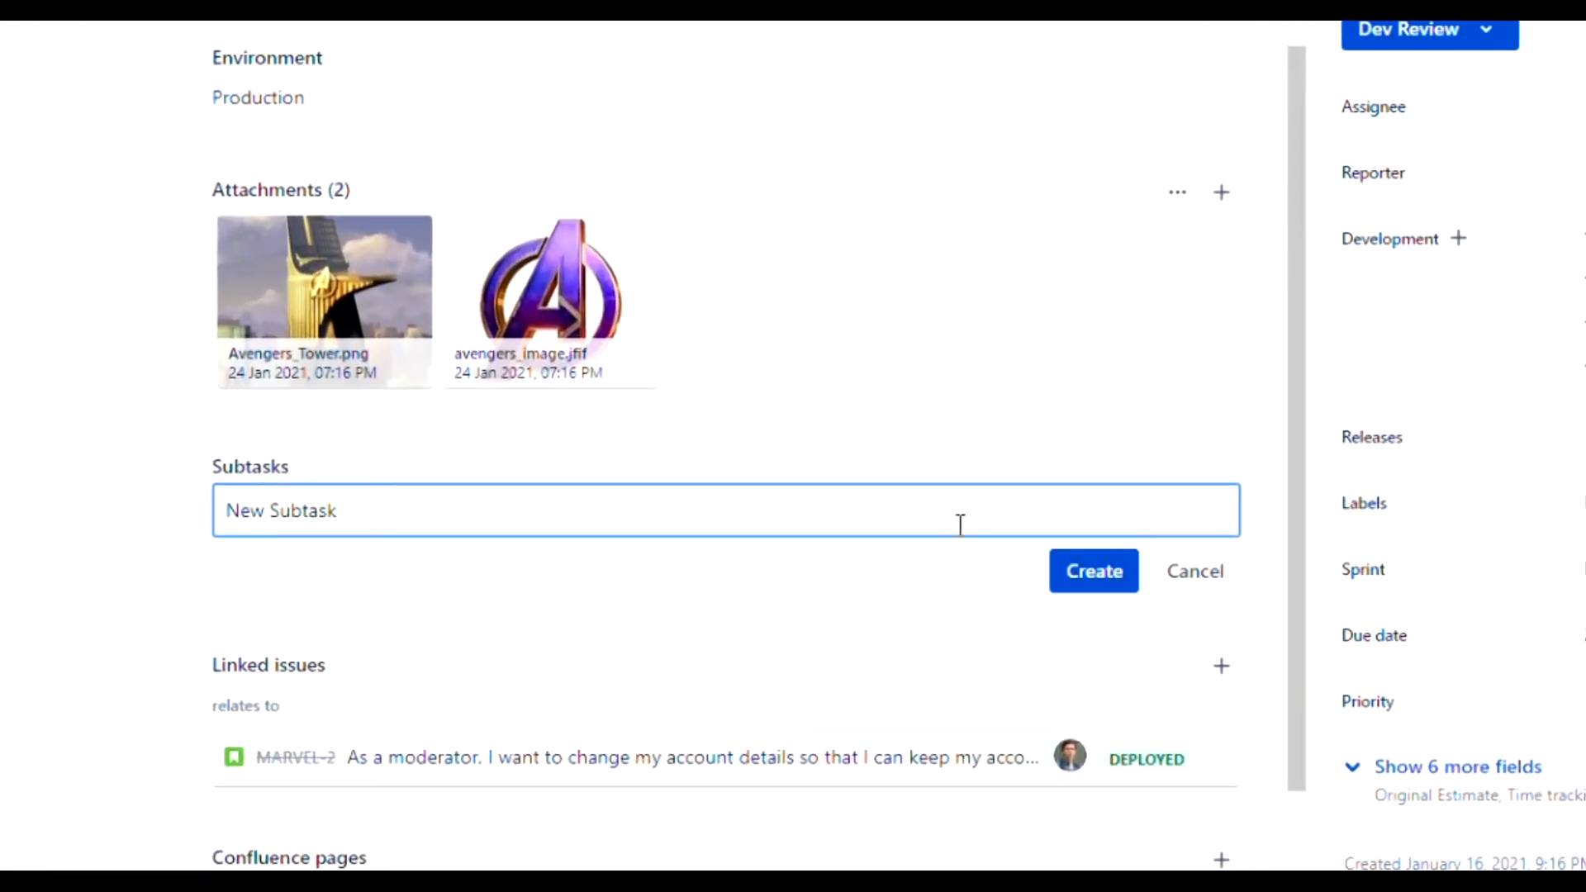
click(1094, 571)
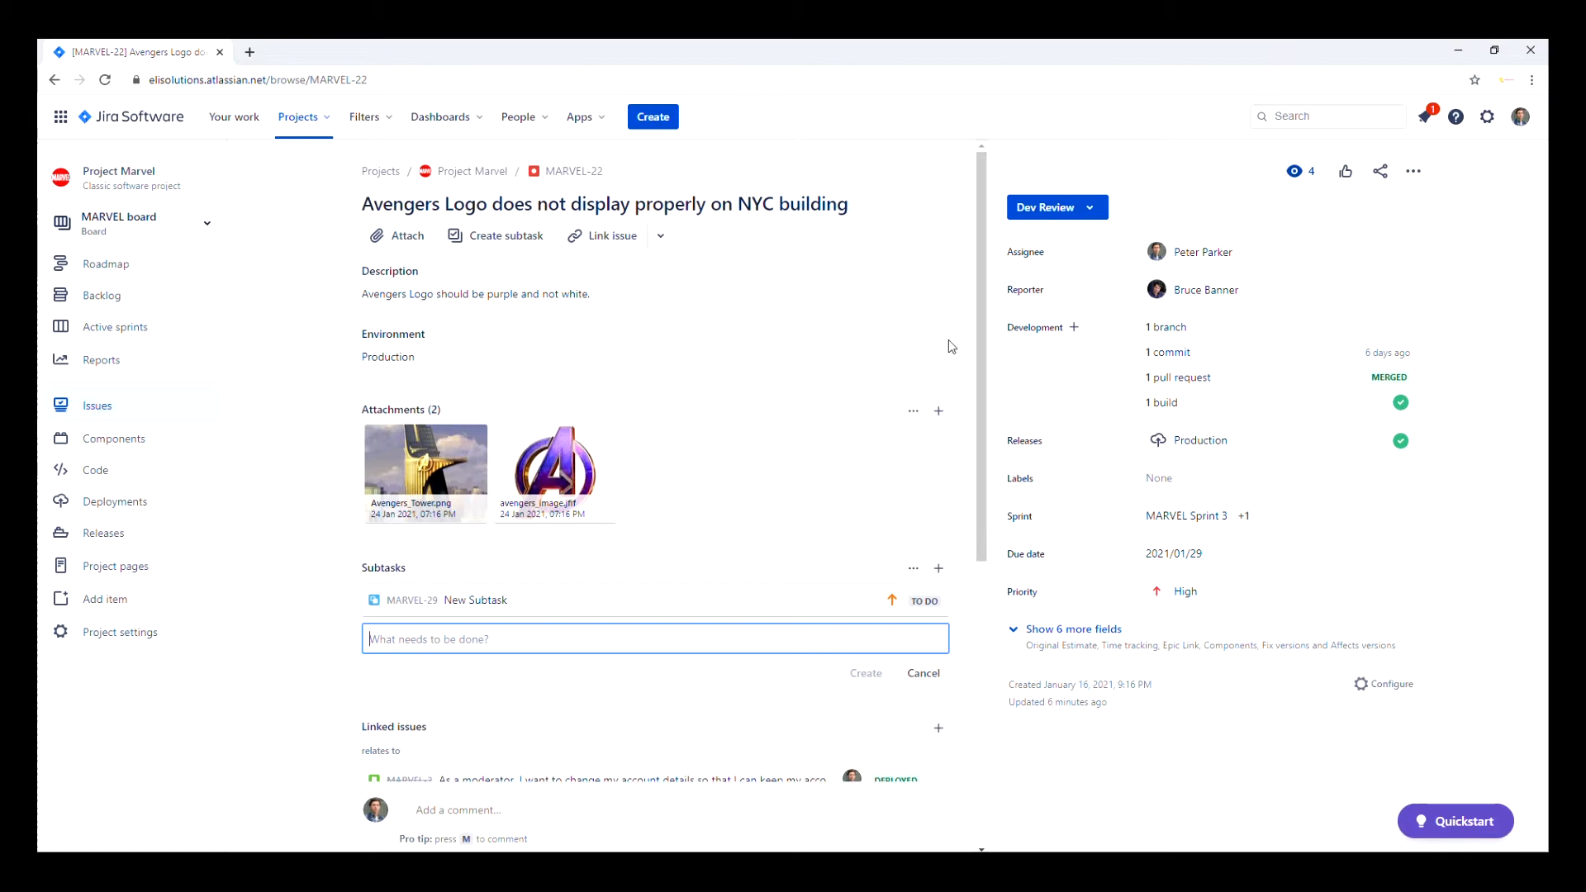
Step: Move MARVEL-22 to Deployed, then preview the Service Request Fulfilment and classic default workflows
click(1051, 207)
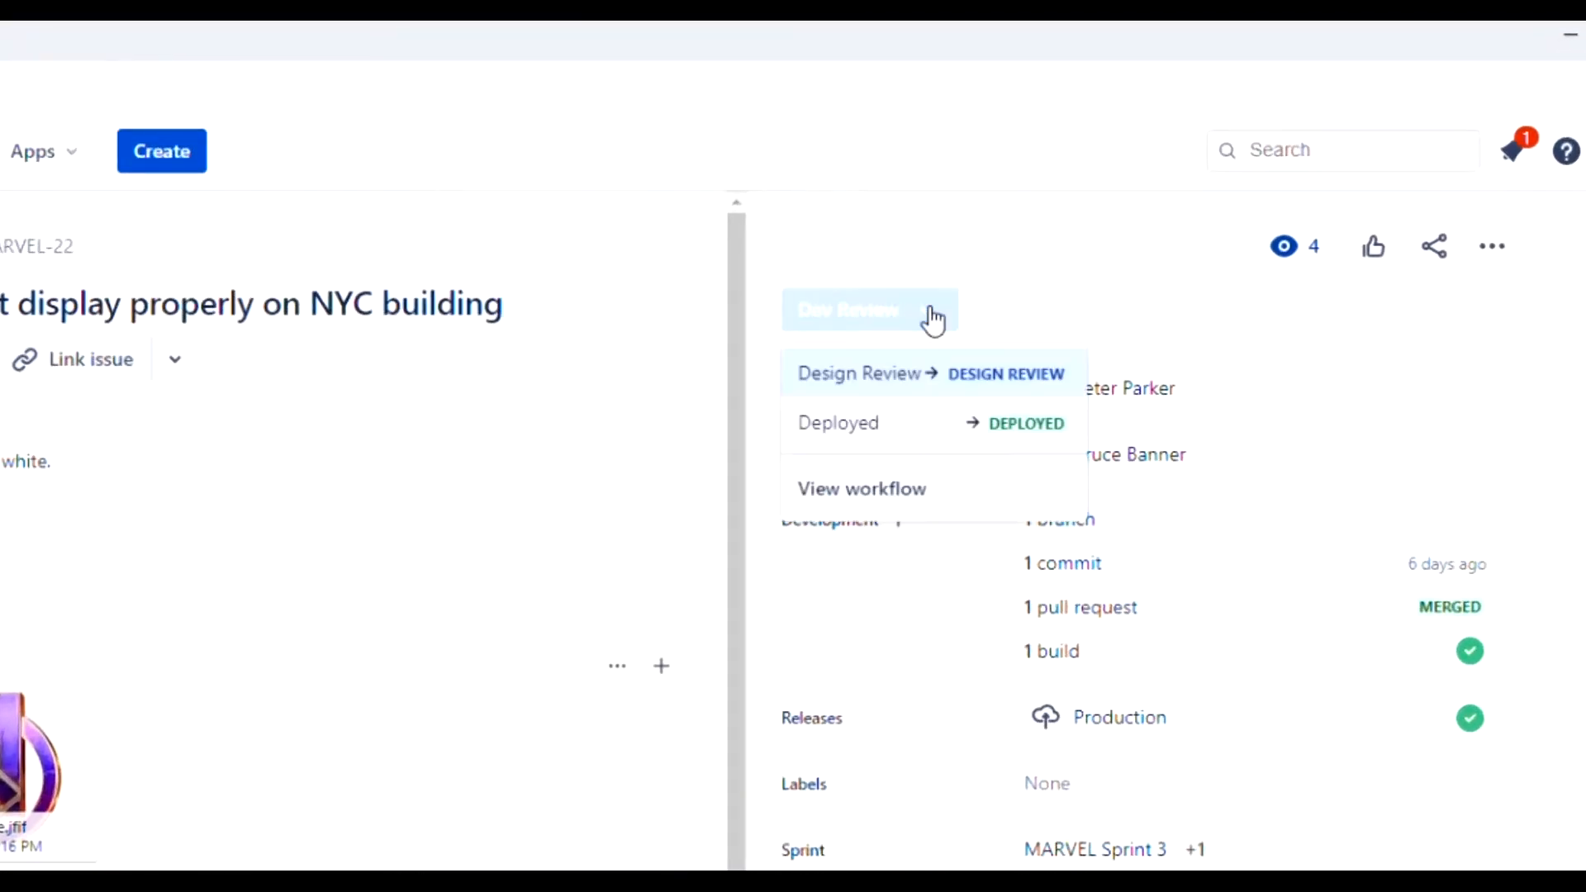
click(838, 422)
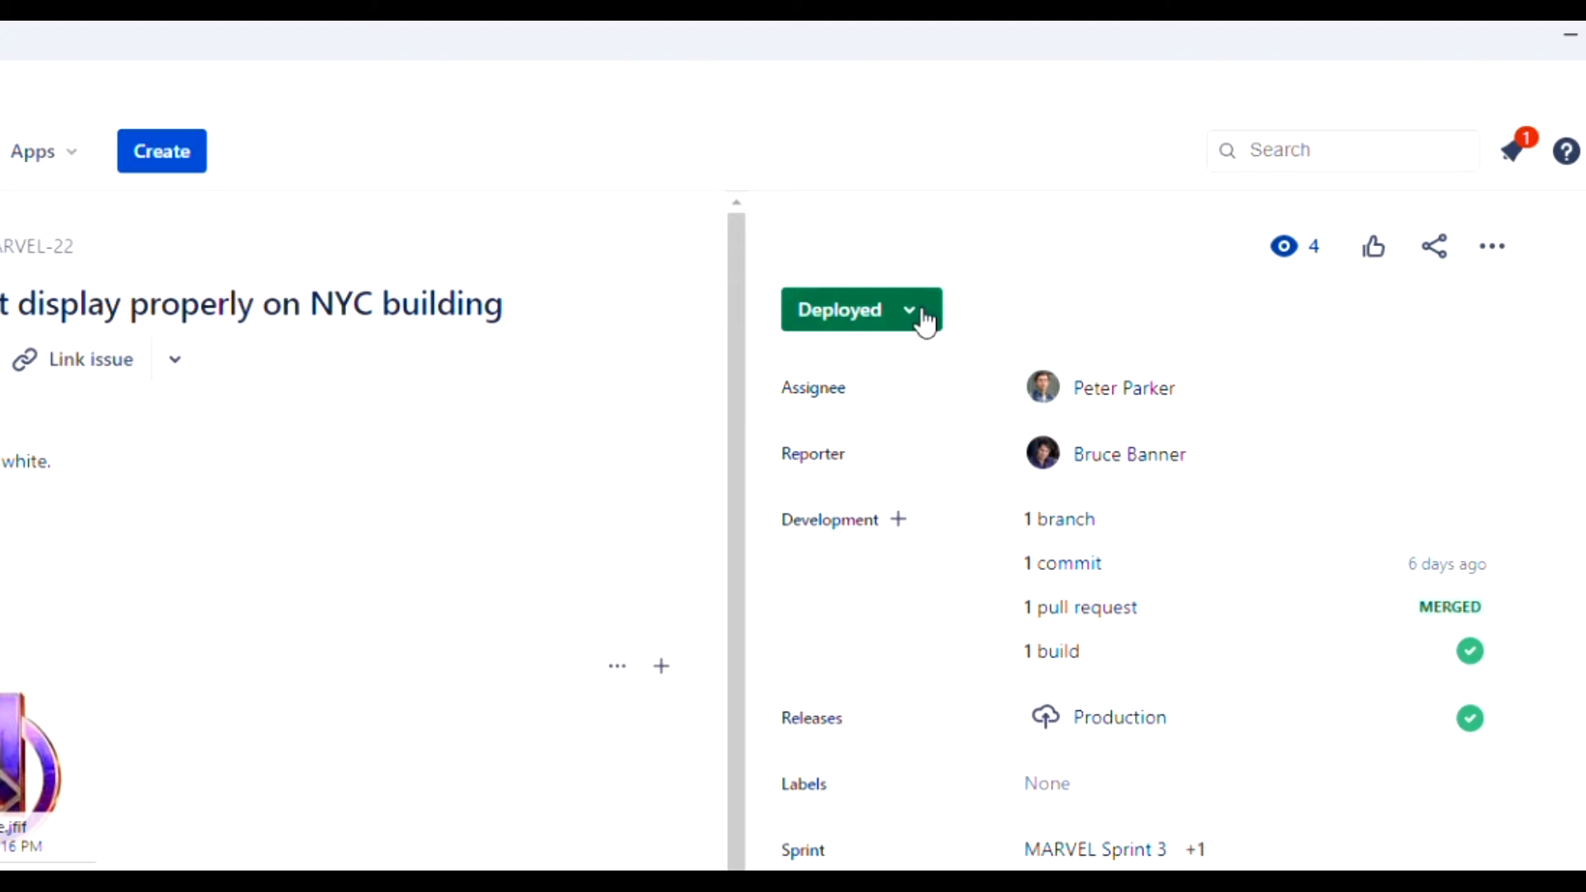
click(860, 309)
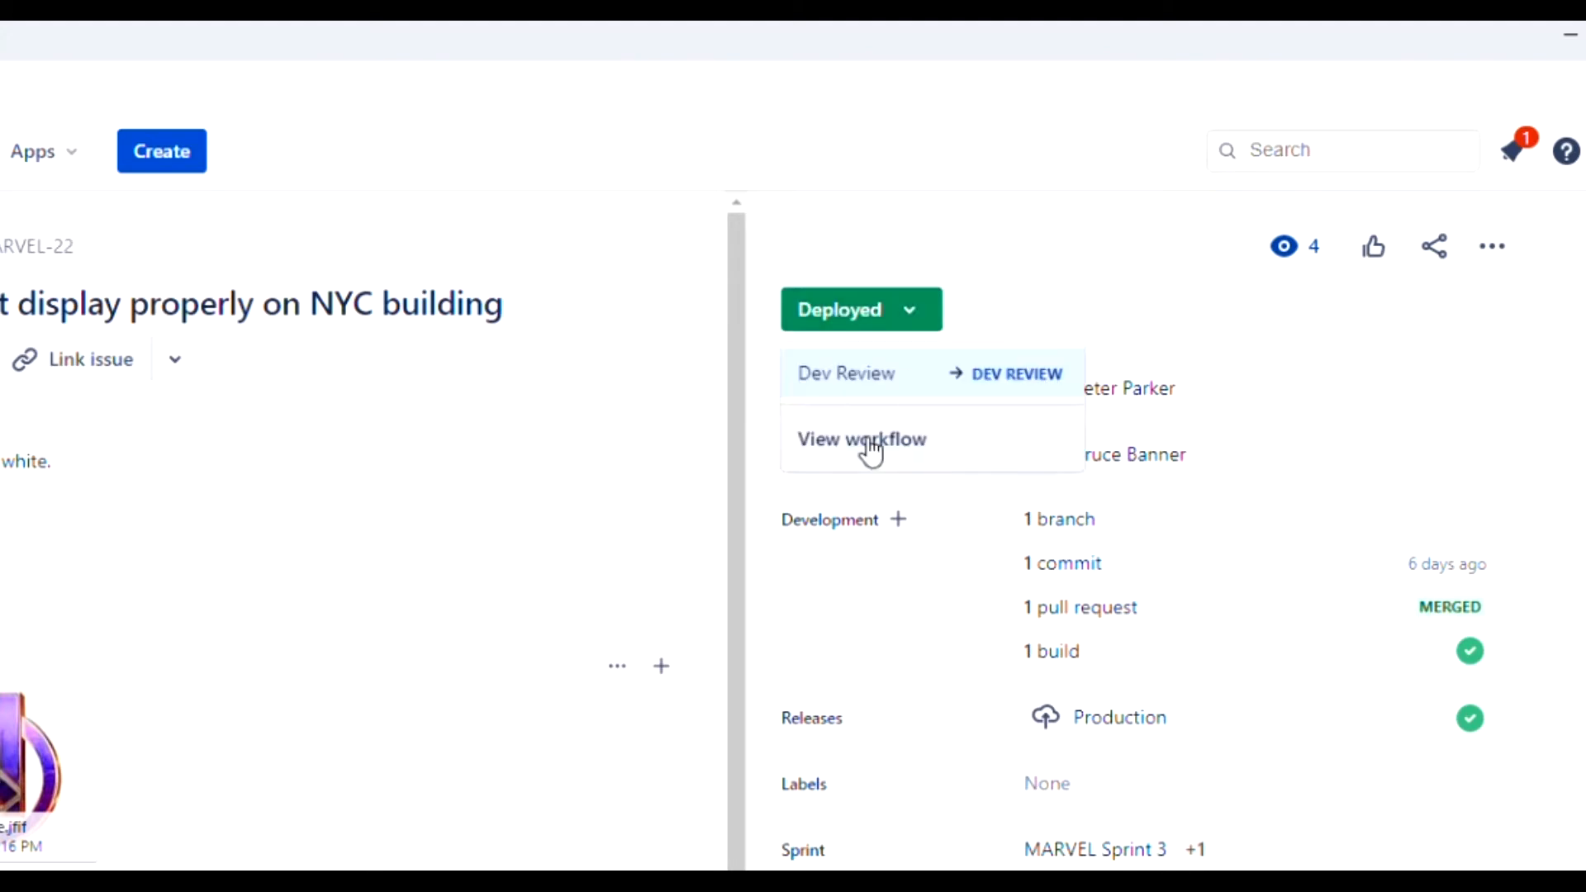
click(861, 439)
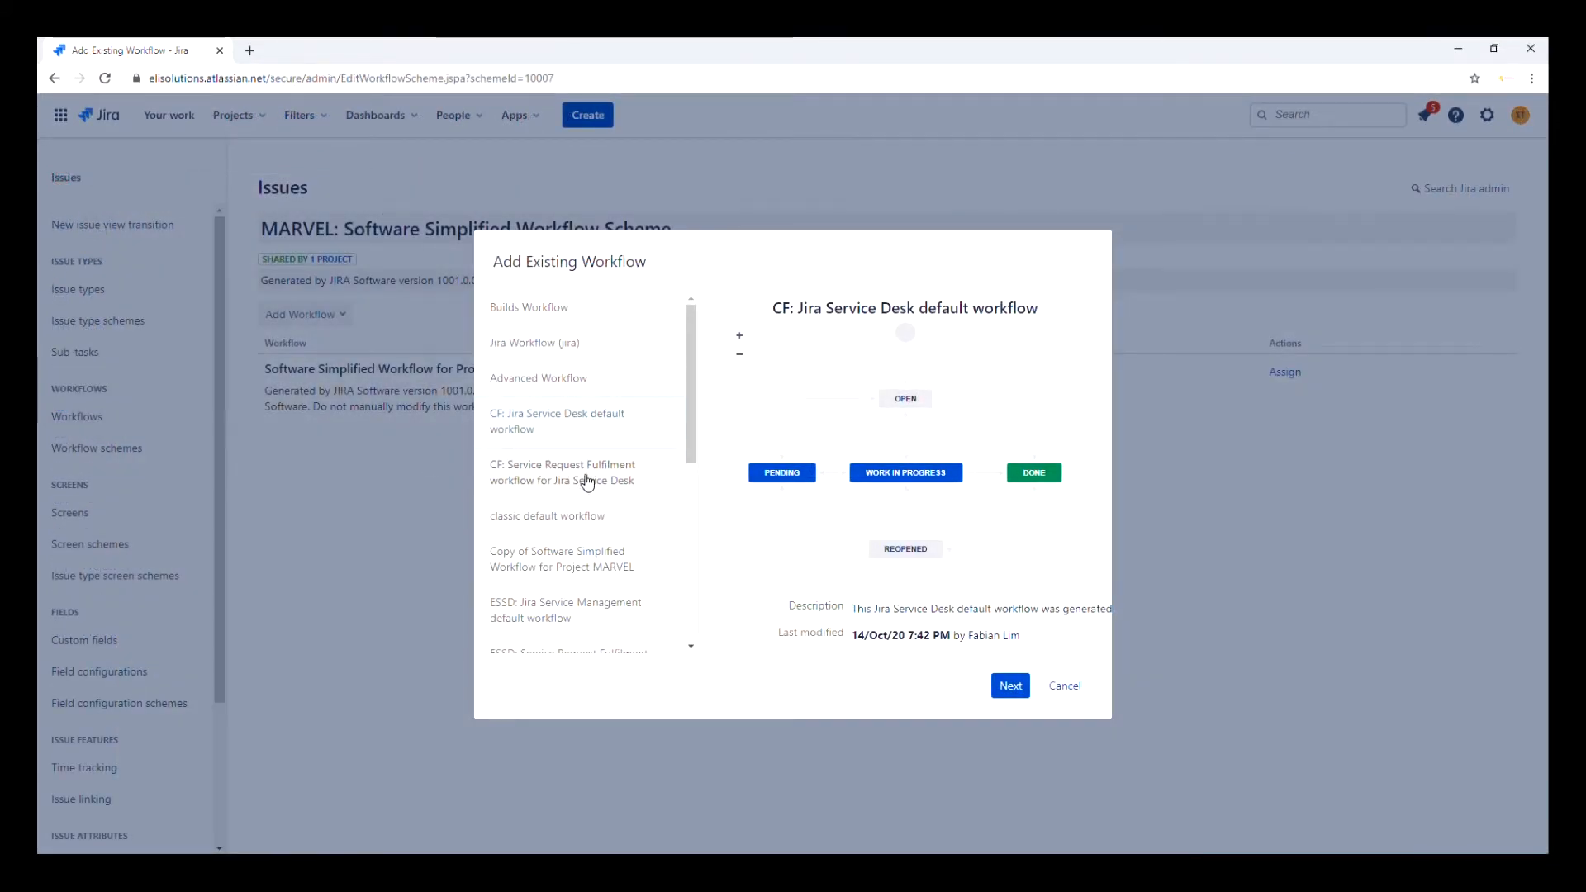
click(562, 472)
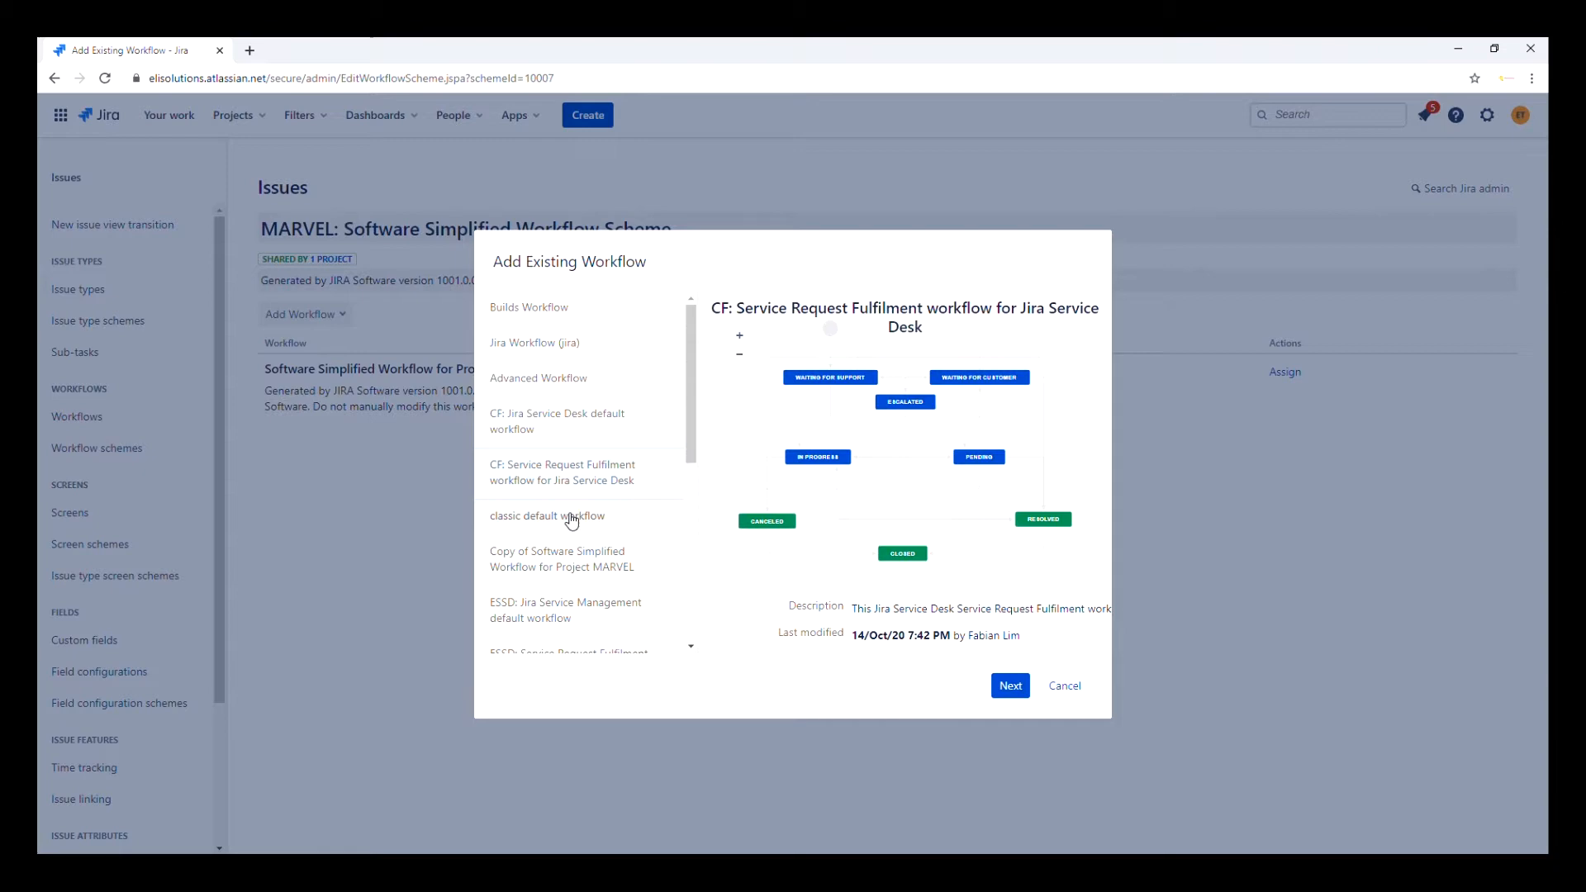
click(562, 558)
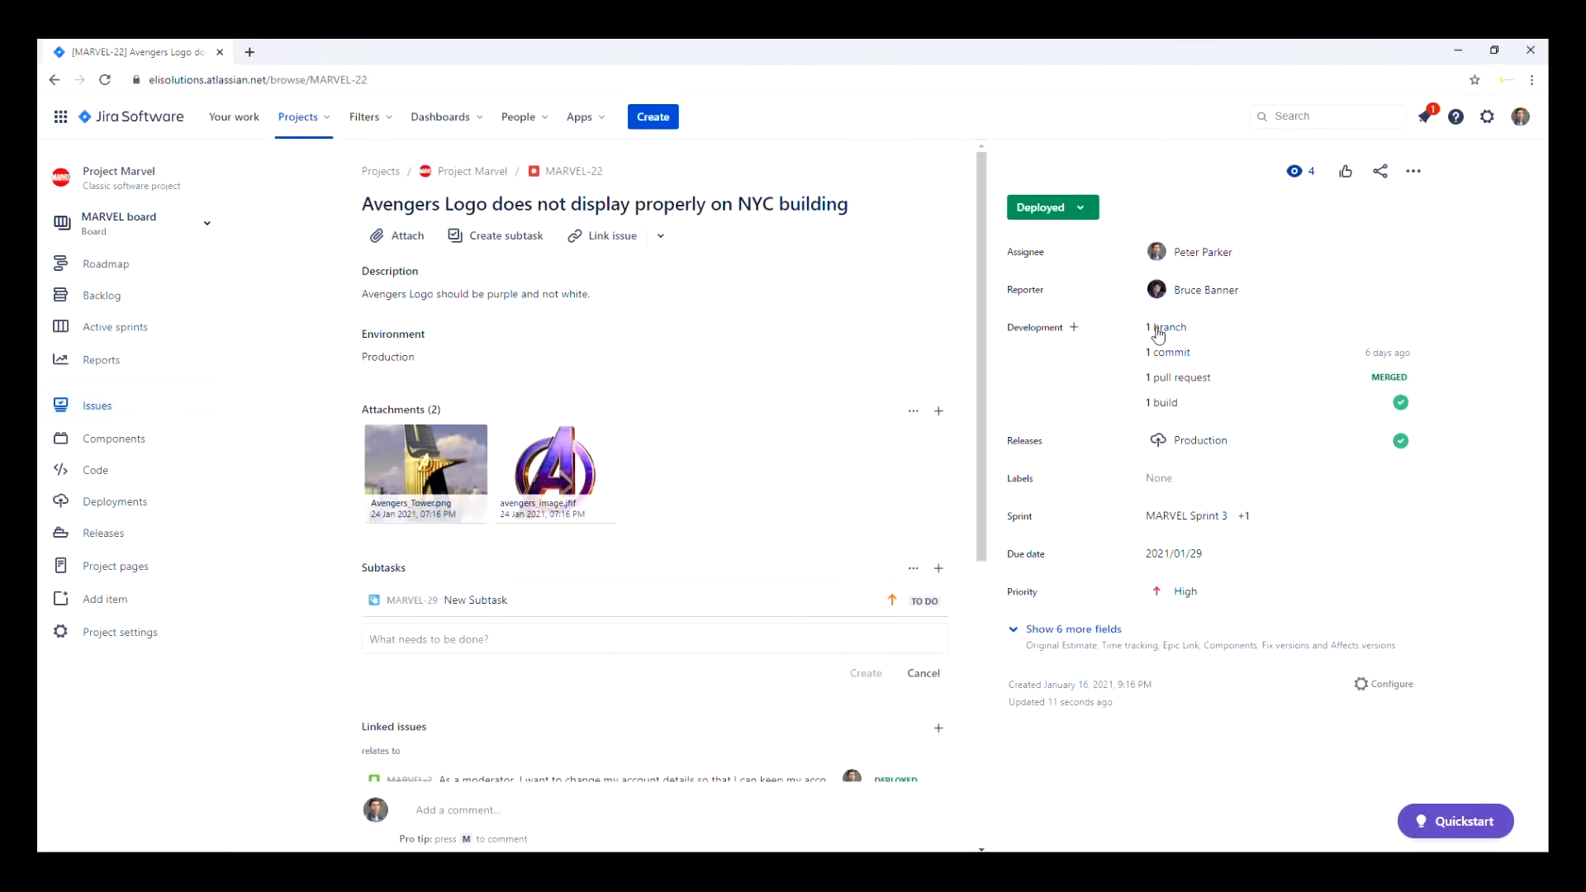
click(1166, 327)
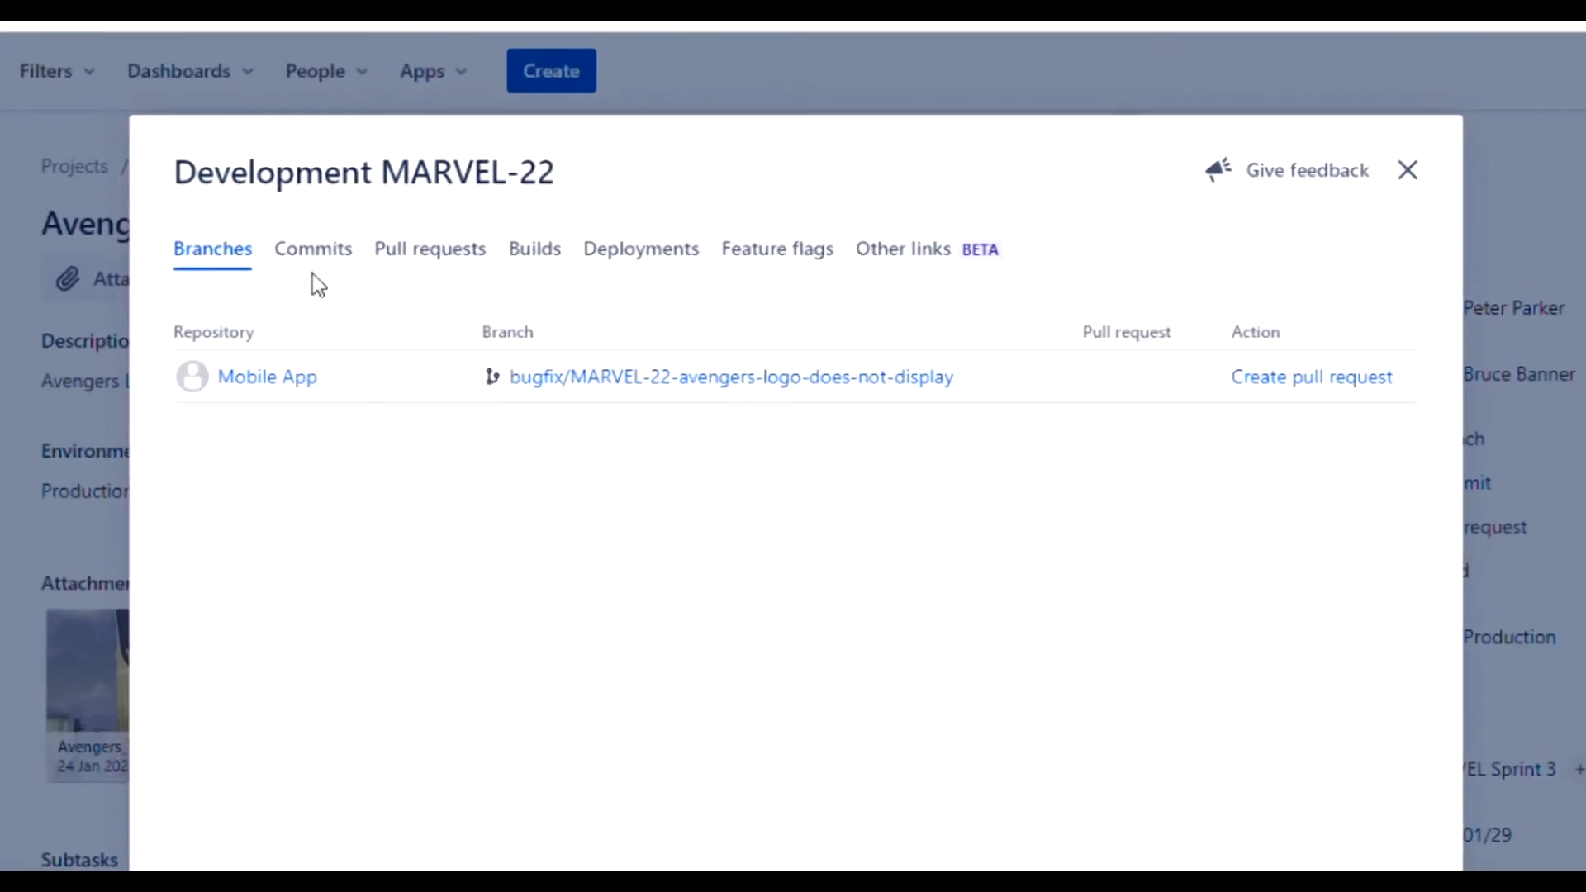
click(313, 249)
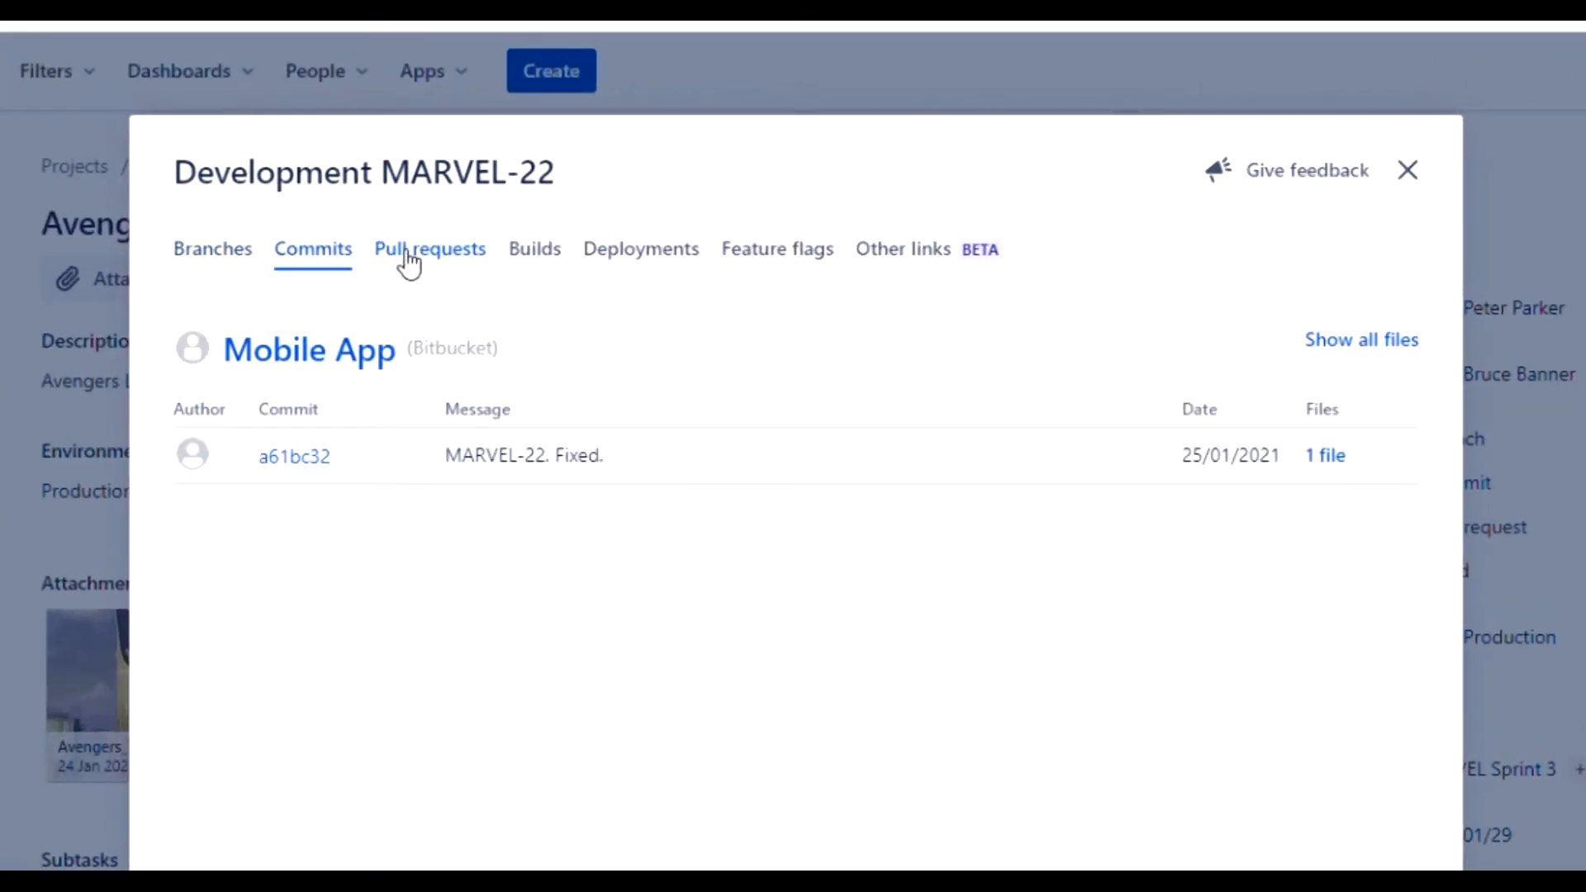
click(429, 248)
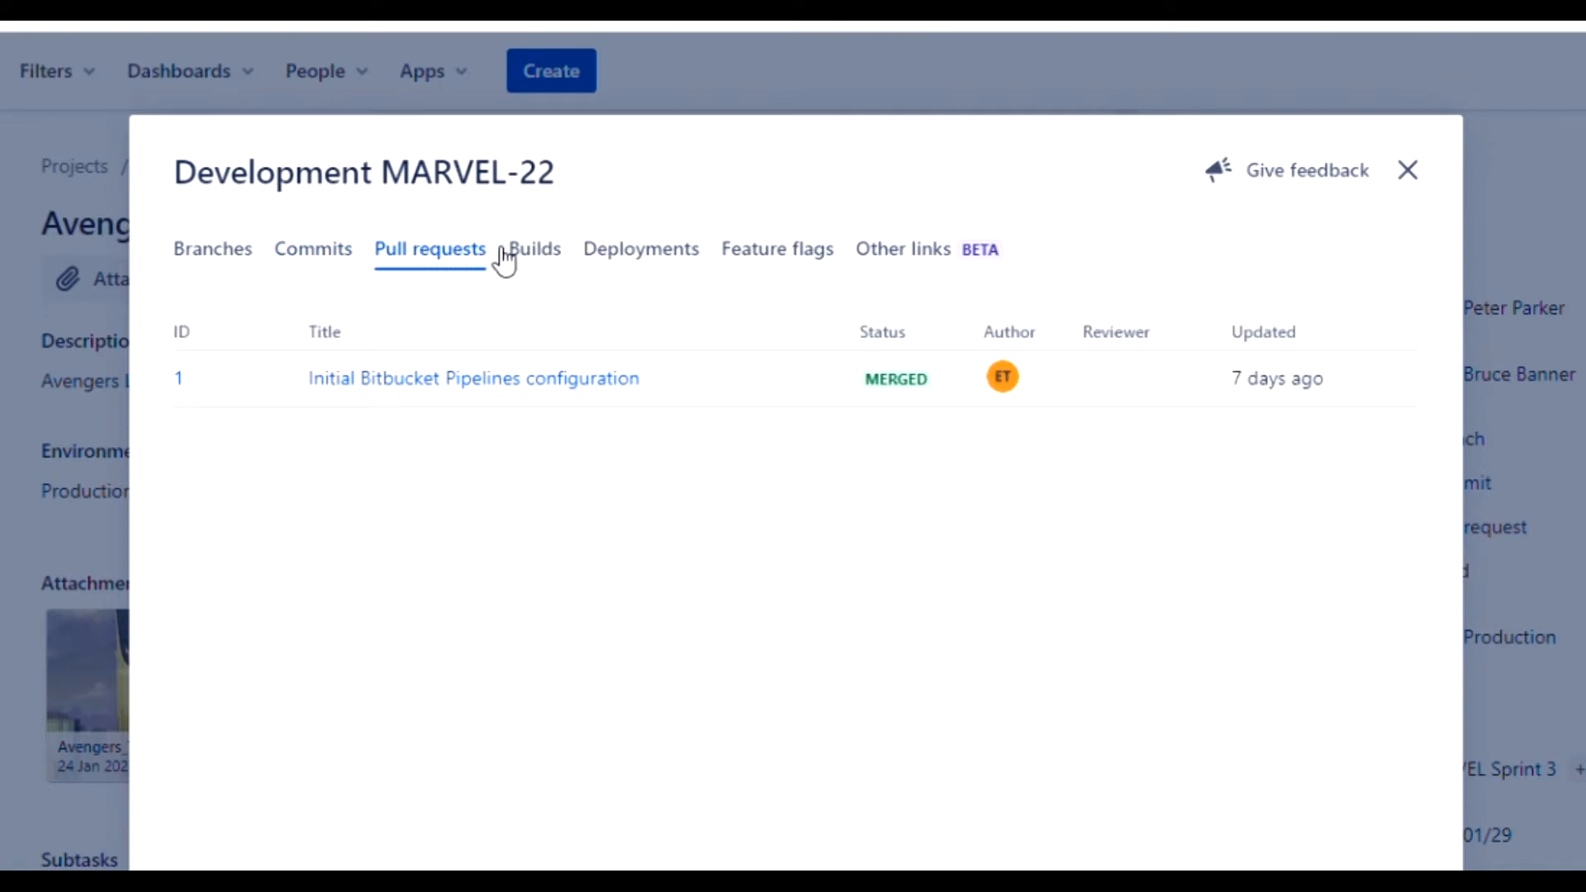
click(533, 249)
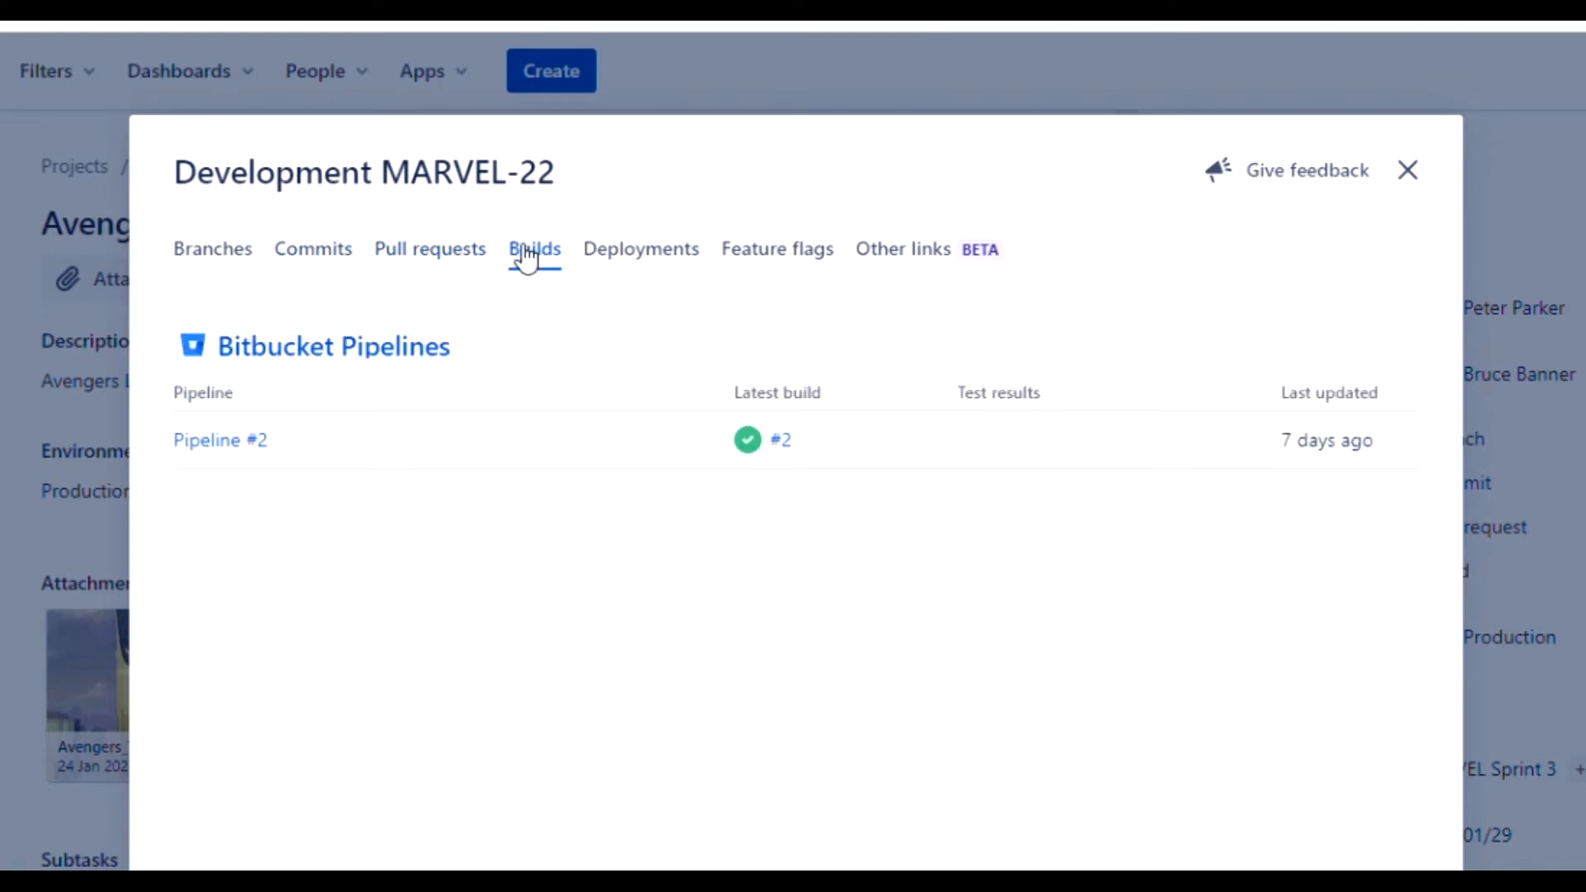
click(640, 249)
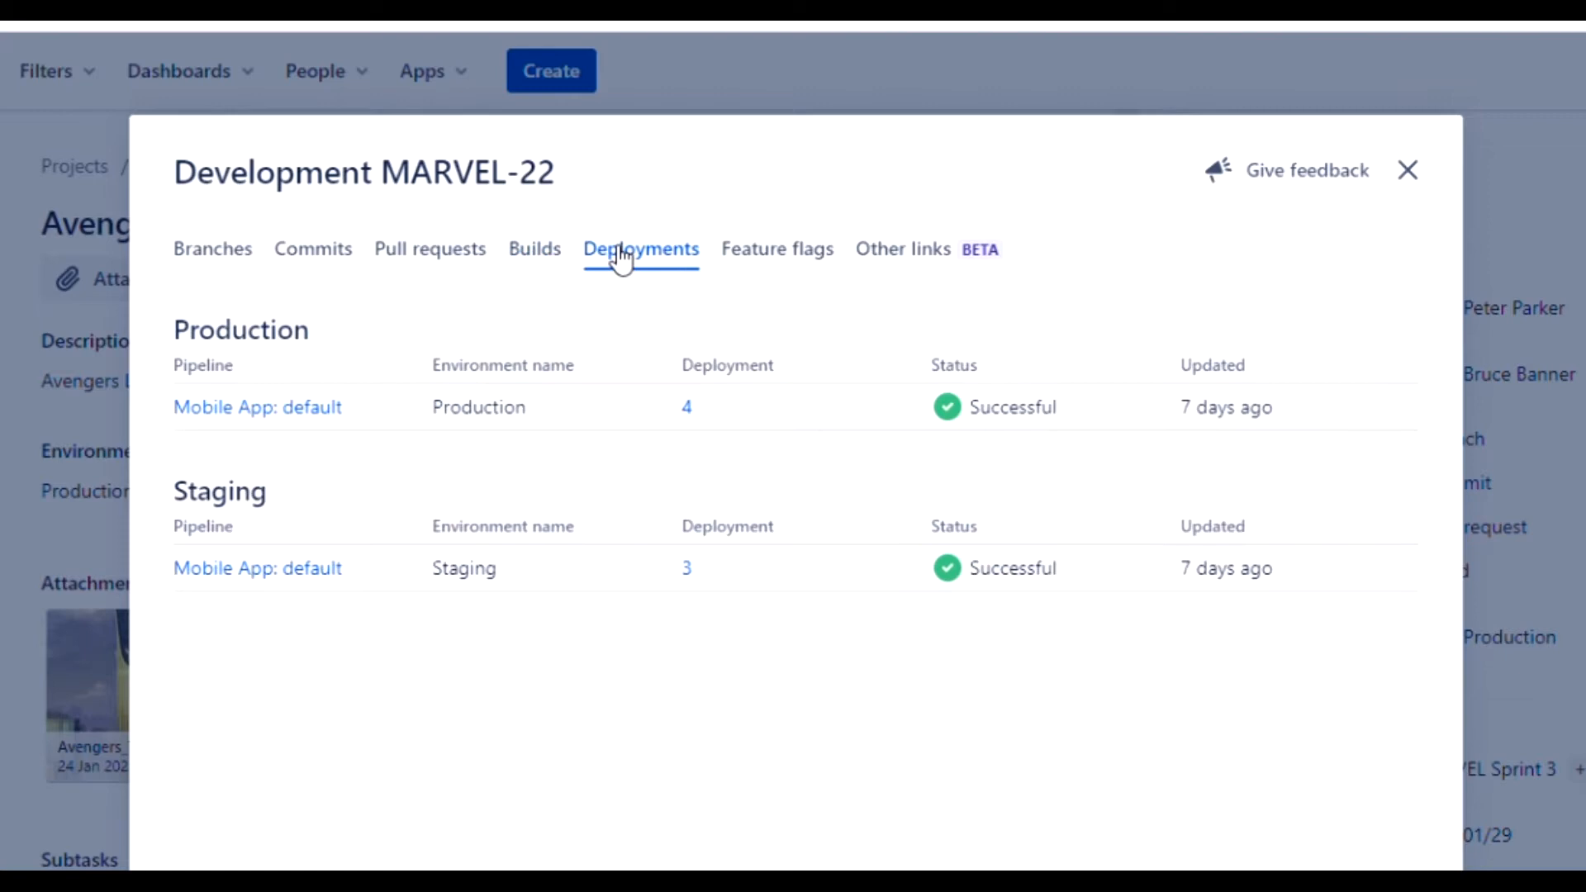
mouse_move(1410, 174)
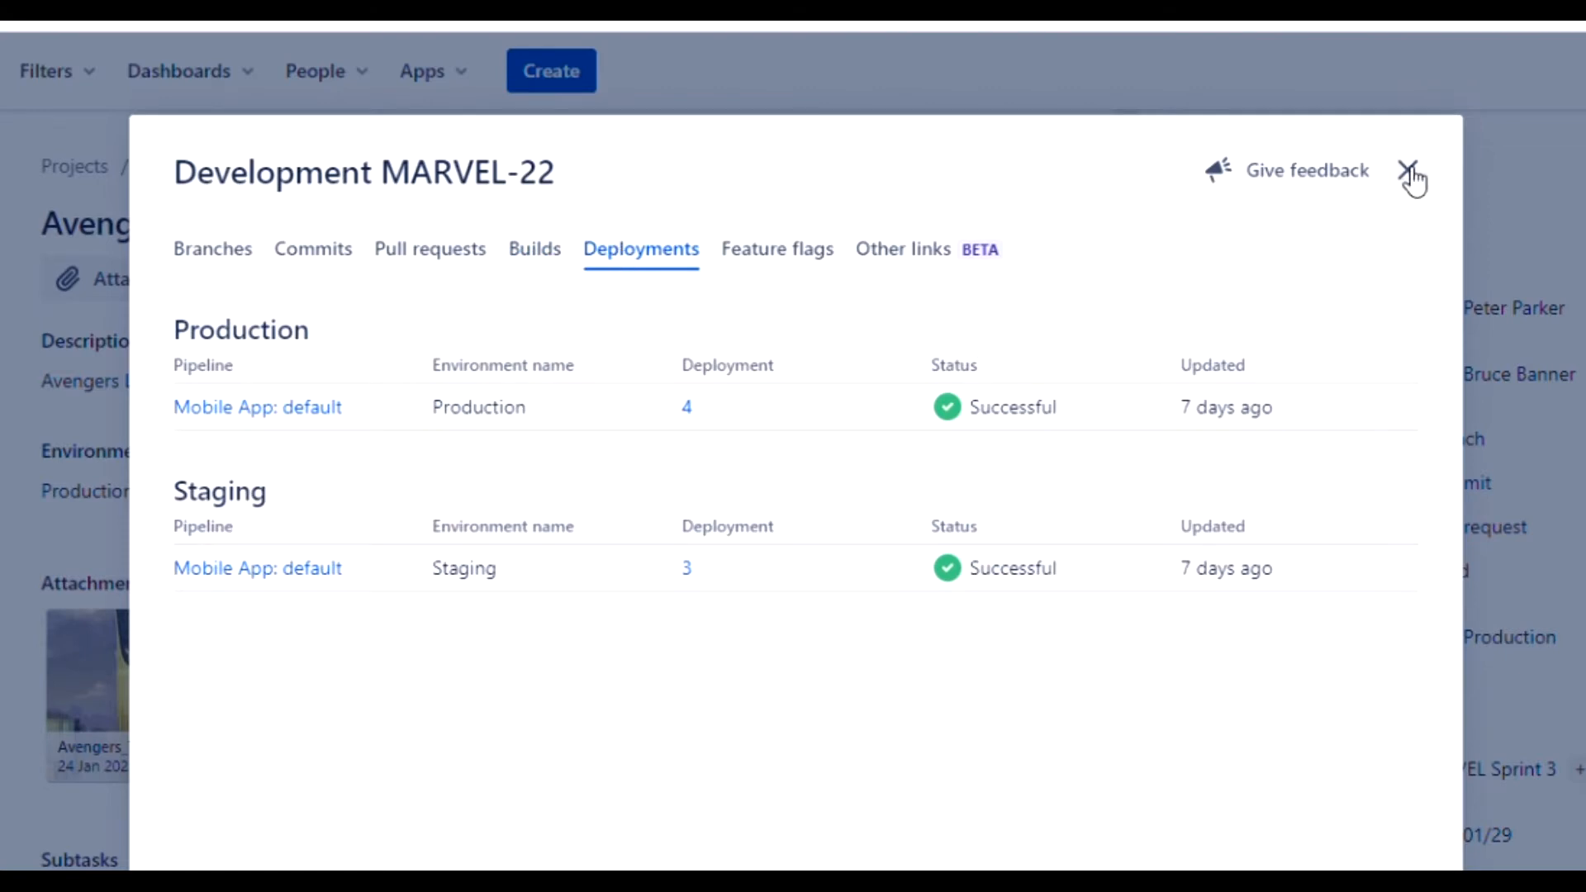
click(1412, 172)
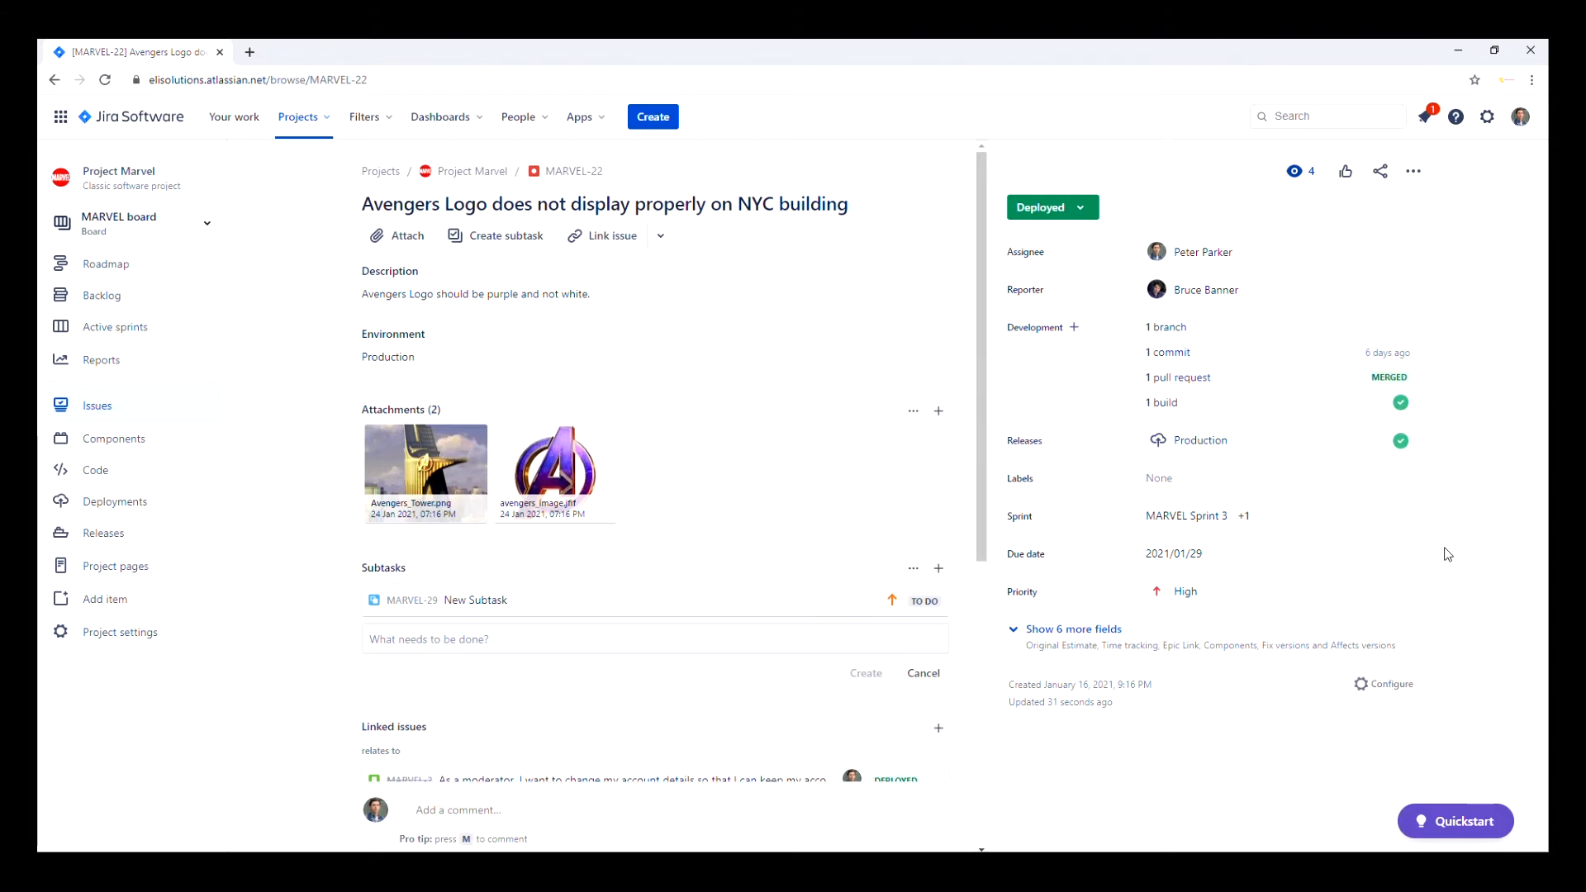
scroll(down, 3)
text(@)
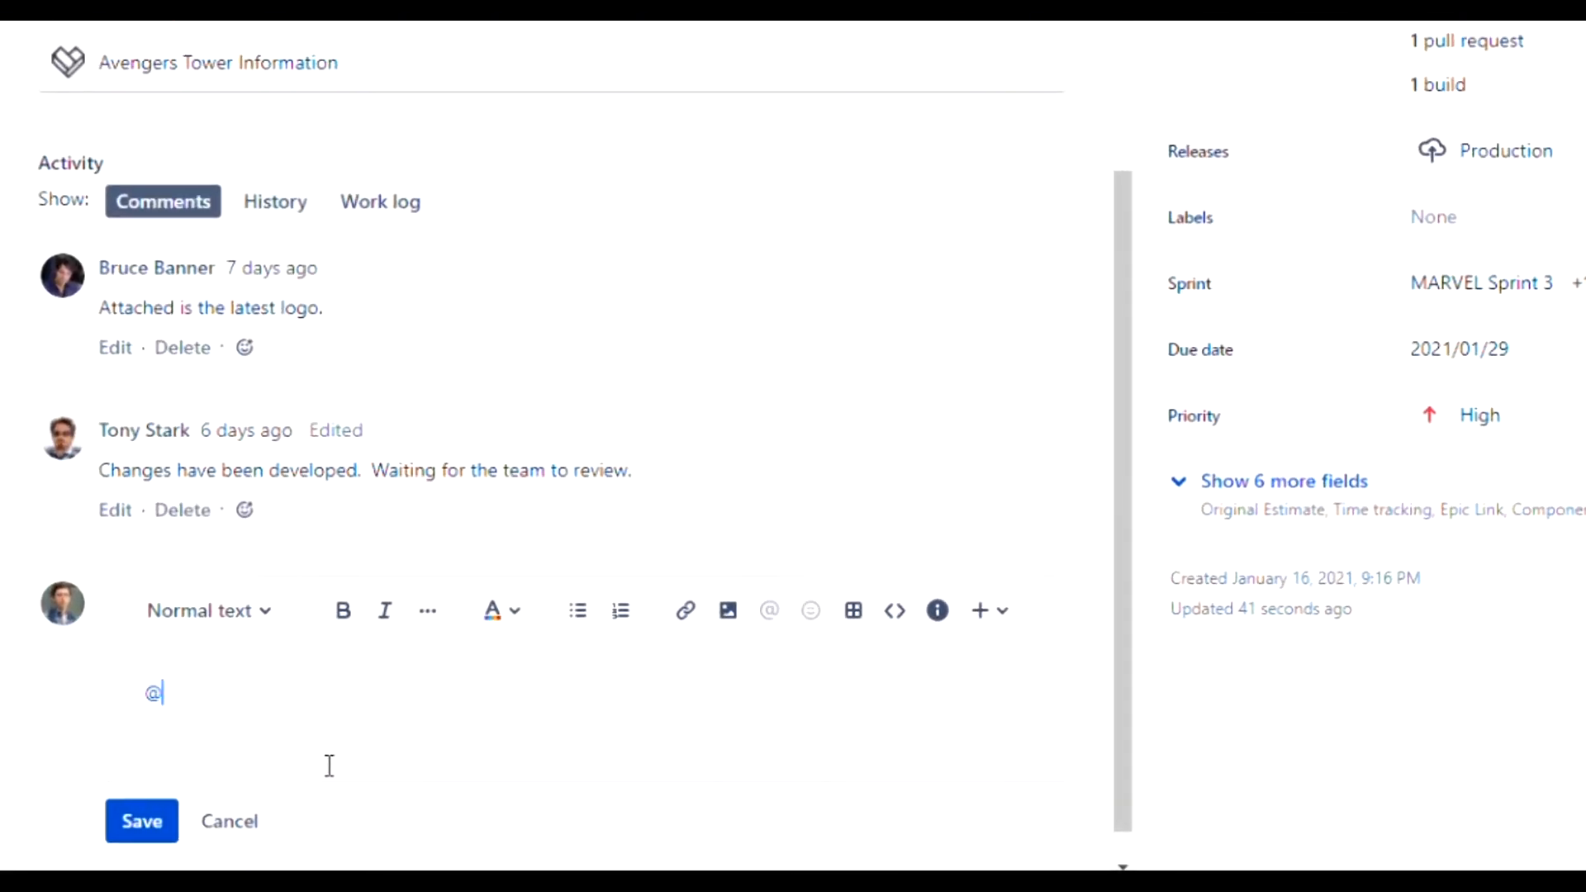
text(bruce Banner  : W)
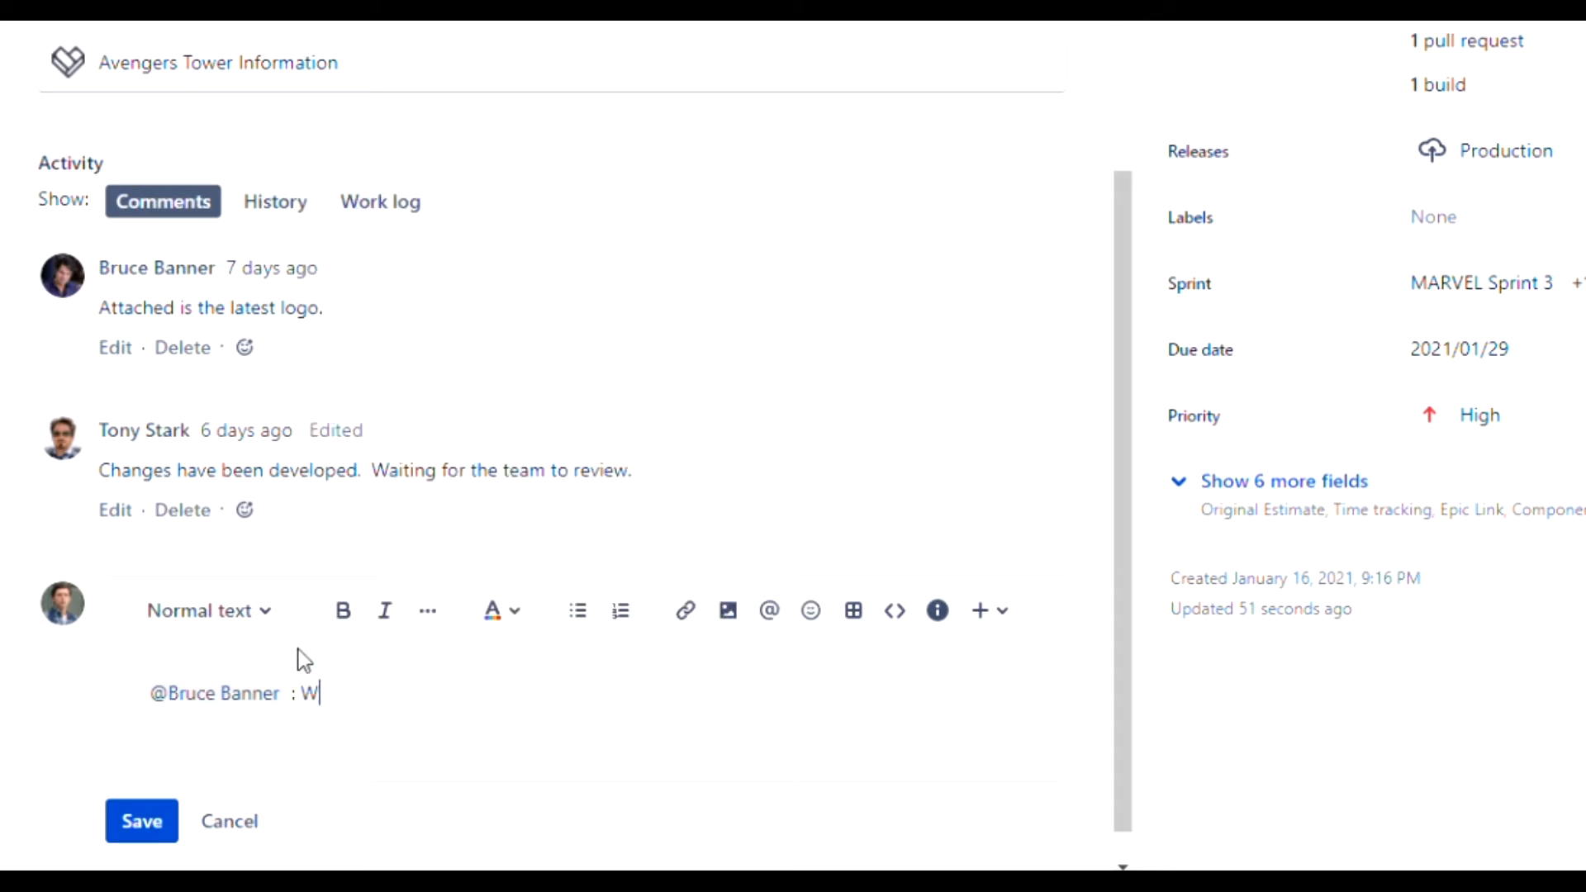
text(hat is the latest)
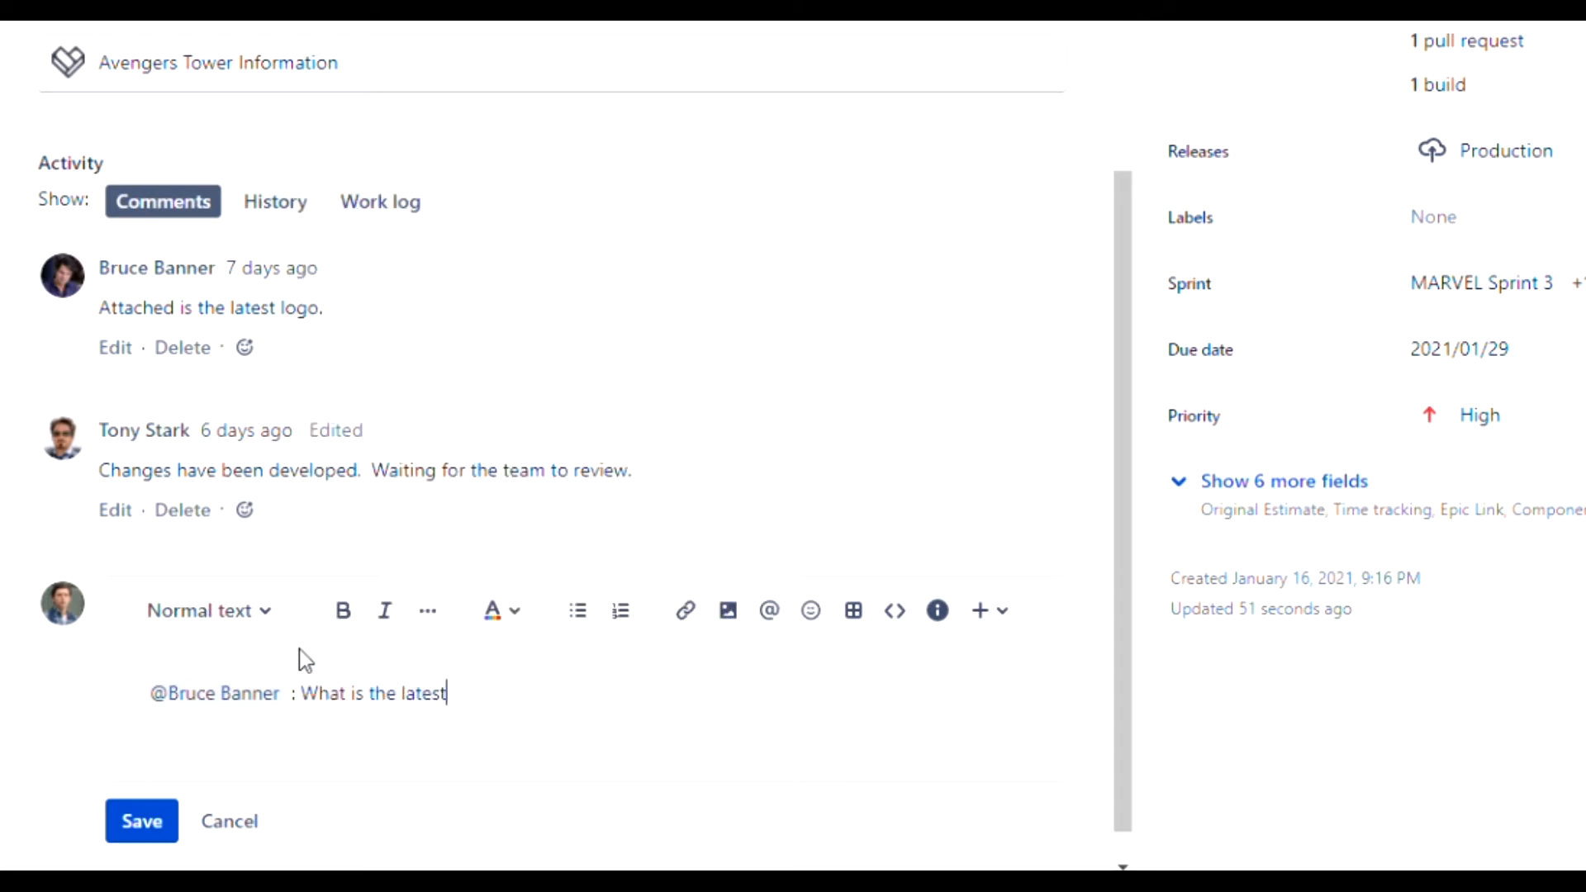
text(updates?)
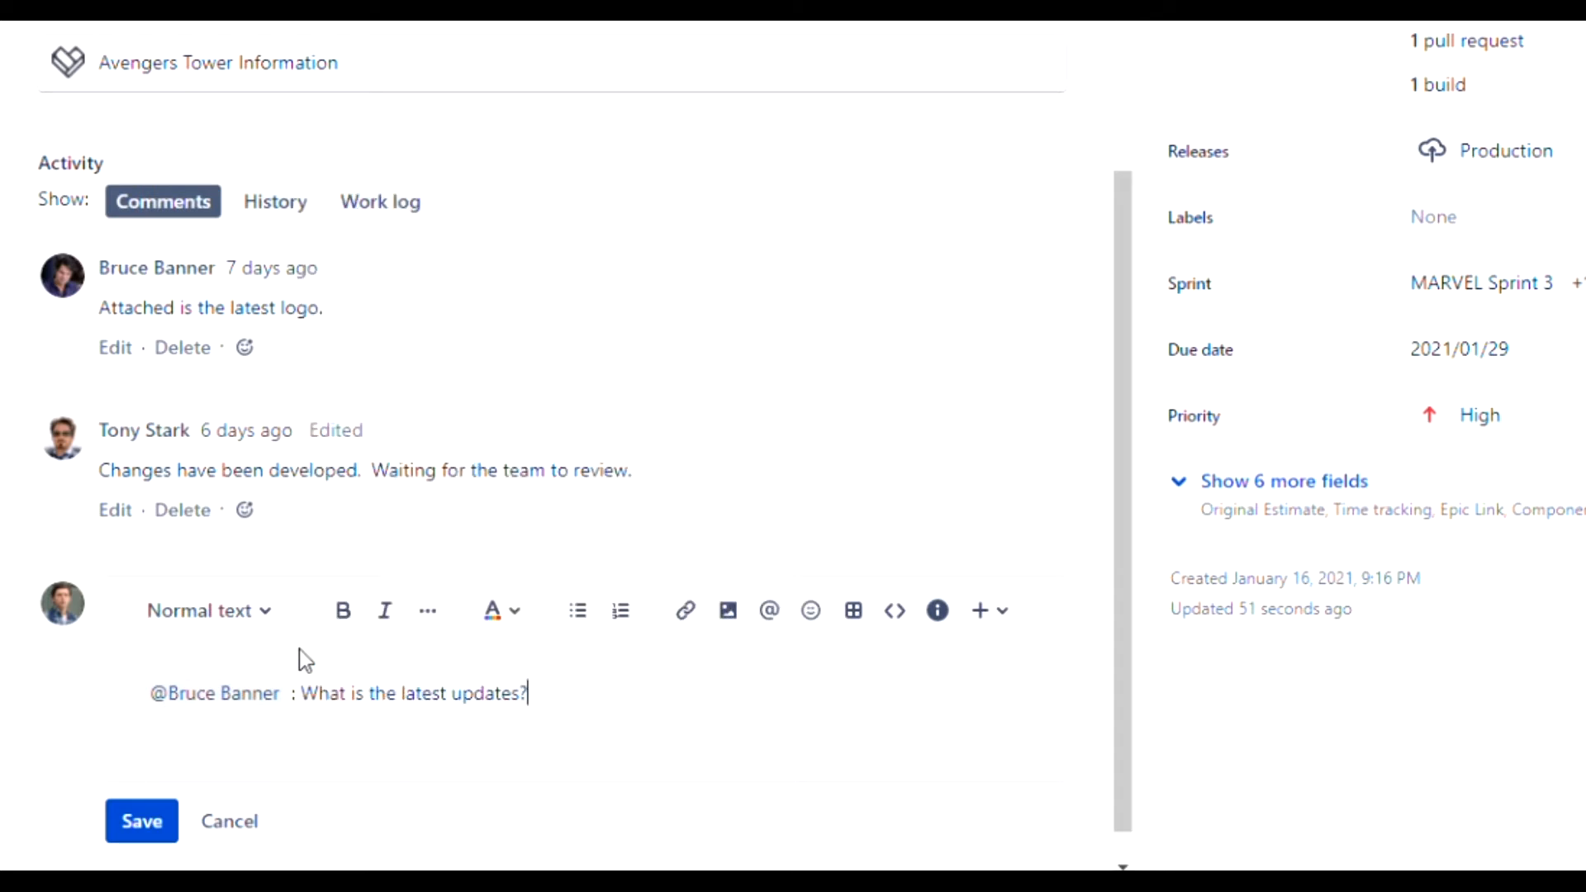
key(Backspace)
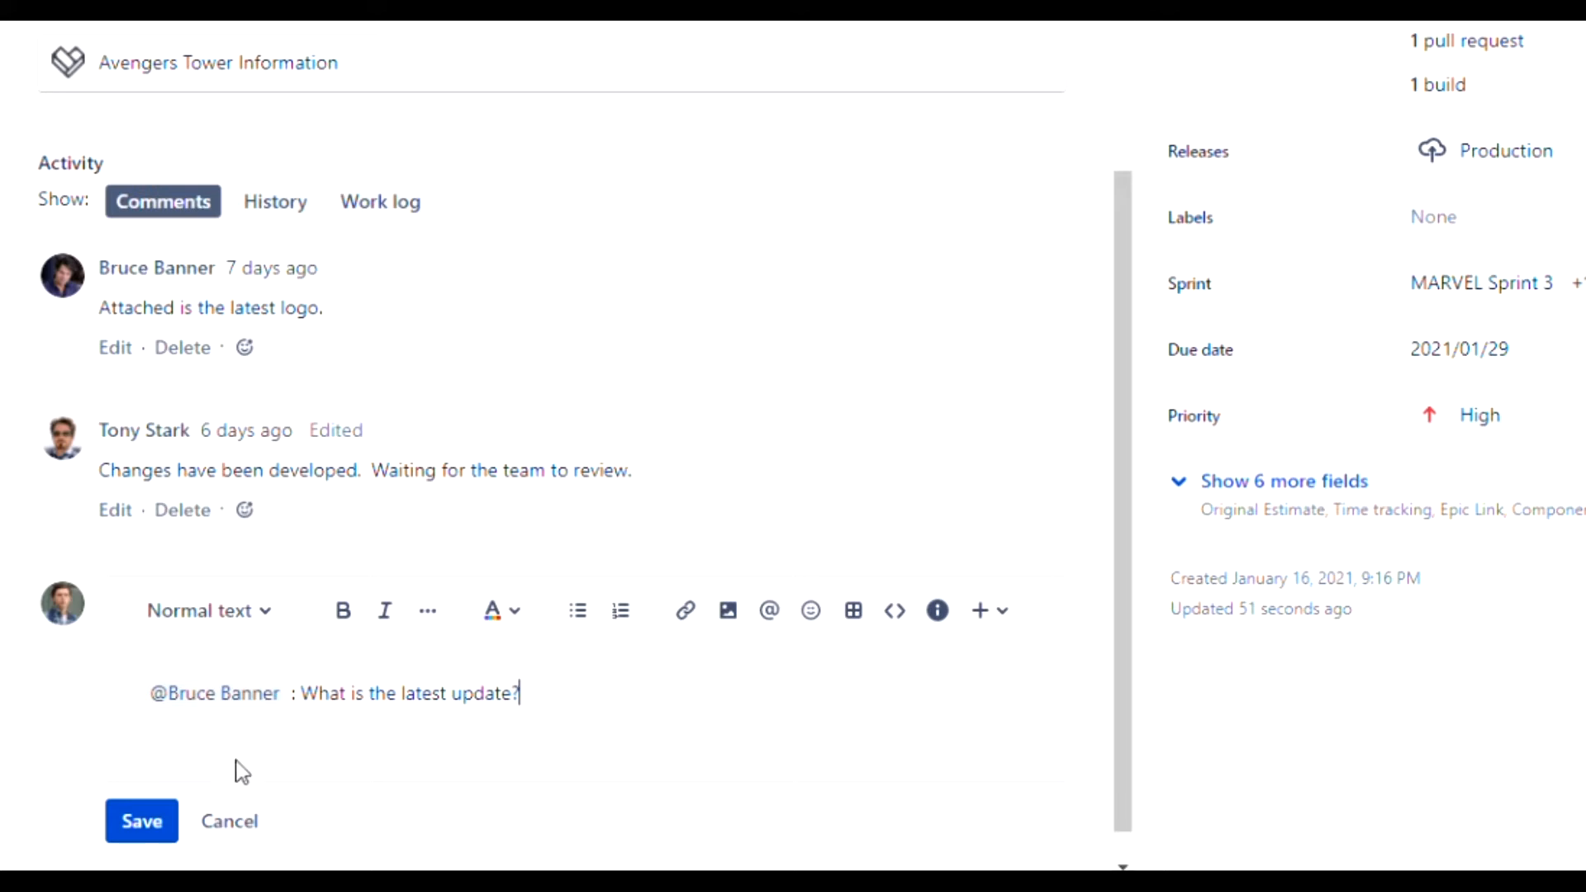
click(140, 820)
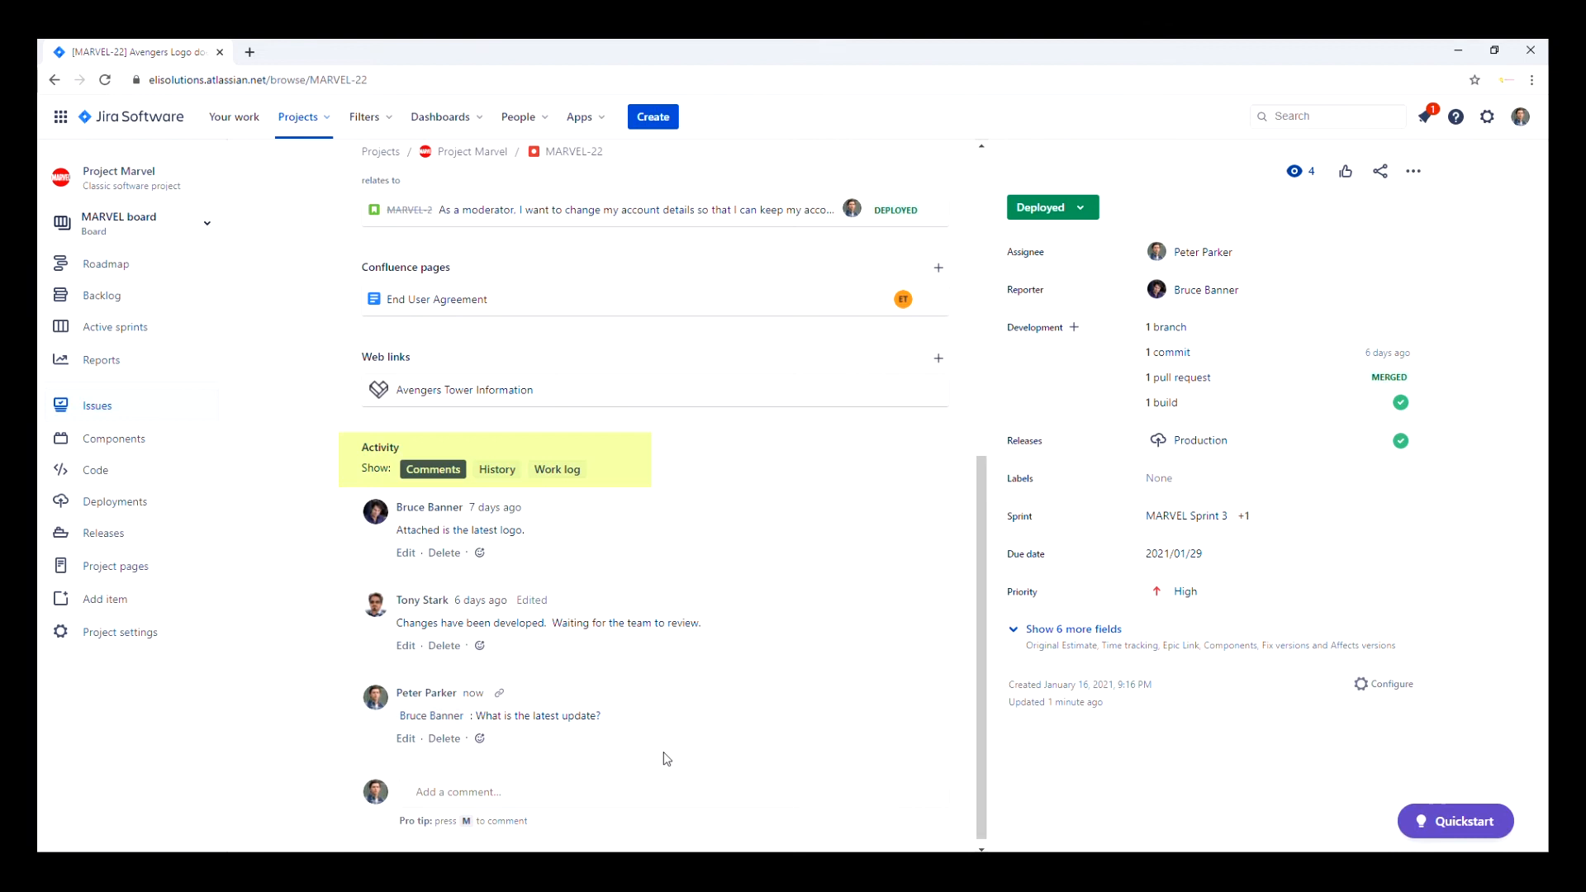
mouse_move(496, 469)
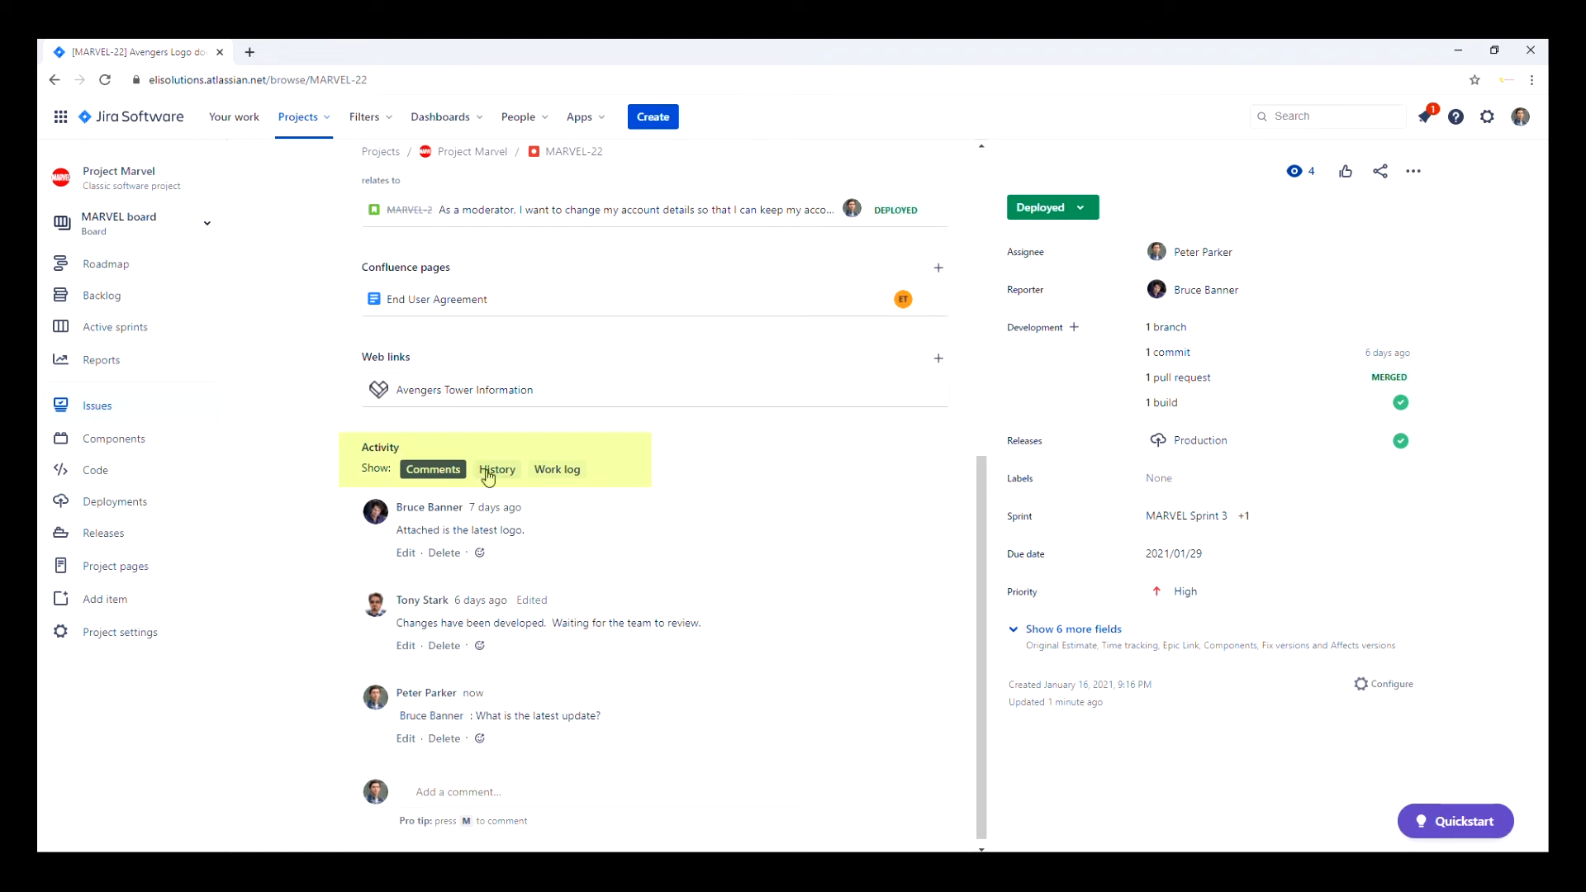
click(496, 469)
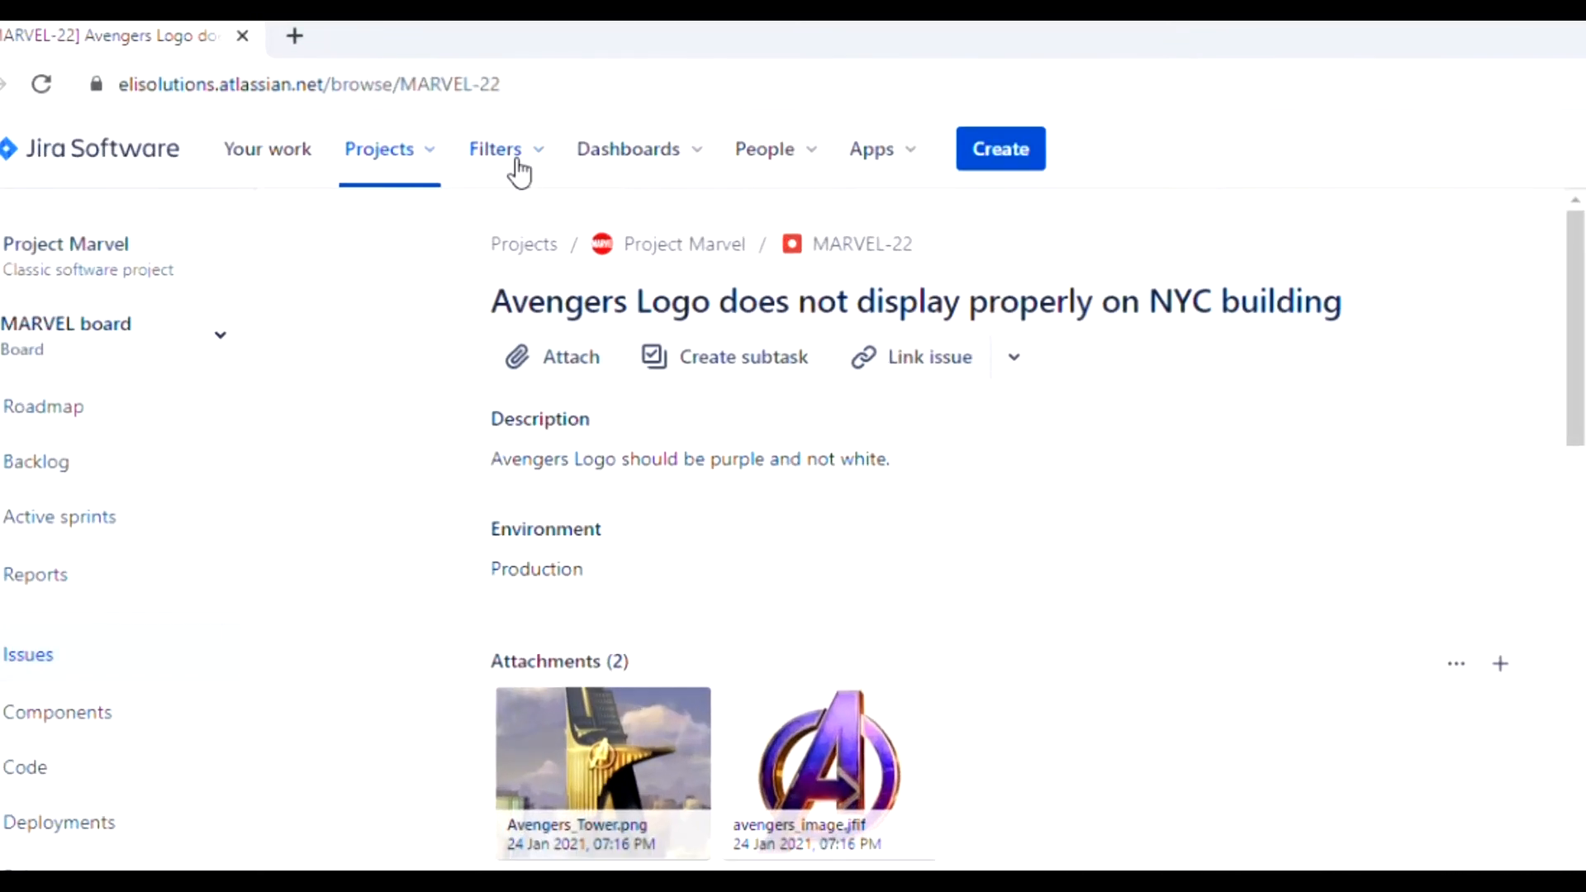
Step: Open Advanced issue search from the Filters menu, listing all 53 issues
click(496, 149)
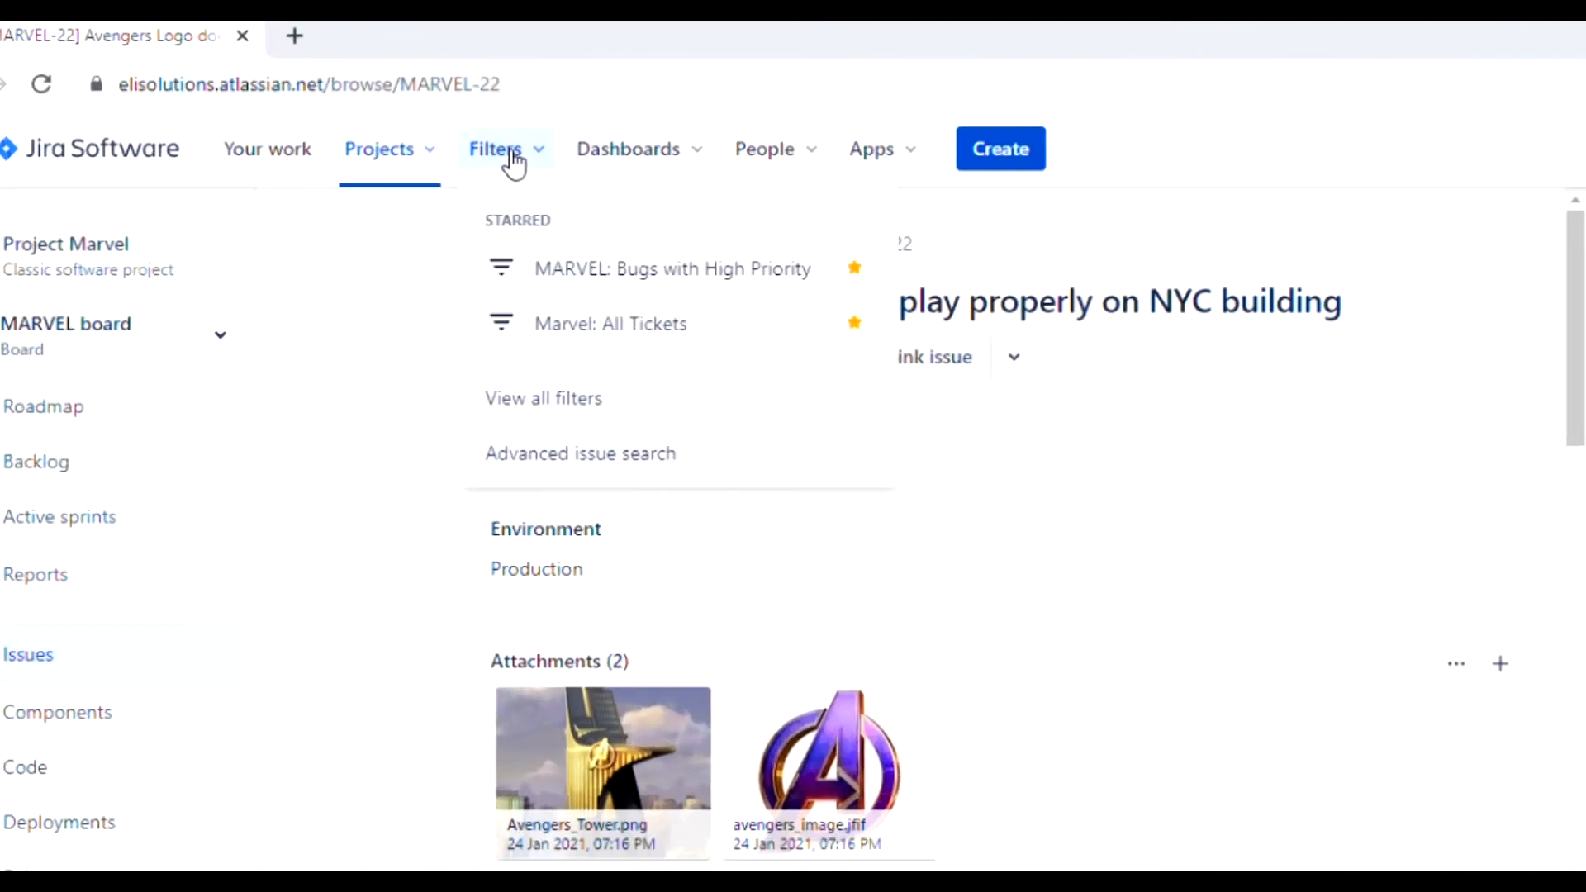
mouse_move(627, 461)
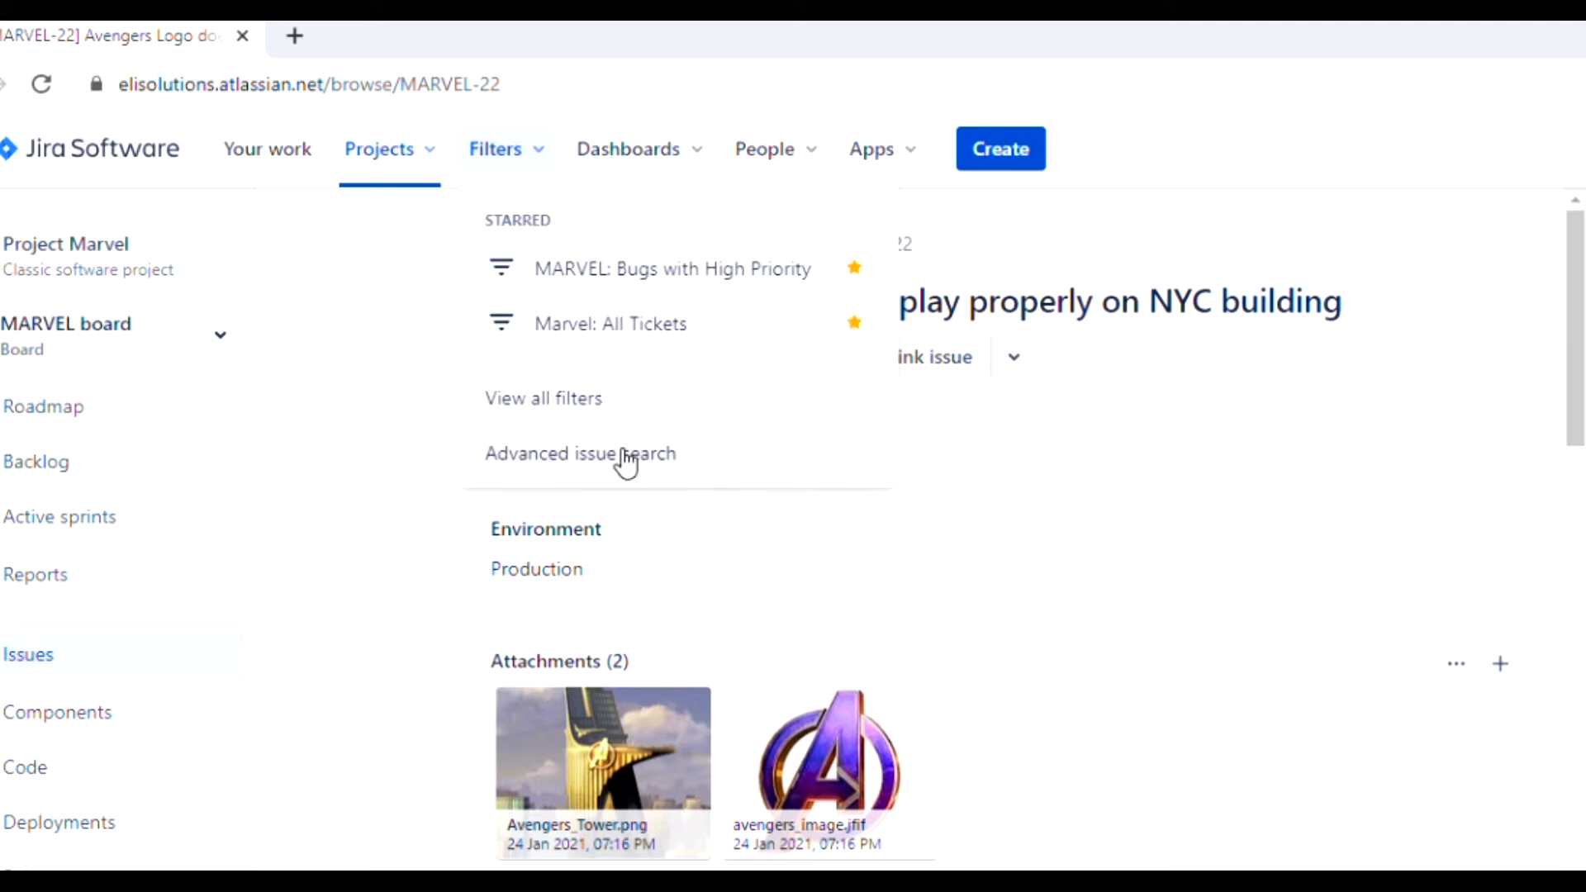
click(580, 453)
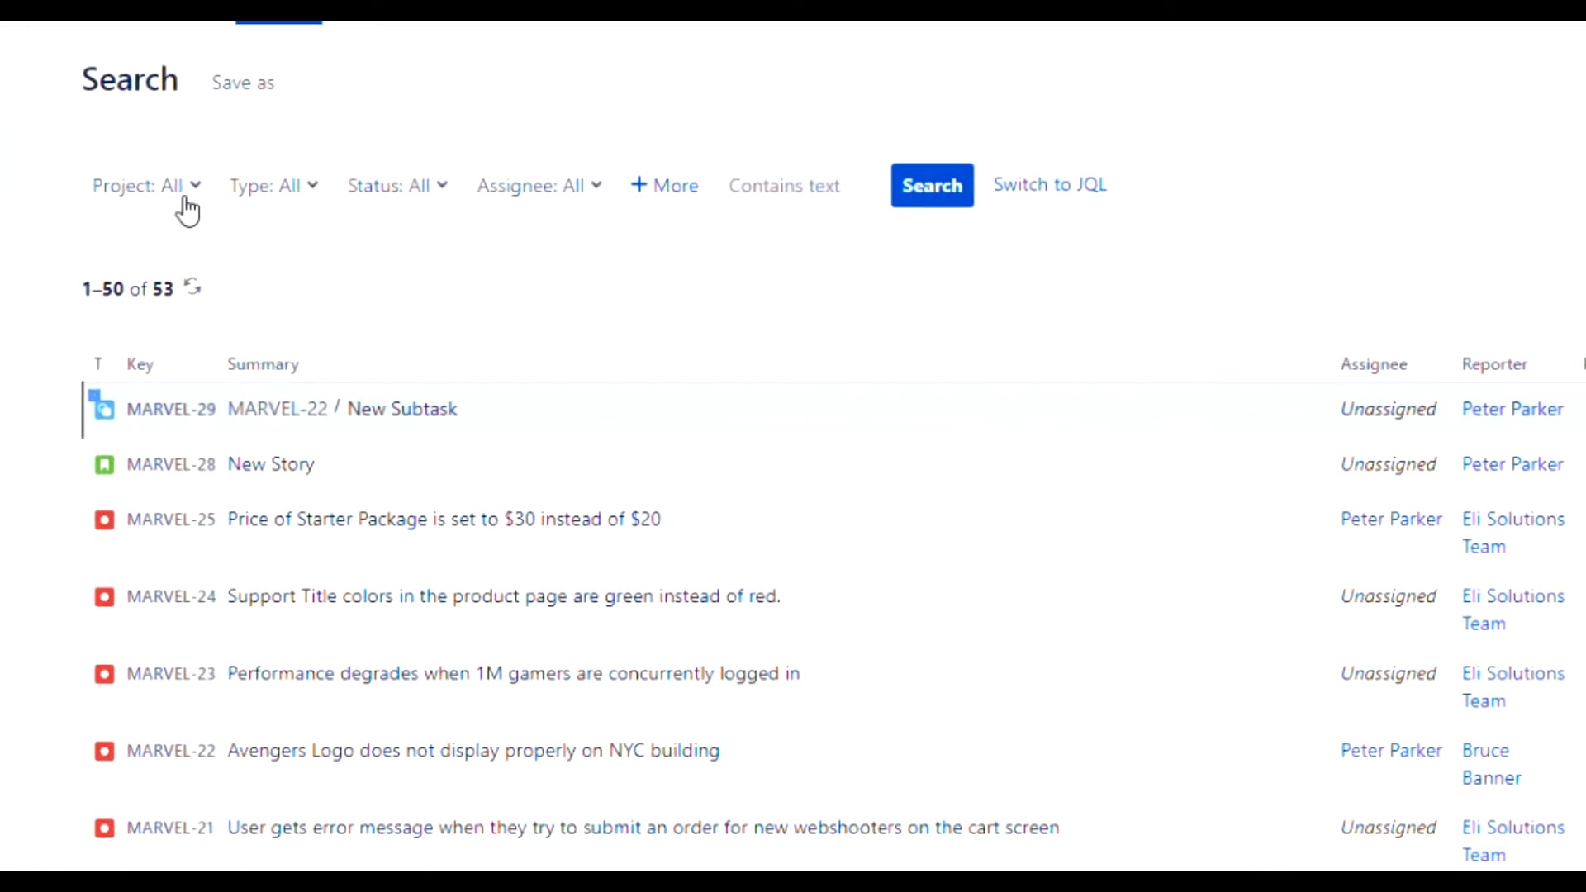
Step: Filter results to Project Marvel Story issues (21), briefly viewing MARVEL-28 New Story
click(145, 184)
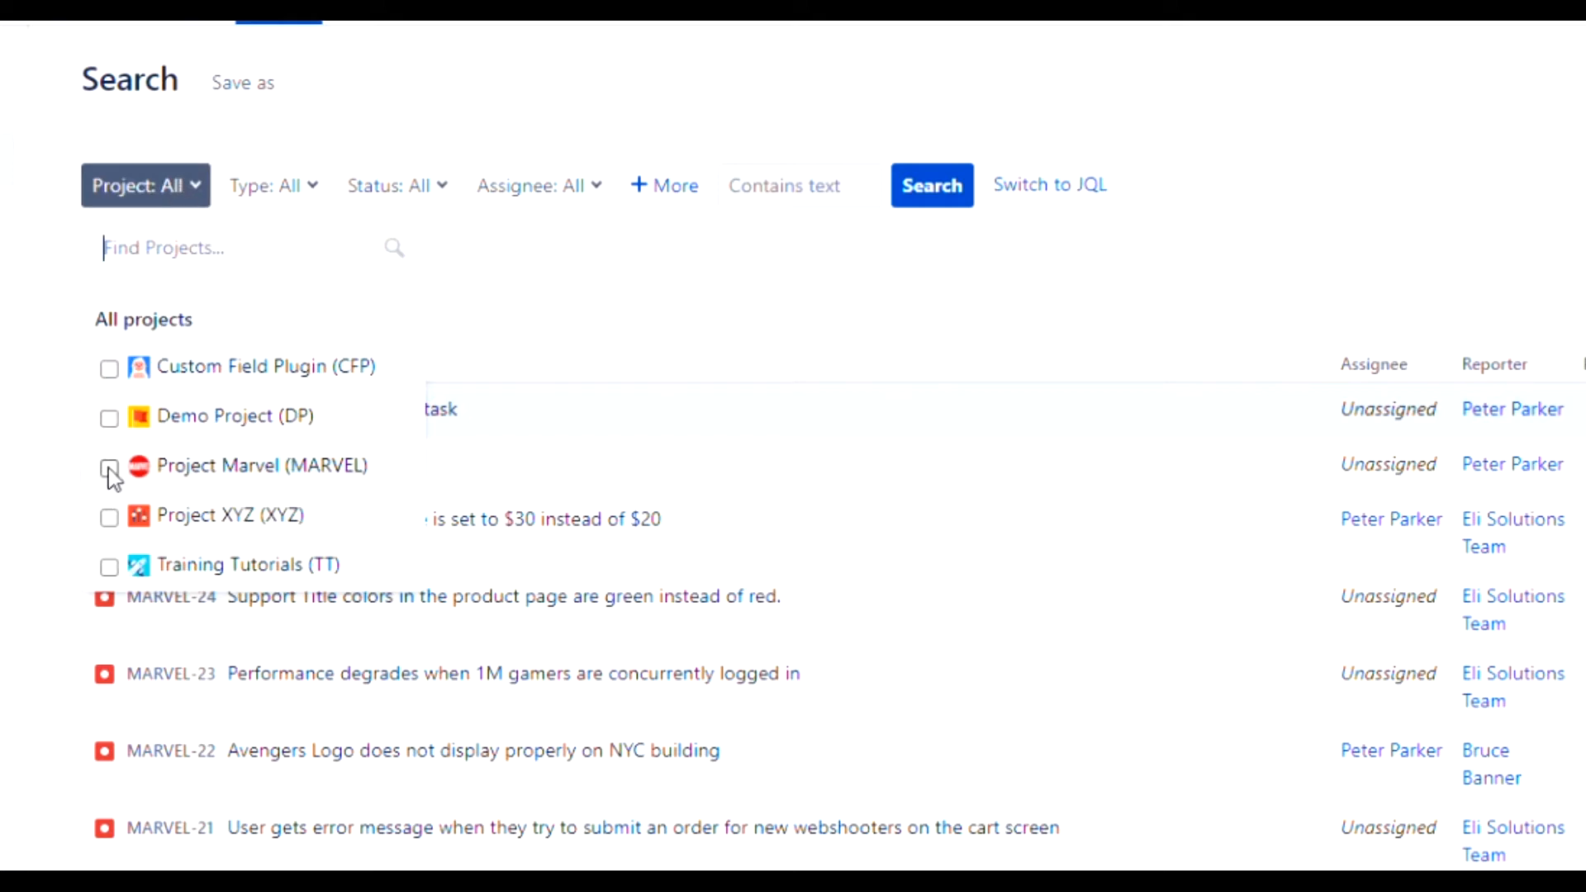
click(109, 465)
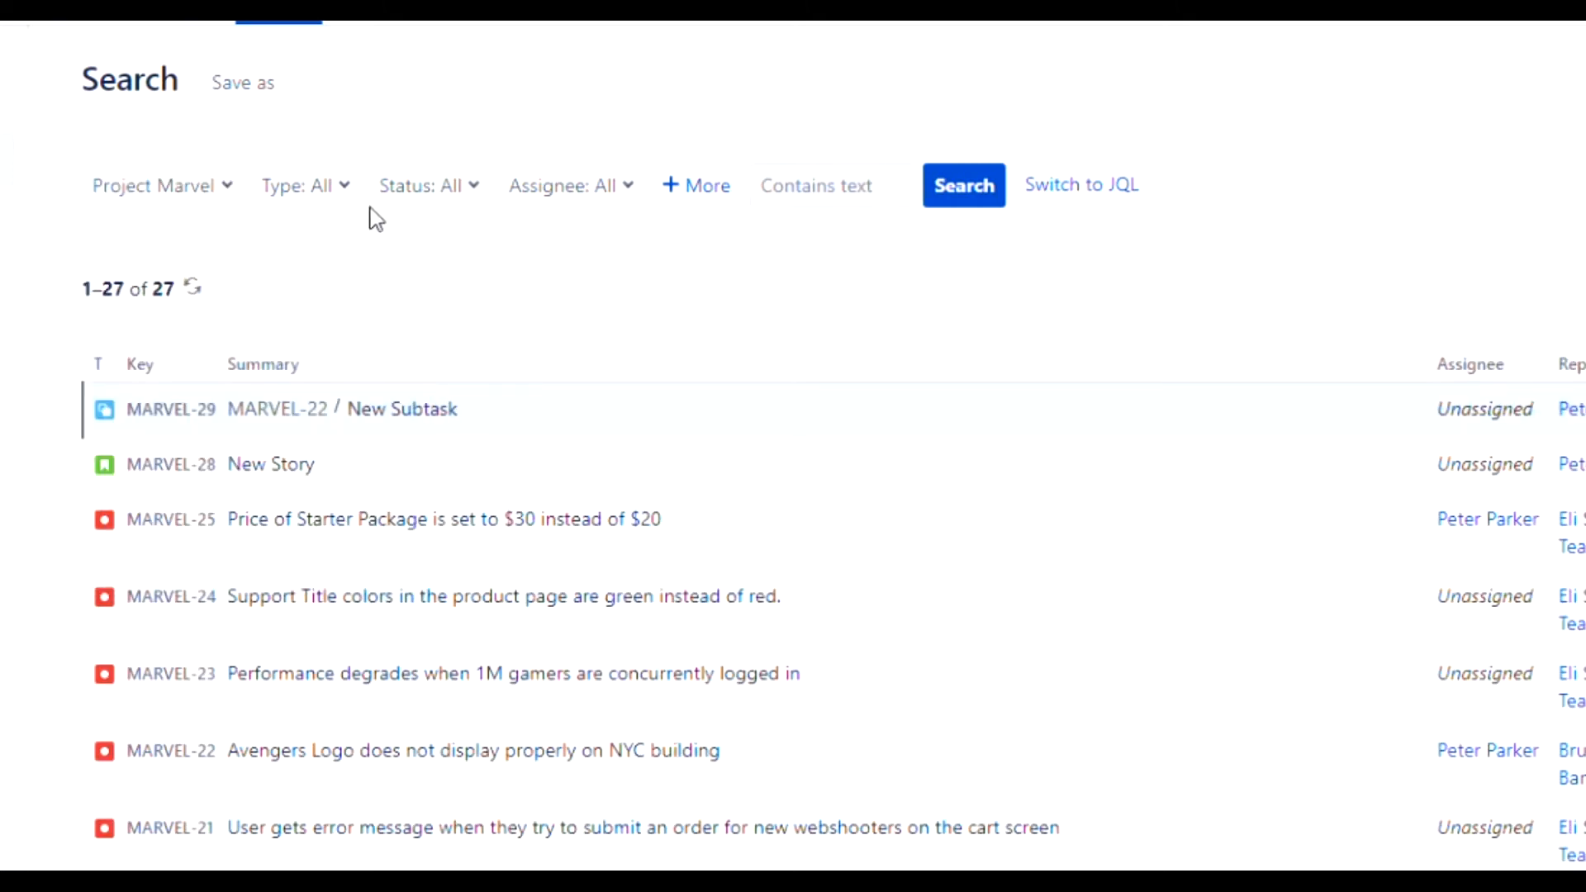
click(302, 185)
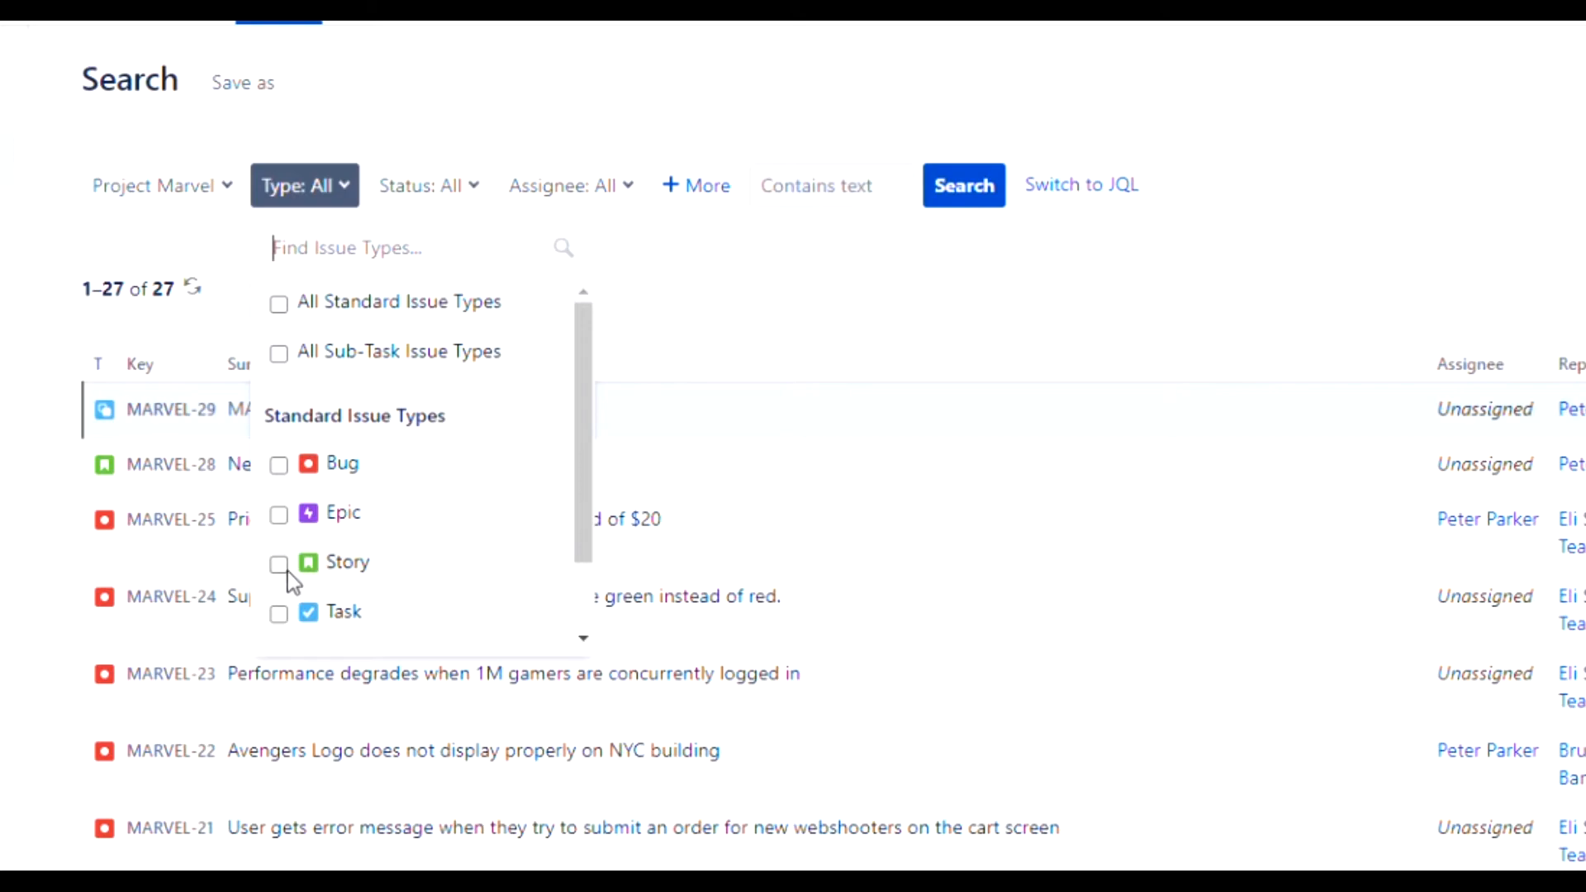
click(279, 563)
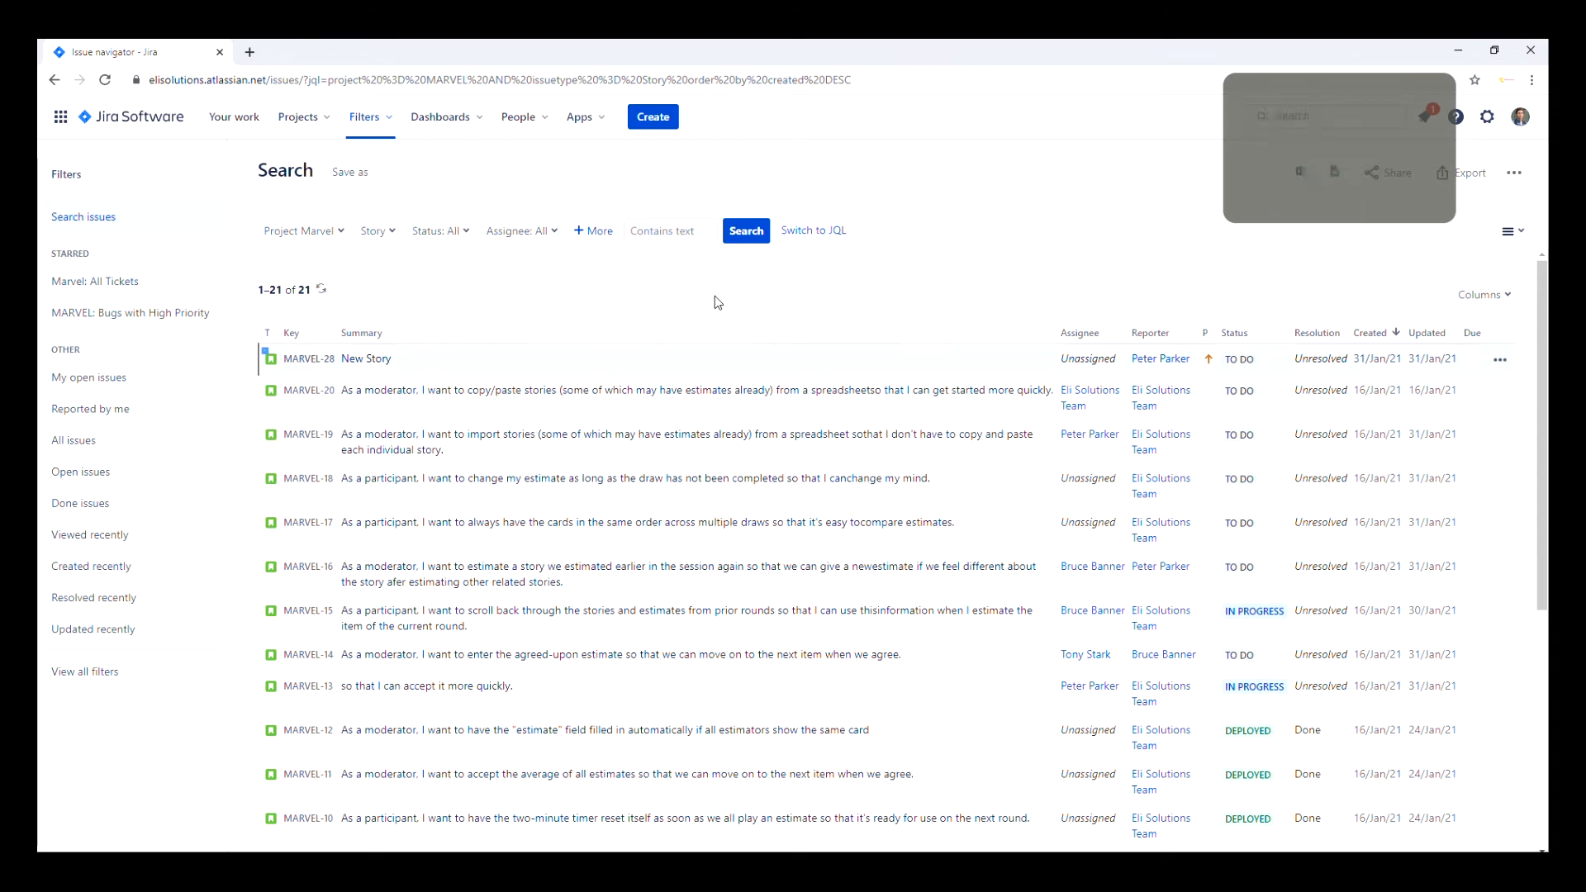
click(366, 358)
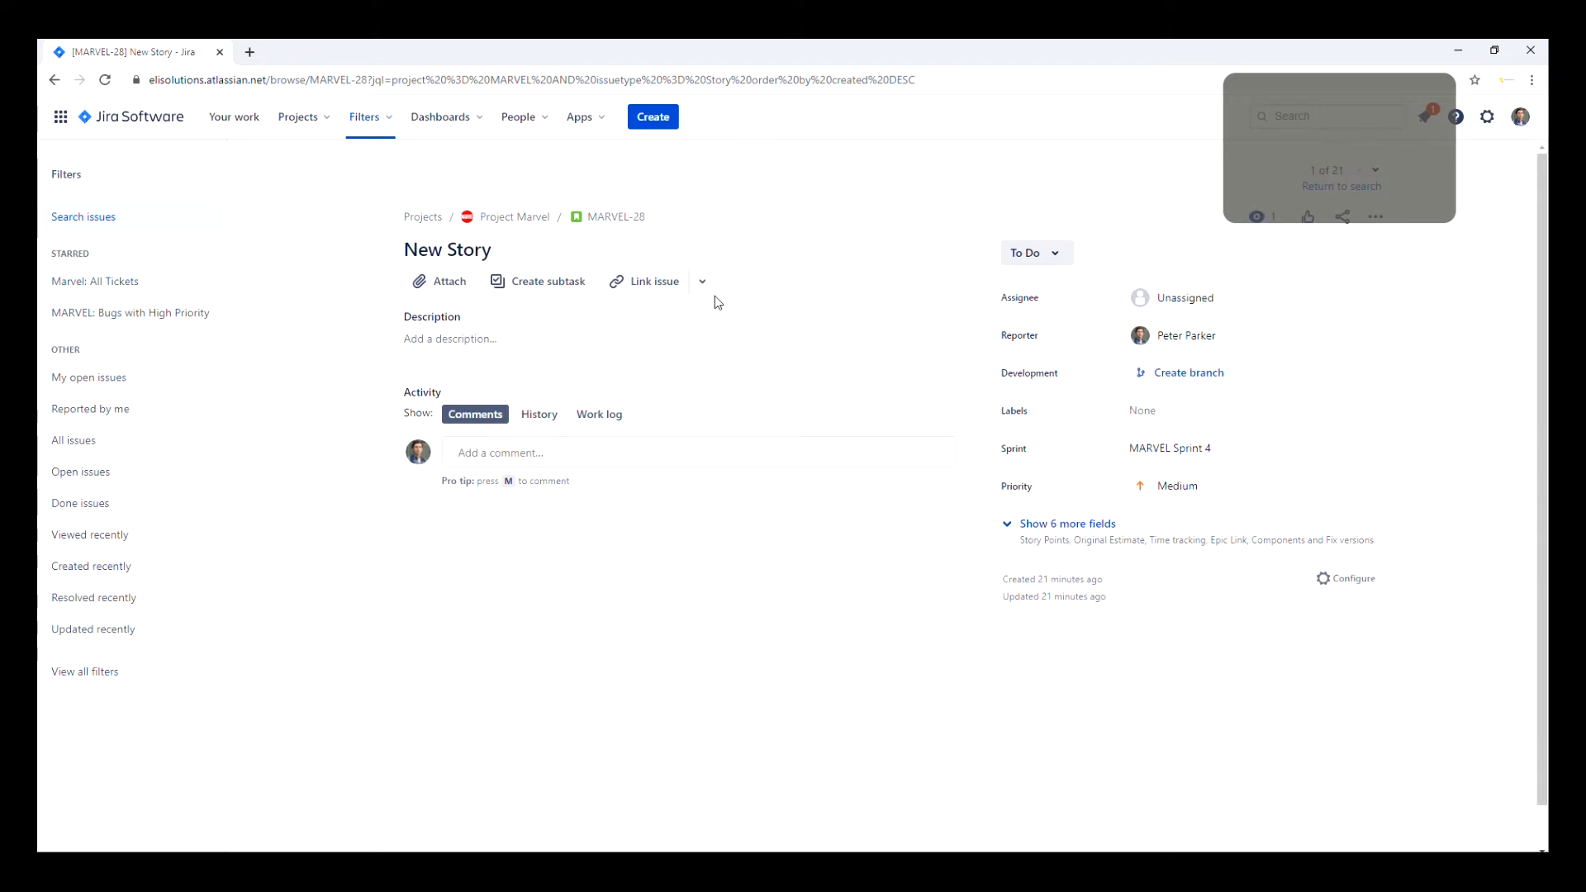
click(1174, 298)
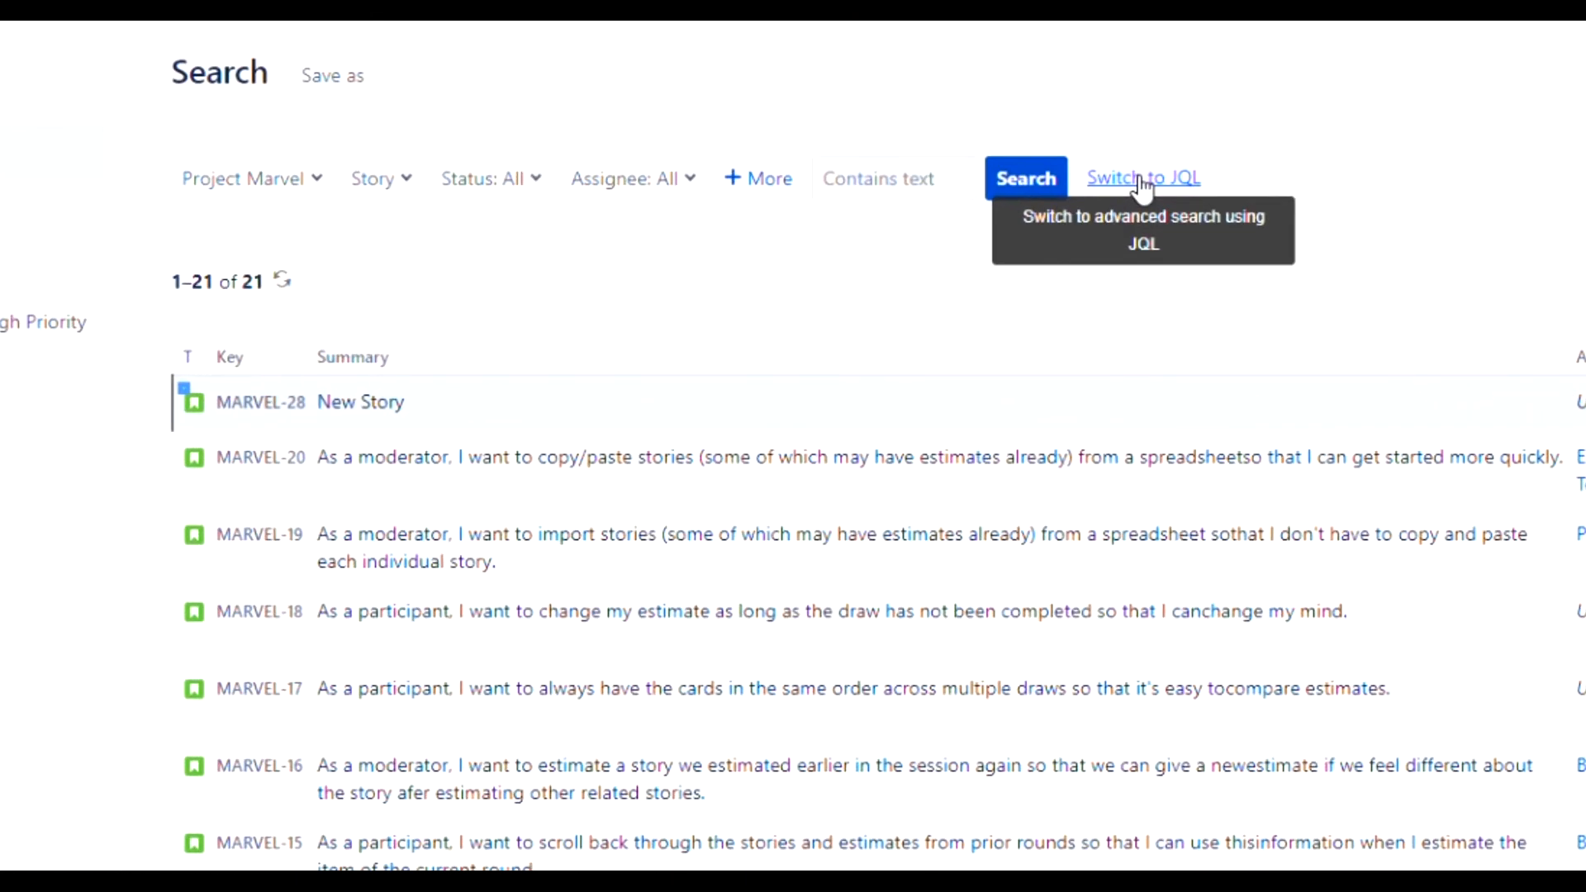
Step: Switch to JQL and add AND status = "To Do", cutting results to 8
click(1144, 178)
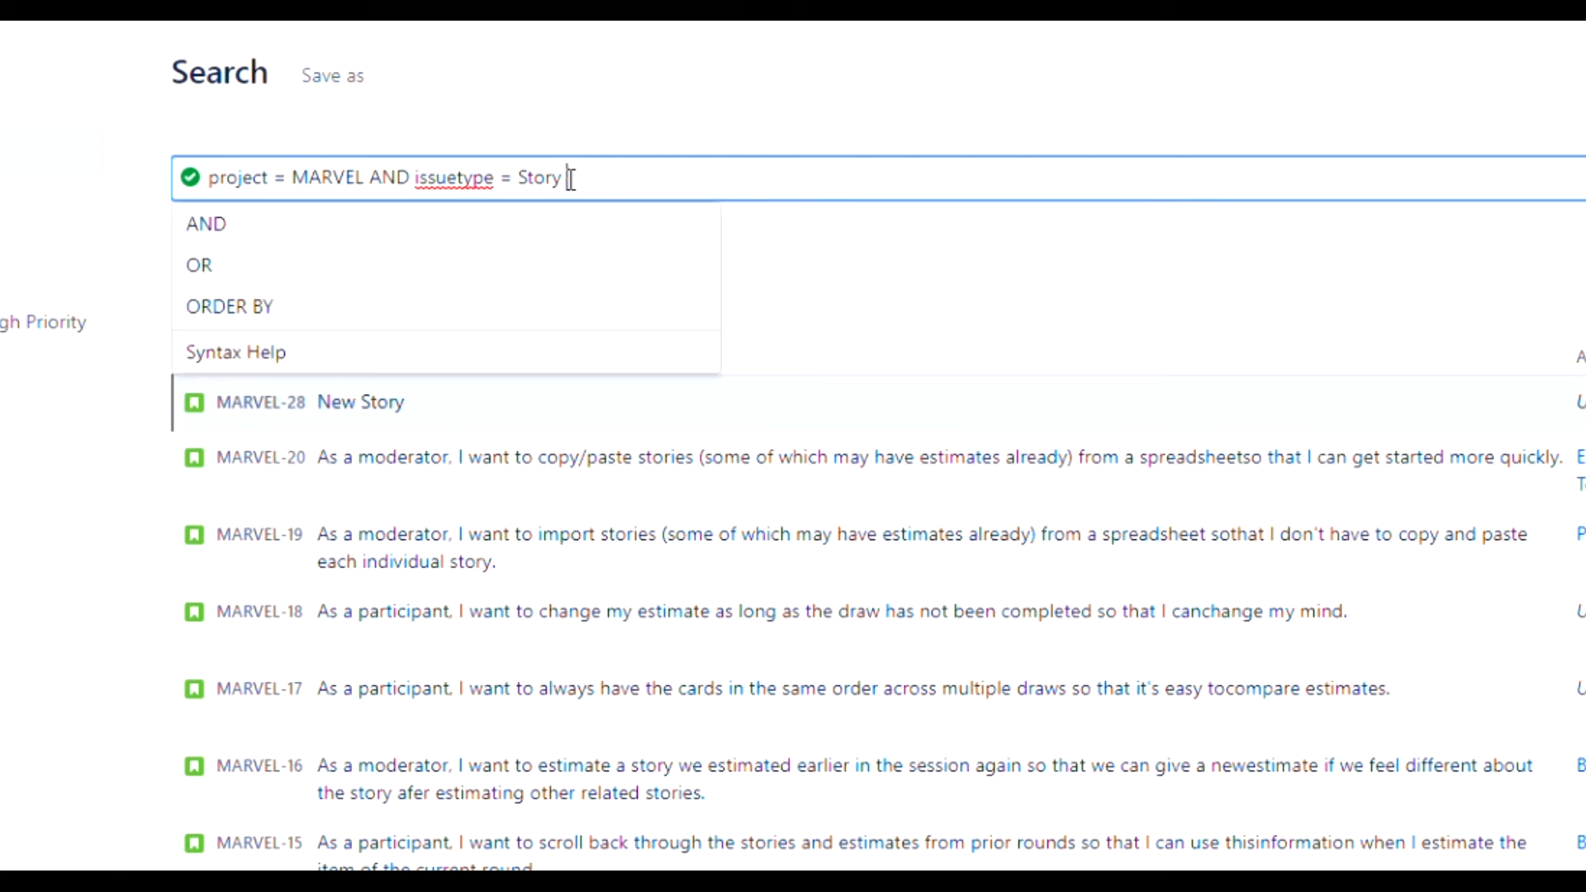
text(a)
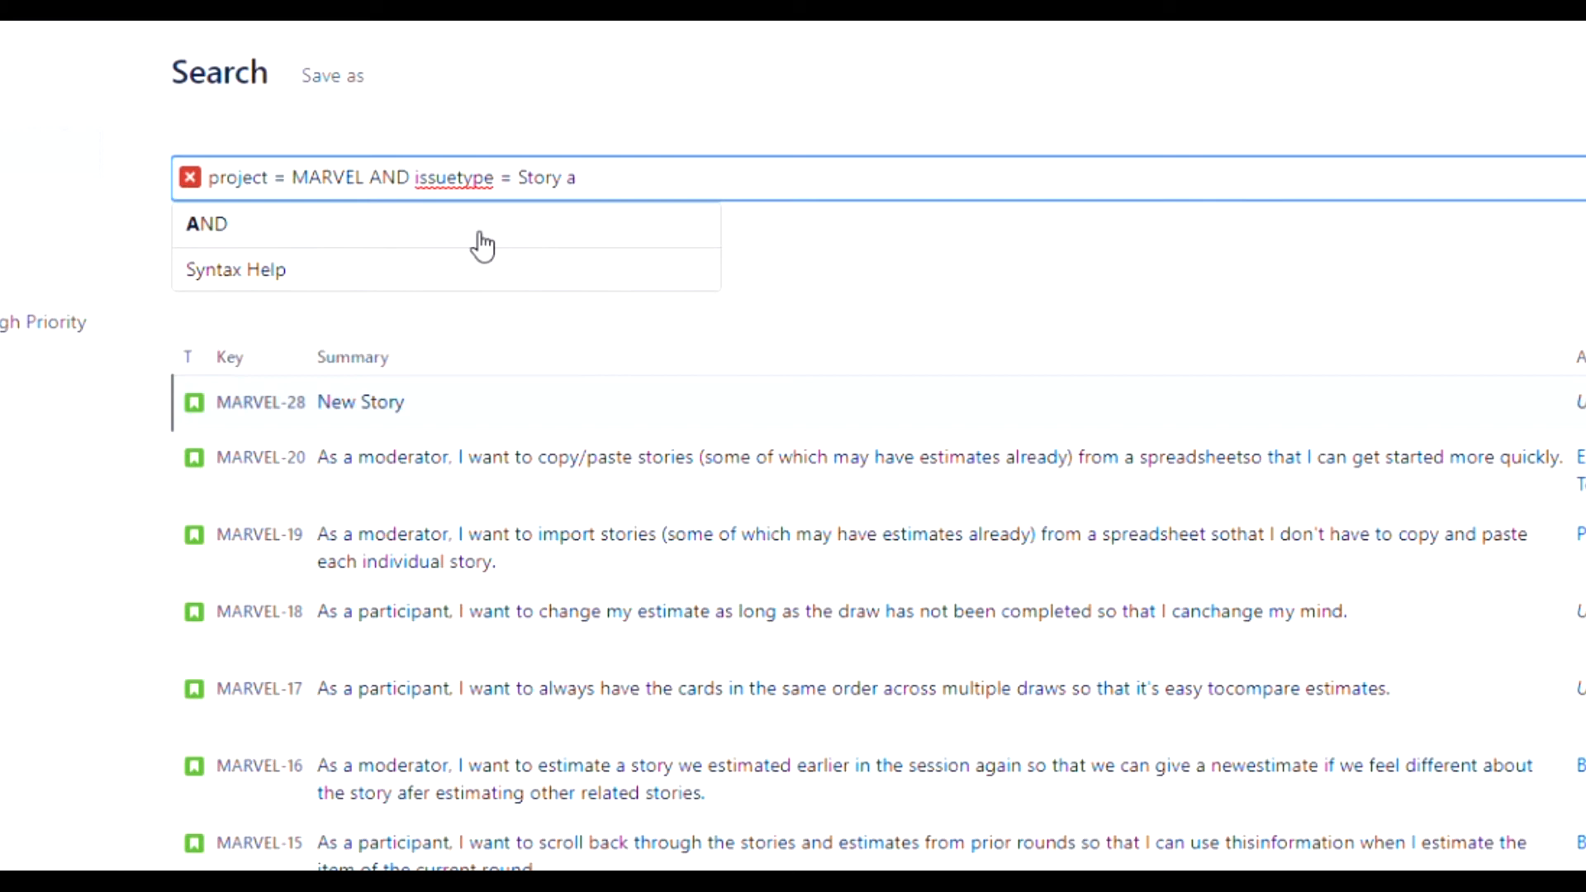
text(AND Status = ")
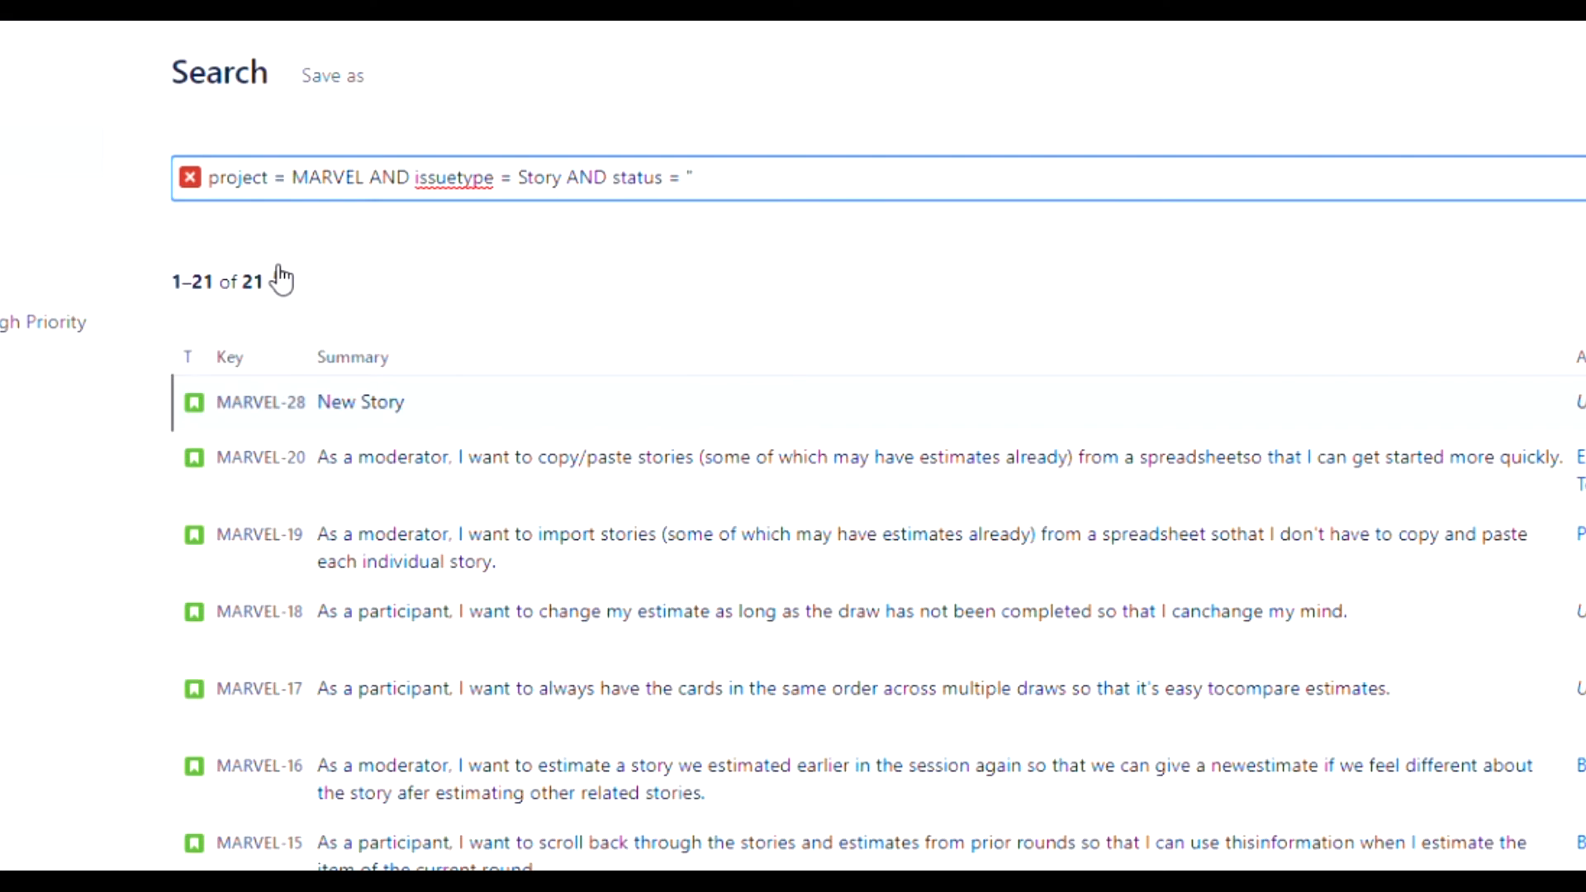
text(To Do")
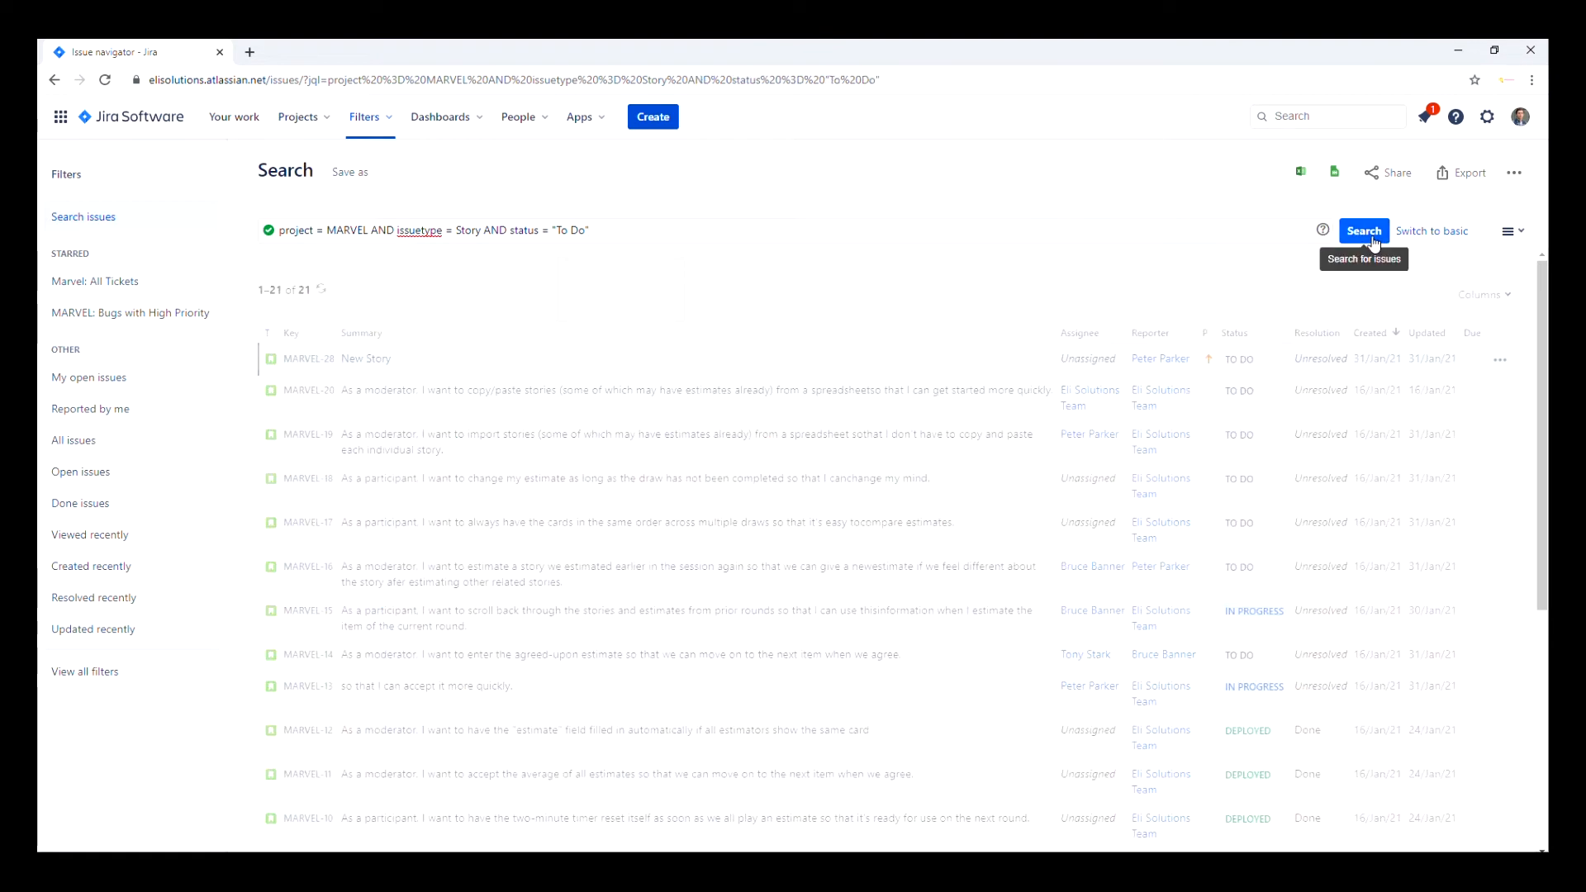
click(1363, 231)
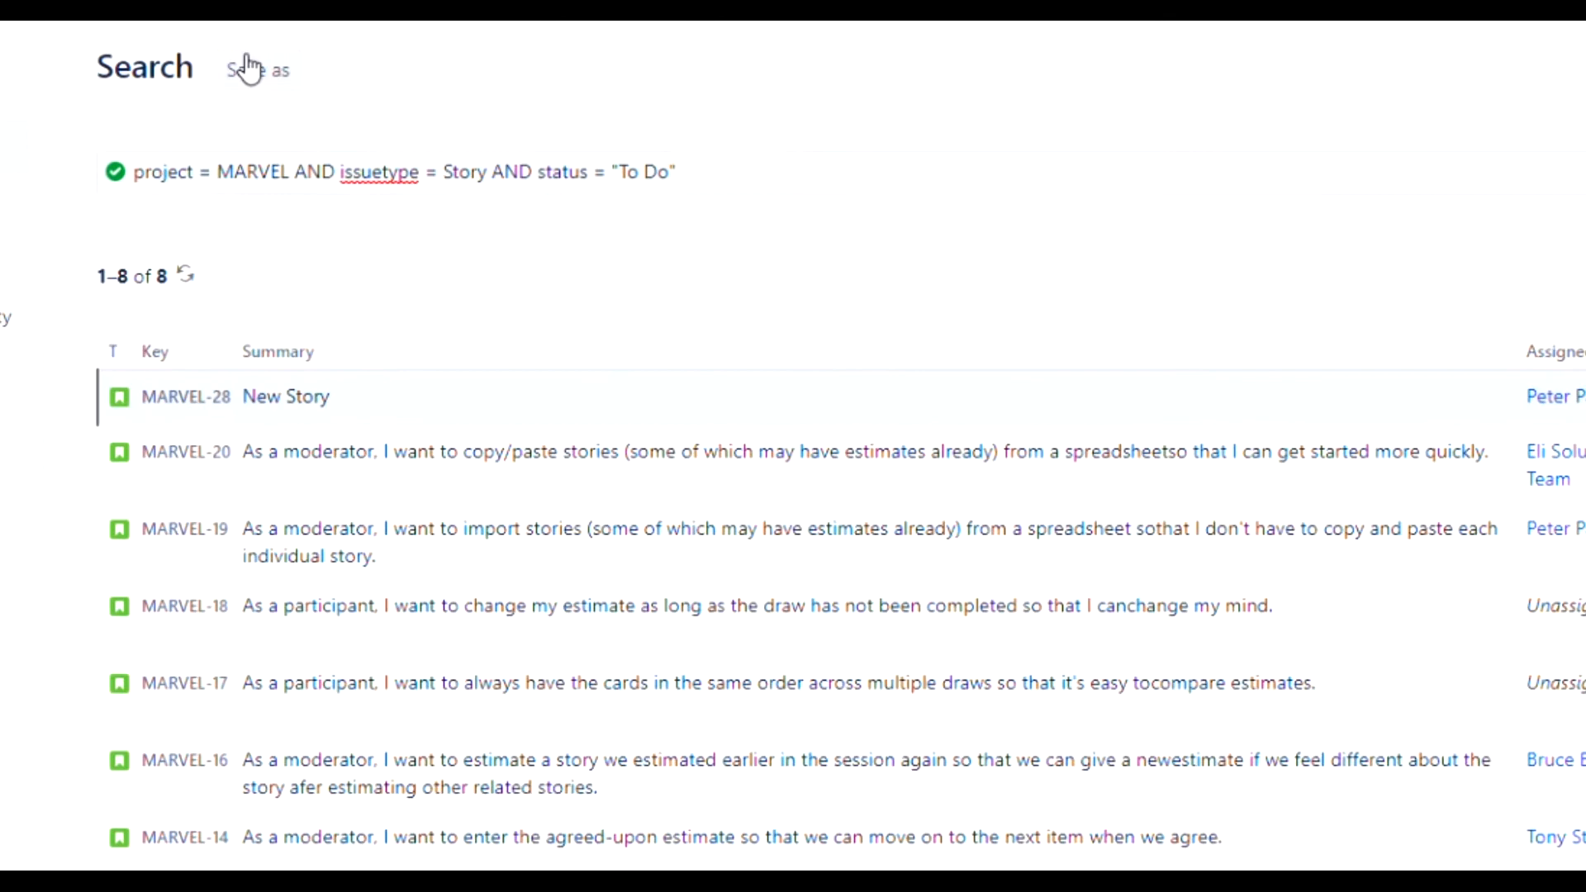
Step: Save the current search as a filter named 'New Filter'
click(257, 69)
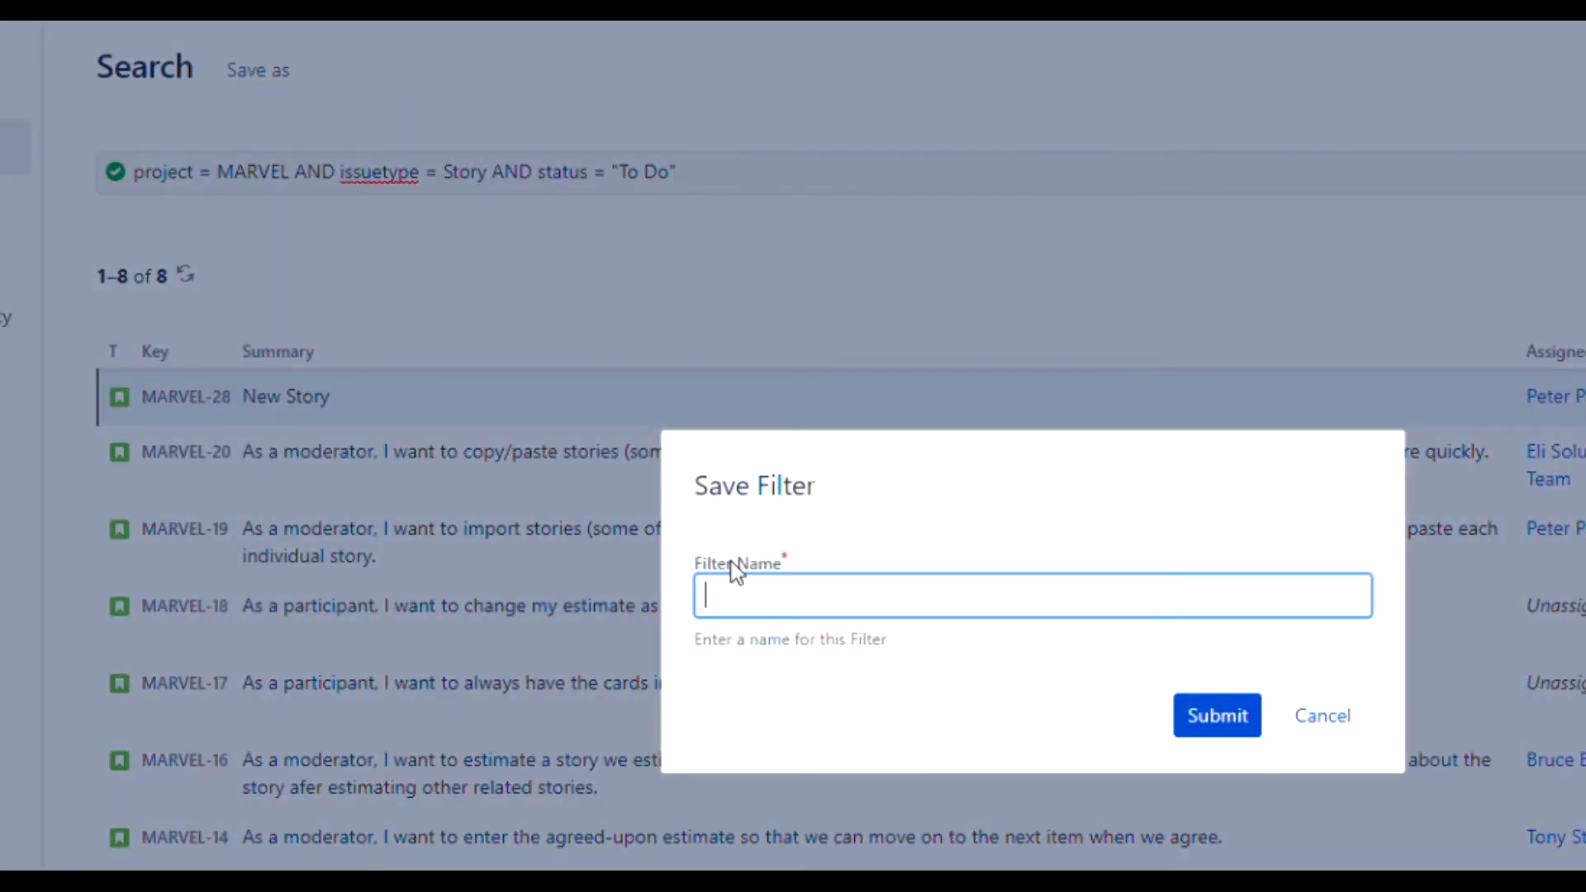
text(New Filter)
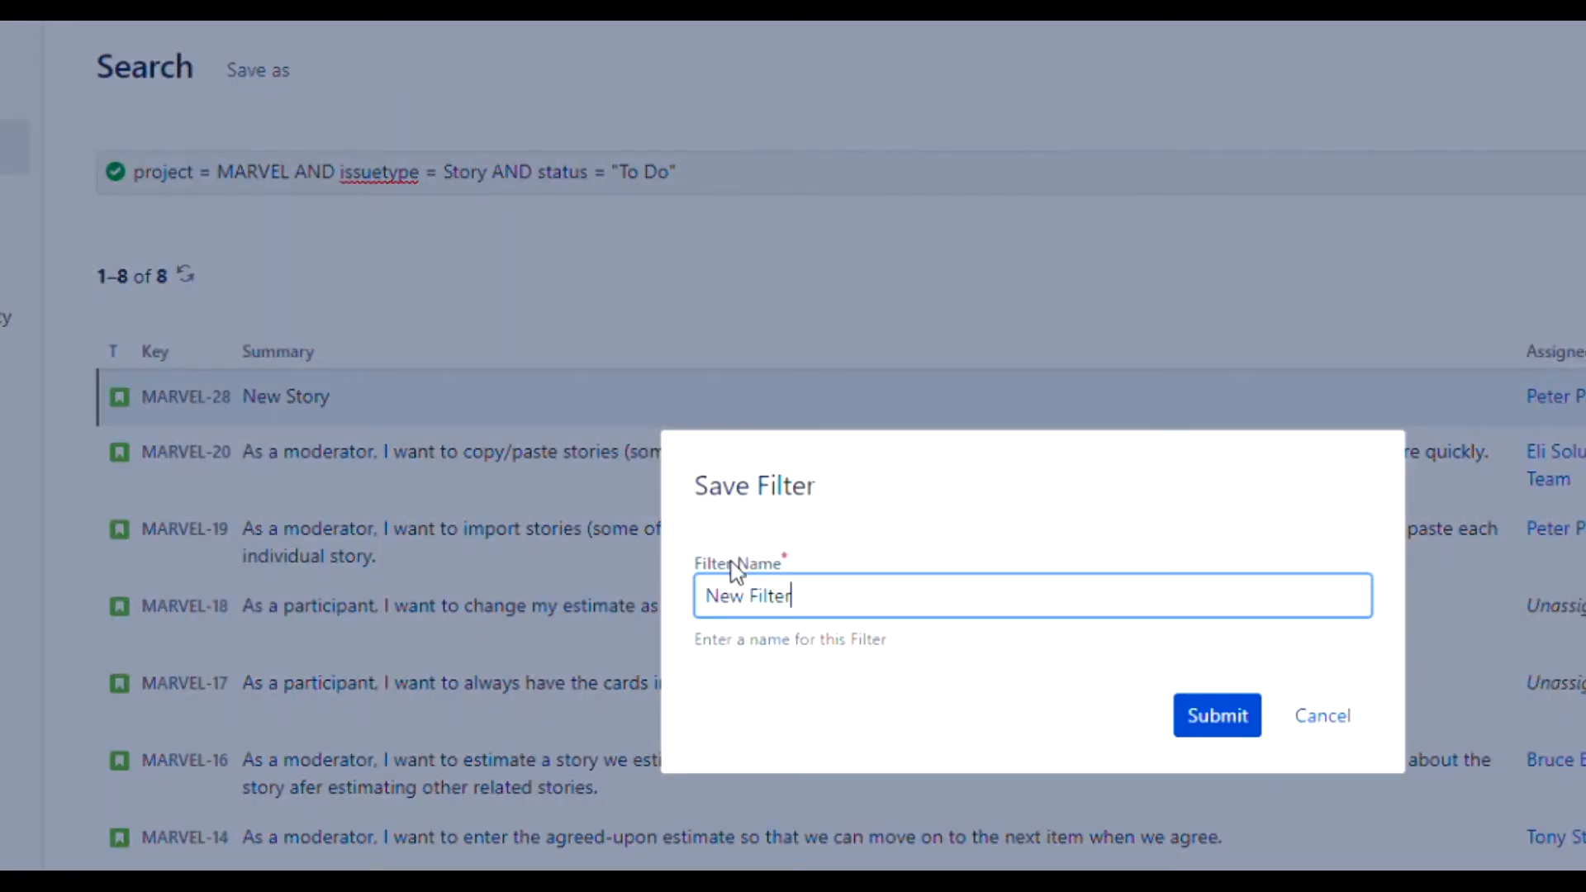
click(1216, 716)
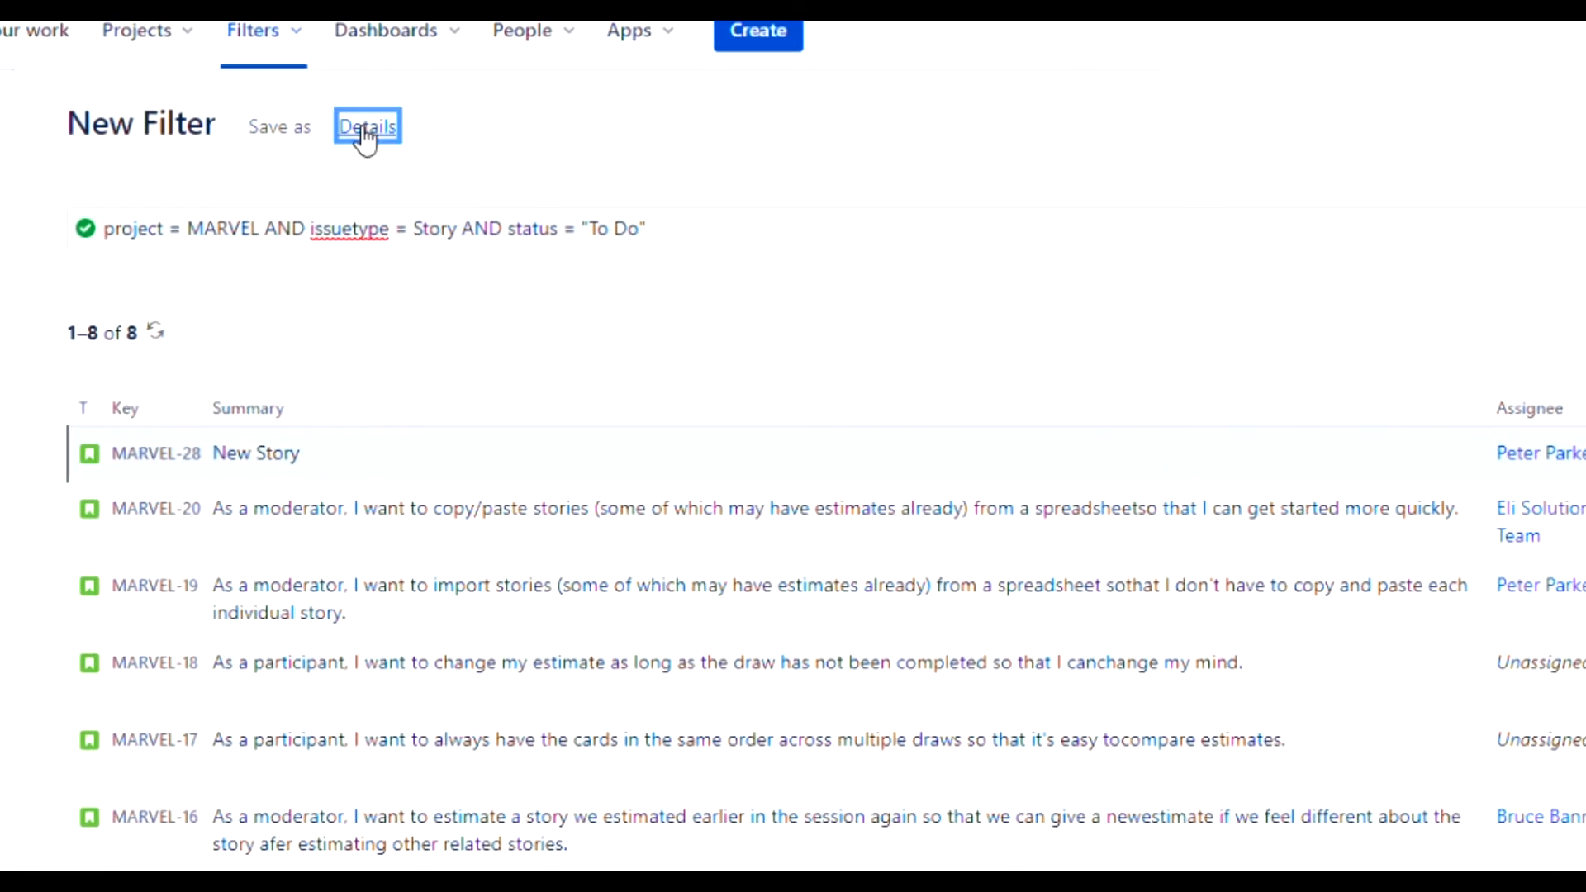
Step: Share New Filter with Project Marvel, all roles, via edit permissions
click(366, 126)
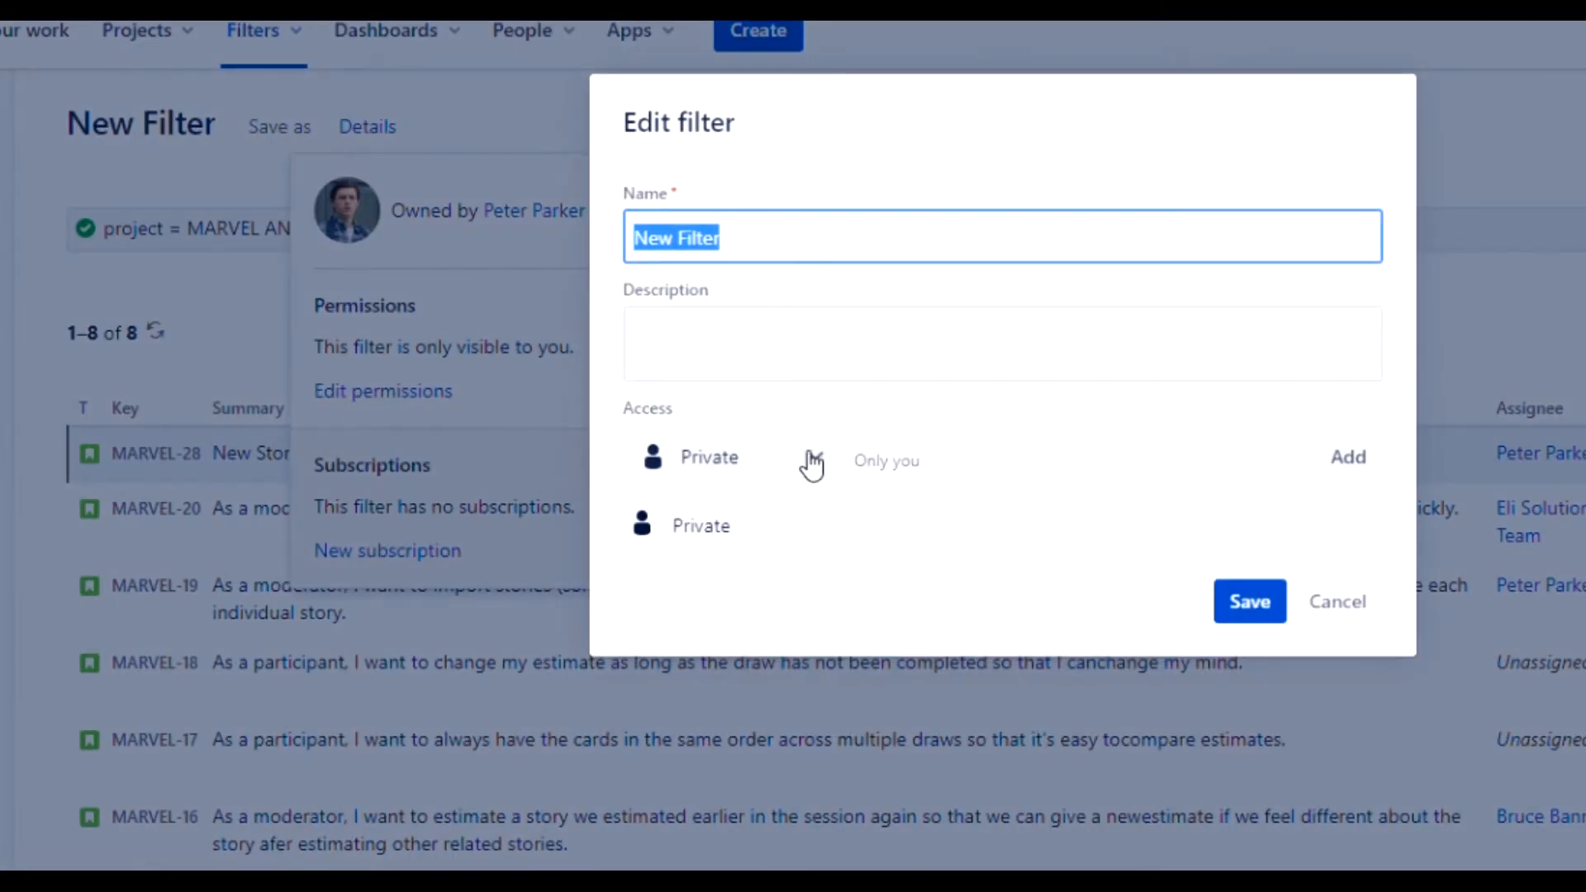
click(709, 457)
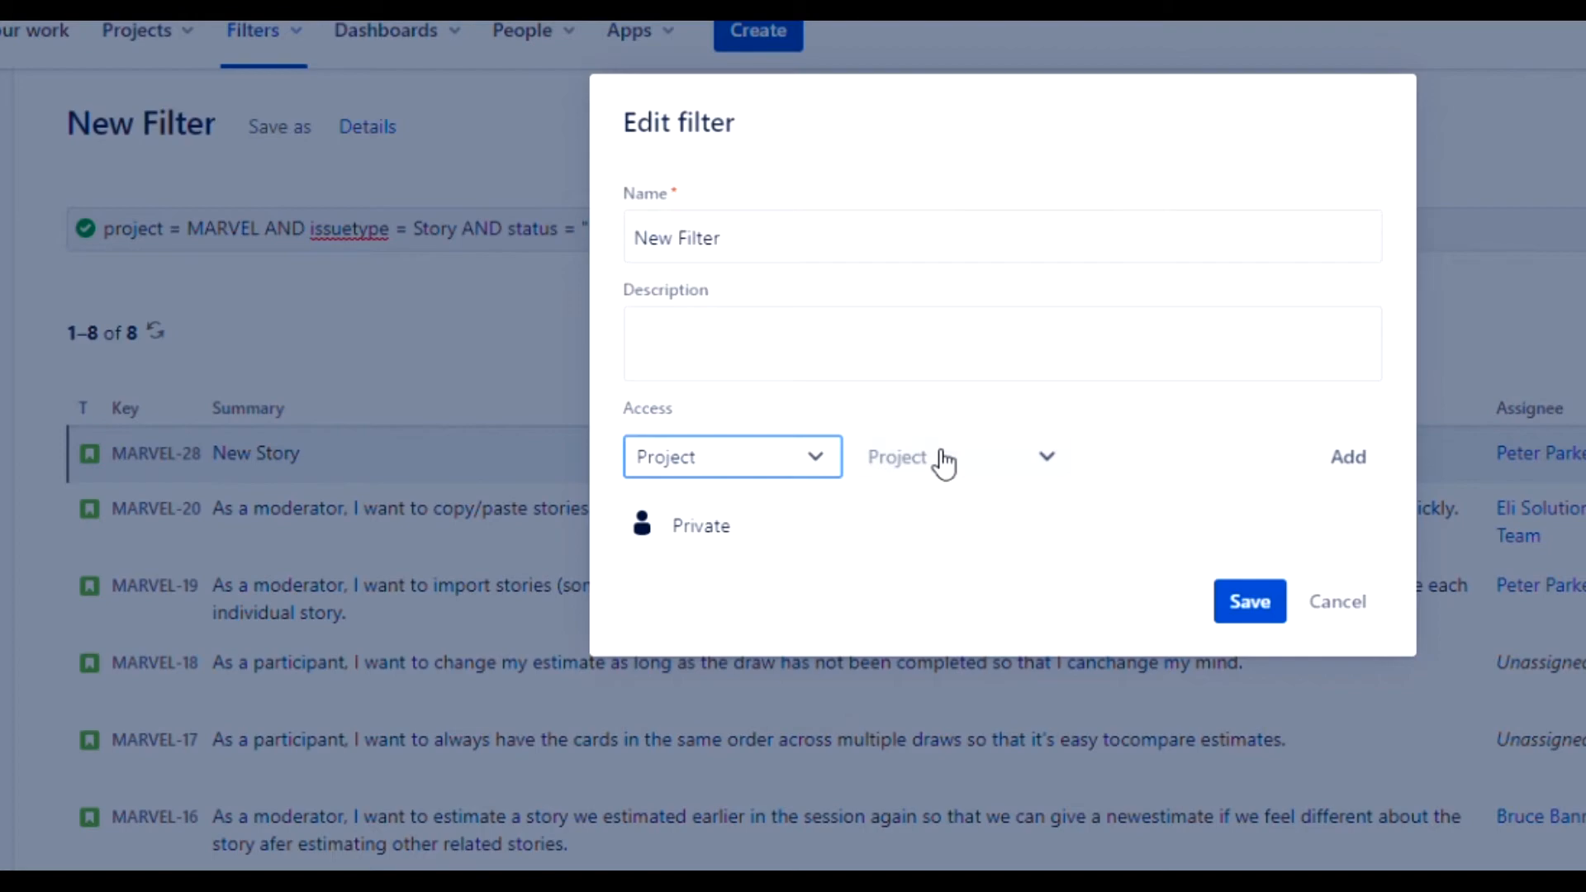
click(961, 457)
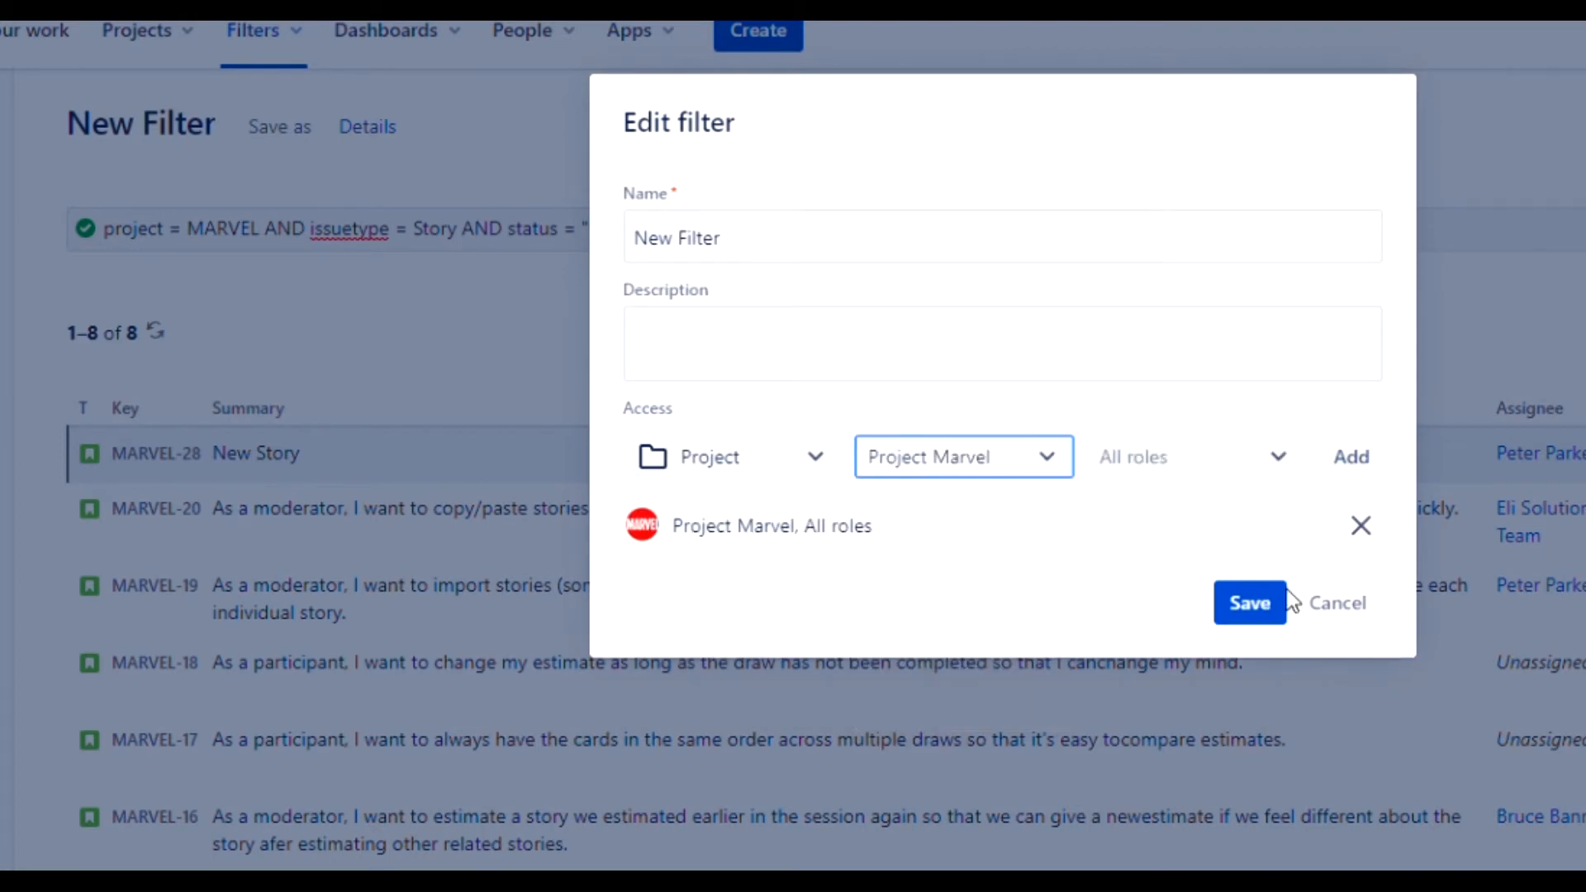
click(1248, 603)
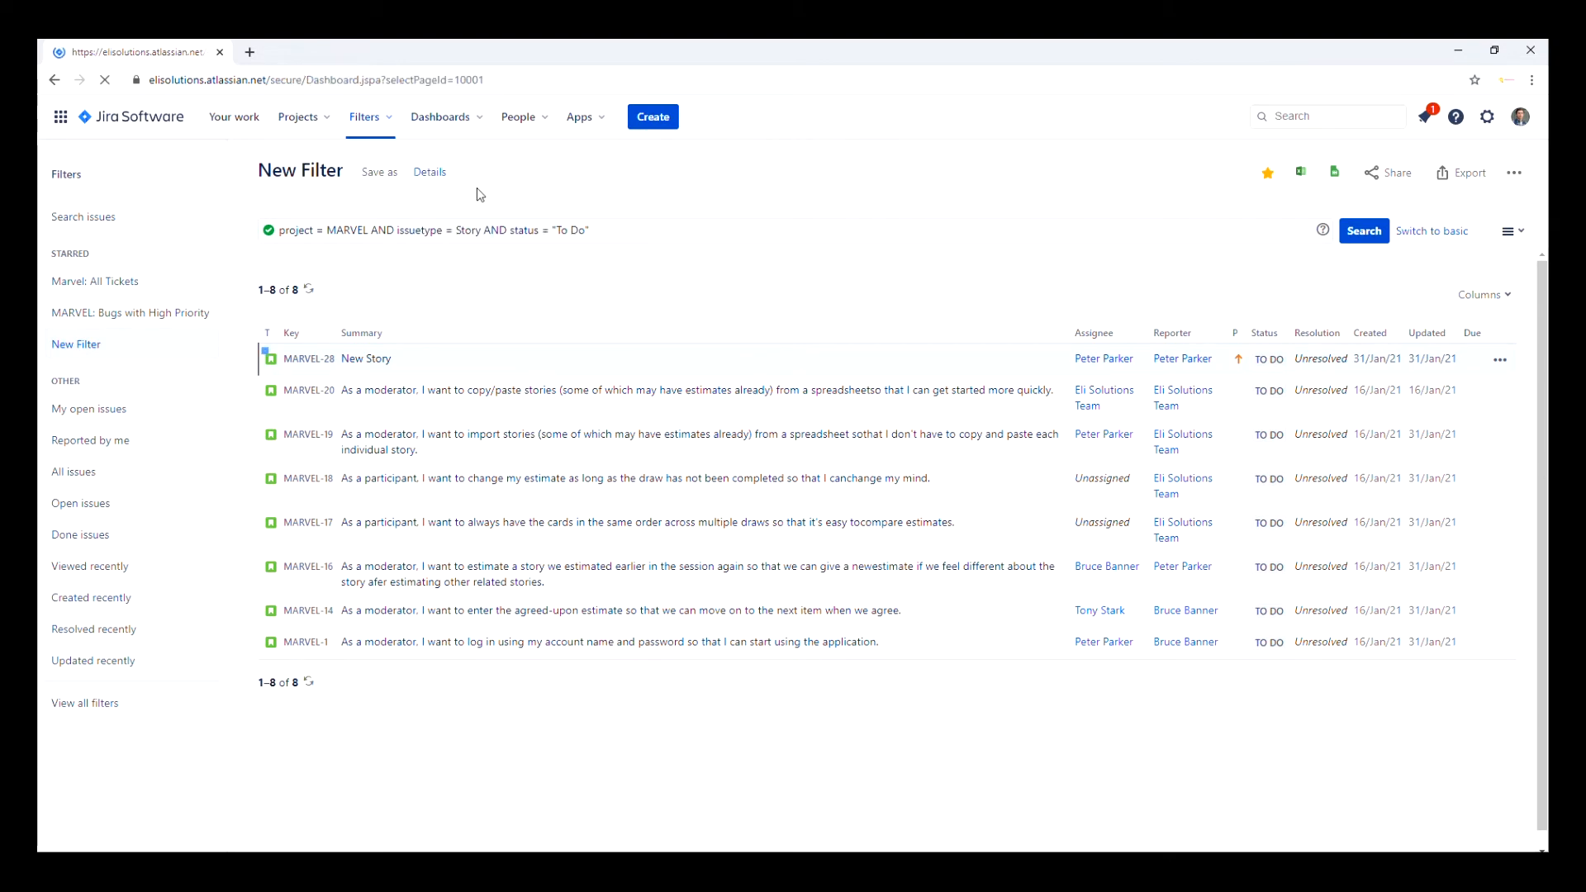
Step: Edit the MARVEL Dashboard pie chart gadget to use New Filter, charting 8 issues
click(440, 116)
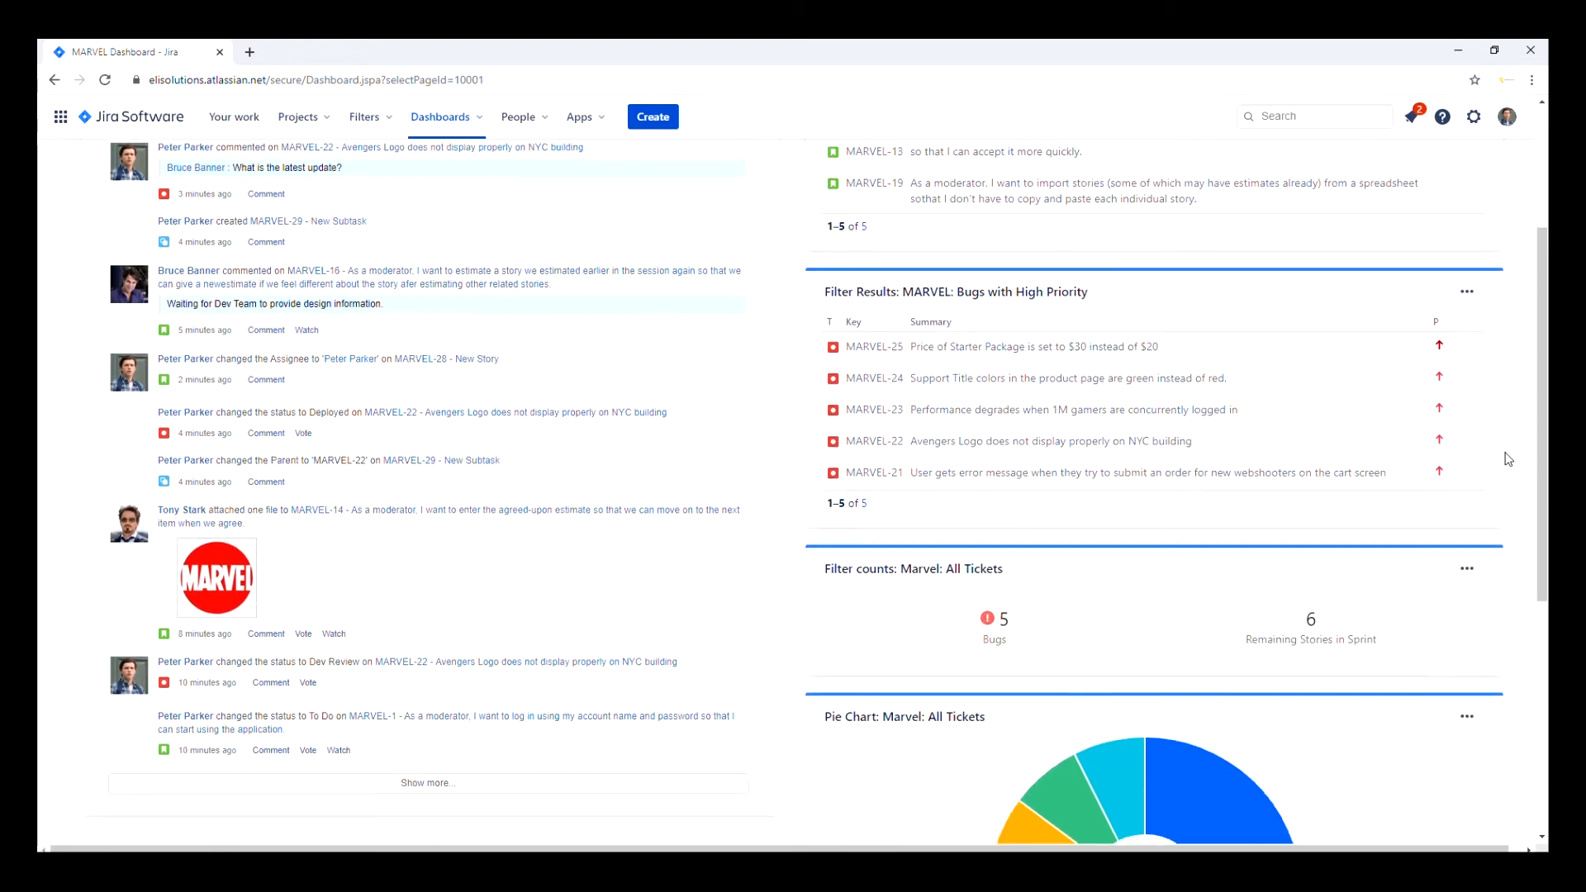
click(1466, 717)
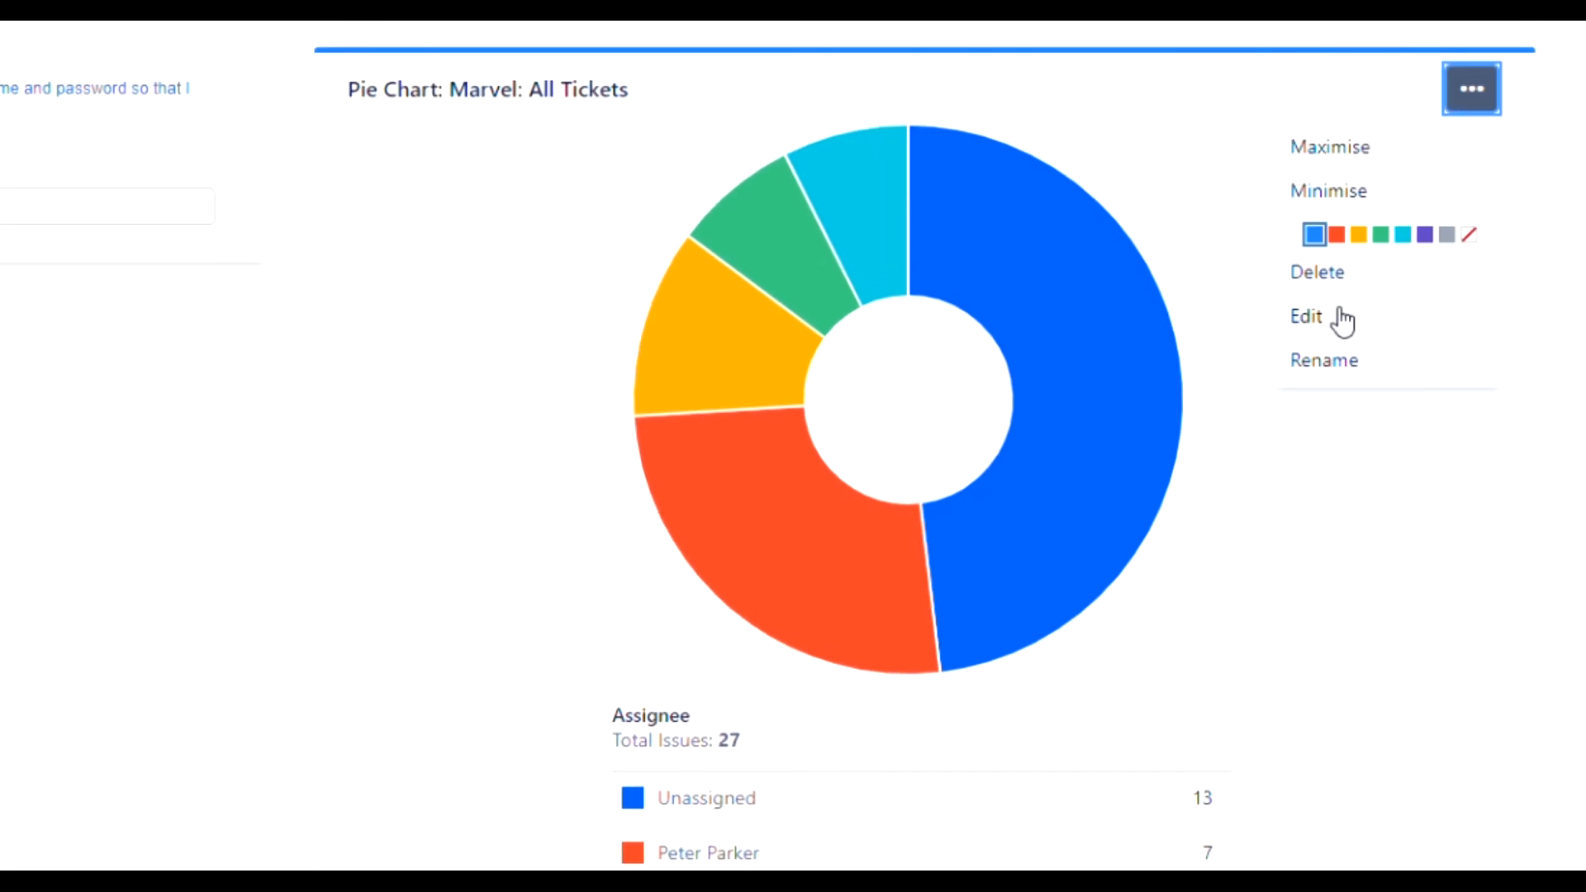
click(1307, 316)
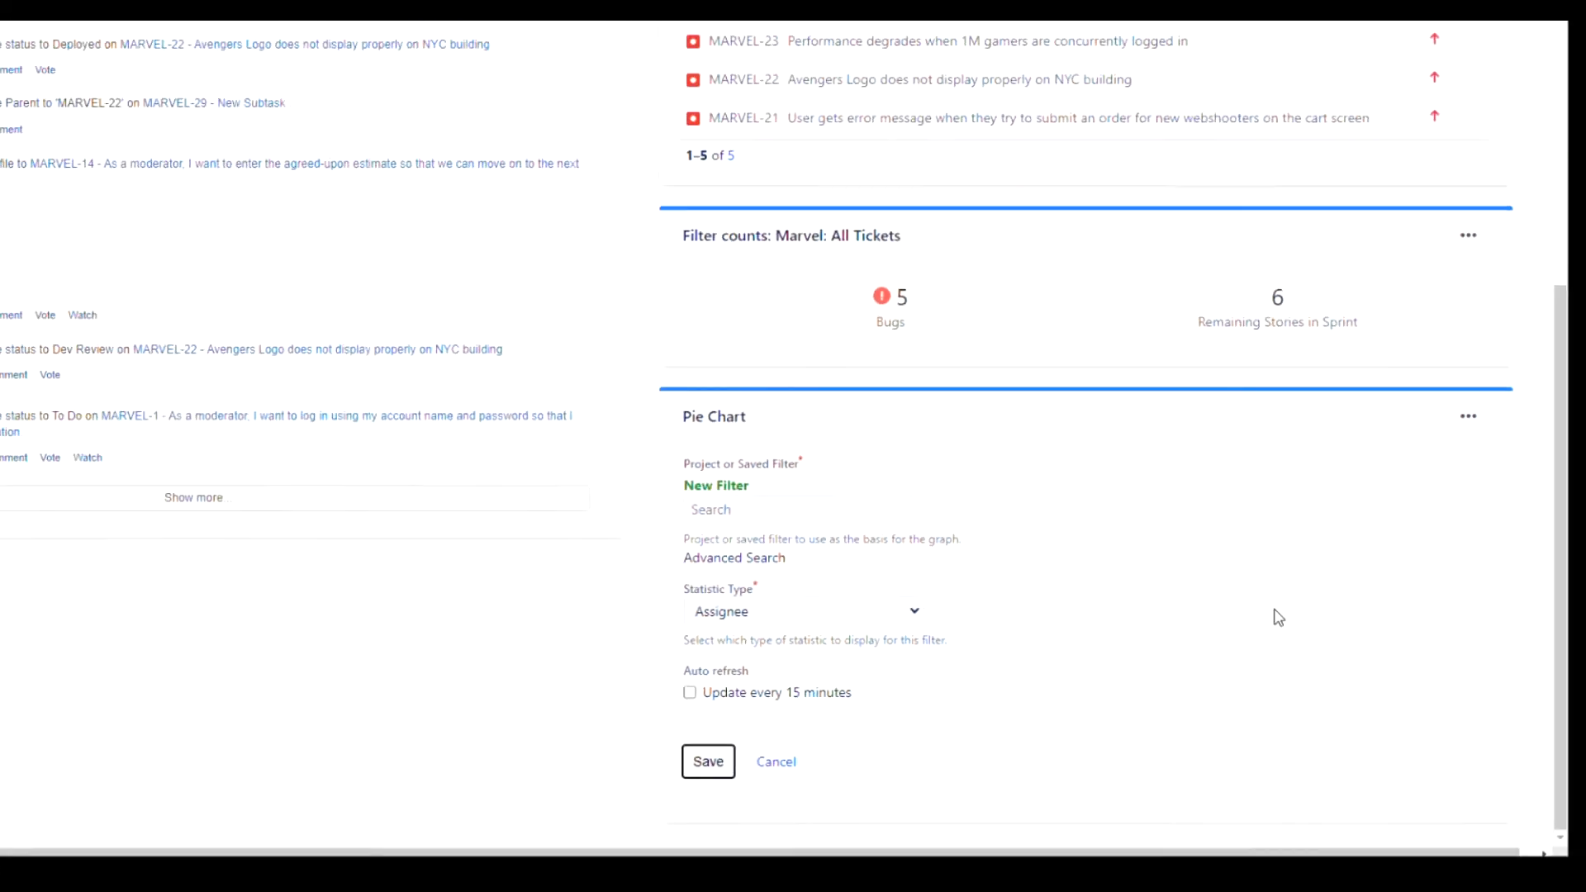
click(708, 762)
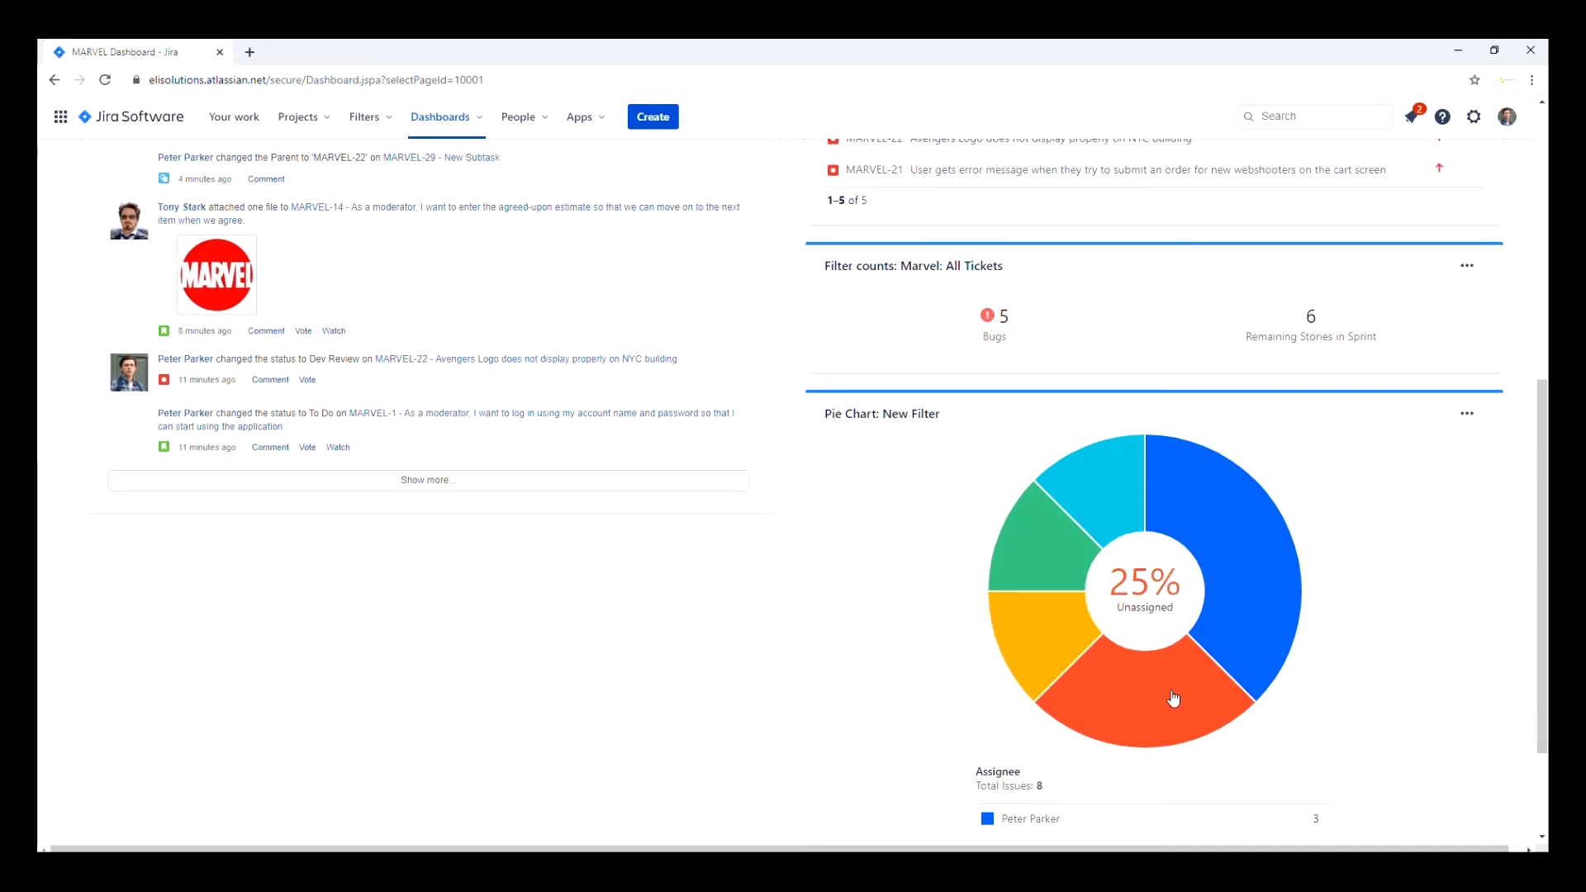
scroll(up, 3)
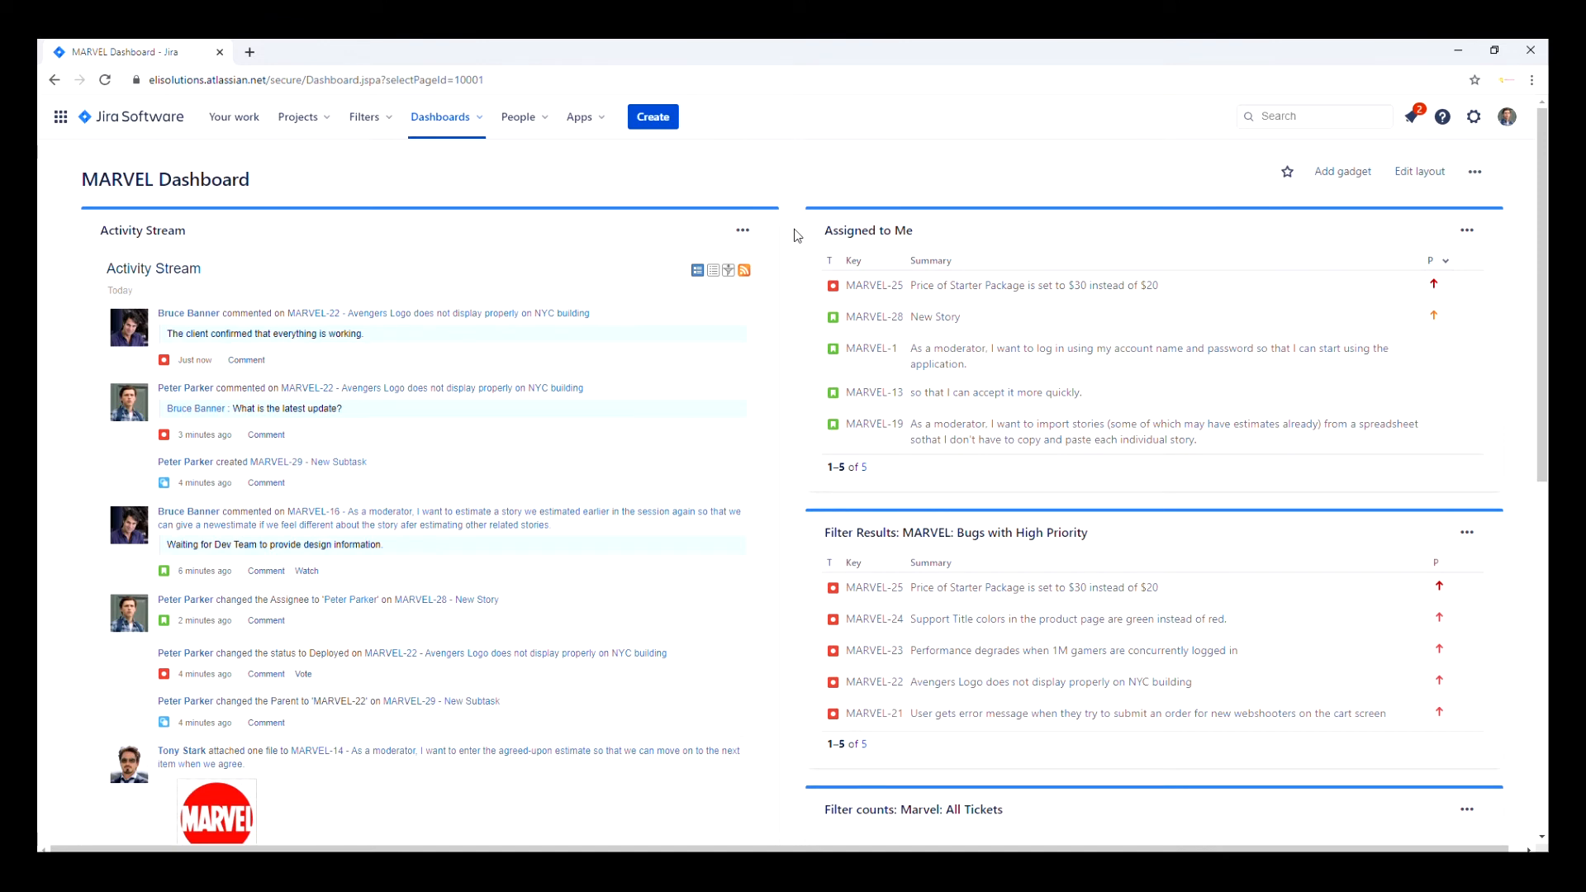
mouse_move(720, 179)
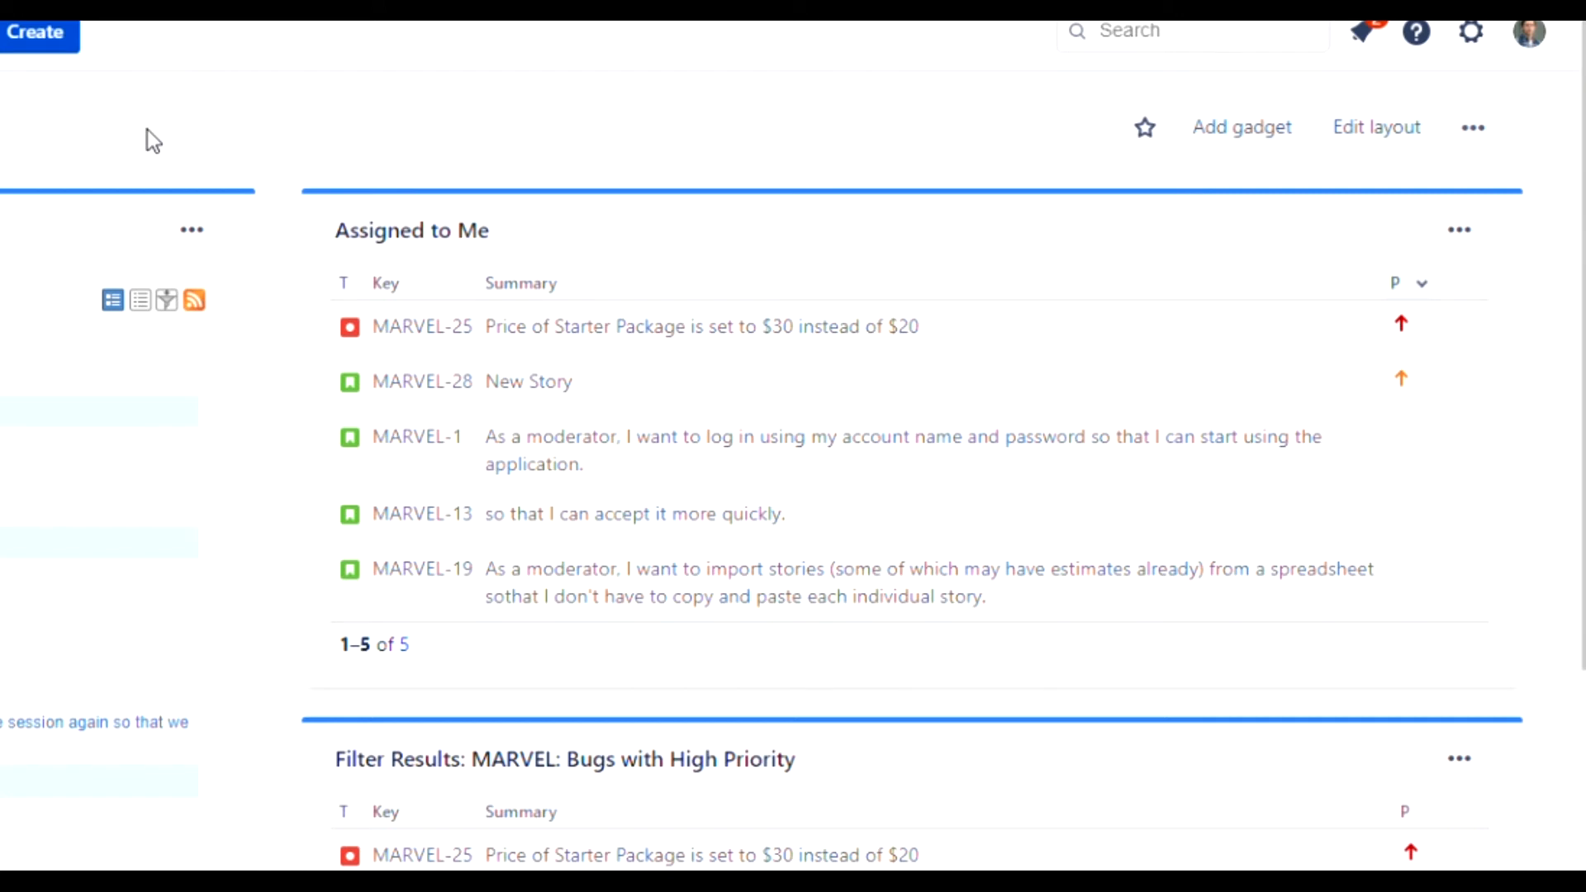
scroll(down, 3)
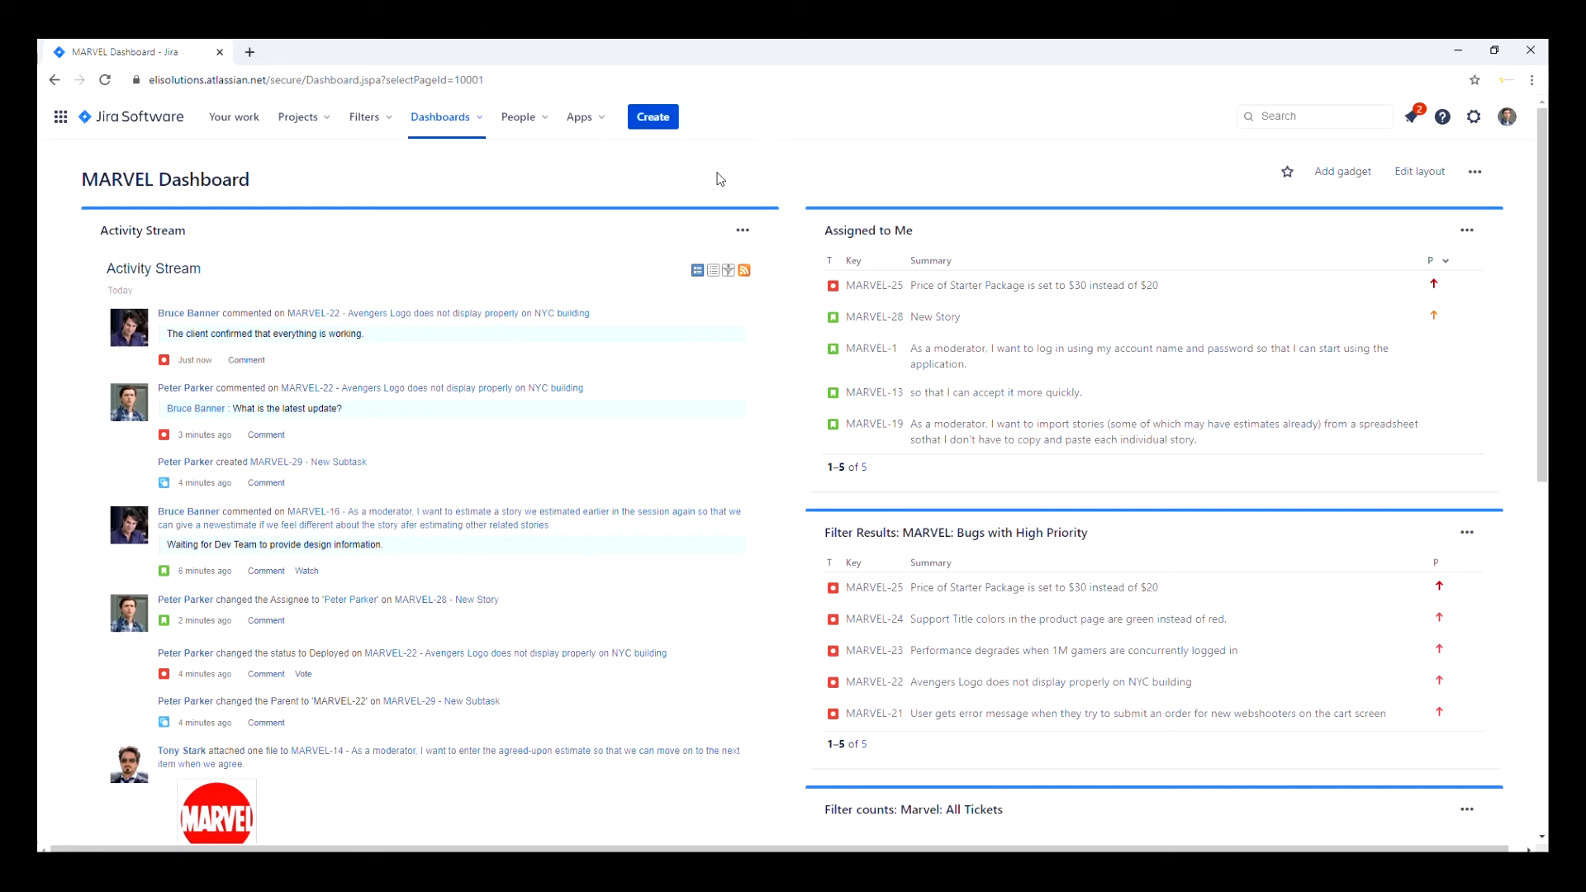
Step: Go to Project Marvel and view the active MARVEL Sprint 3 board
click(298, 117)
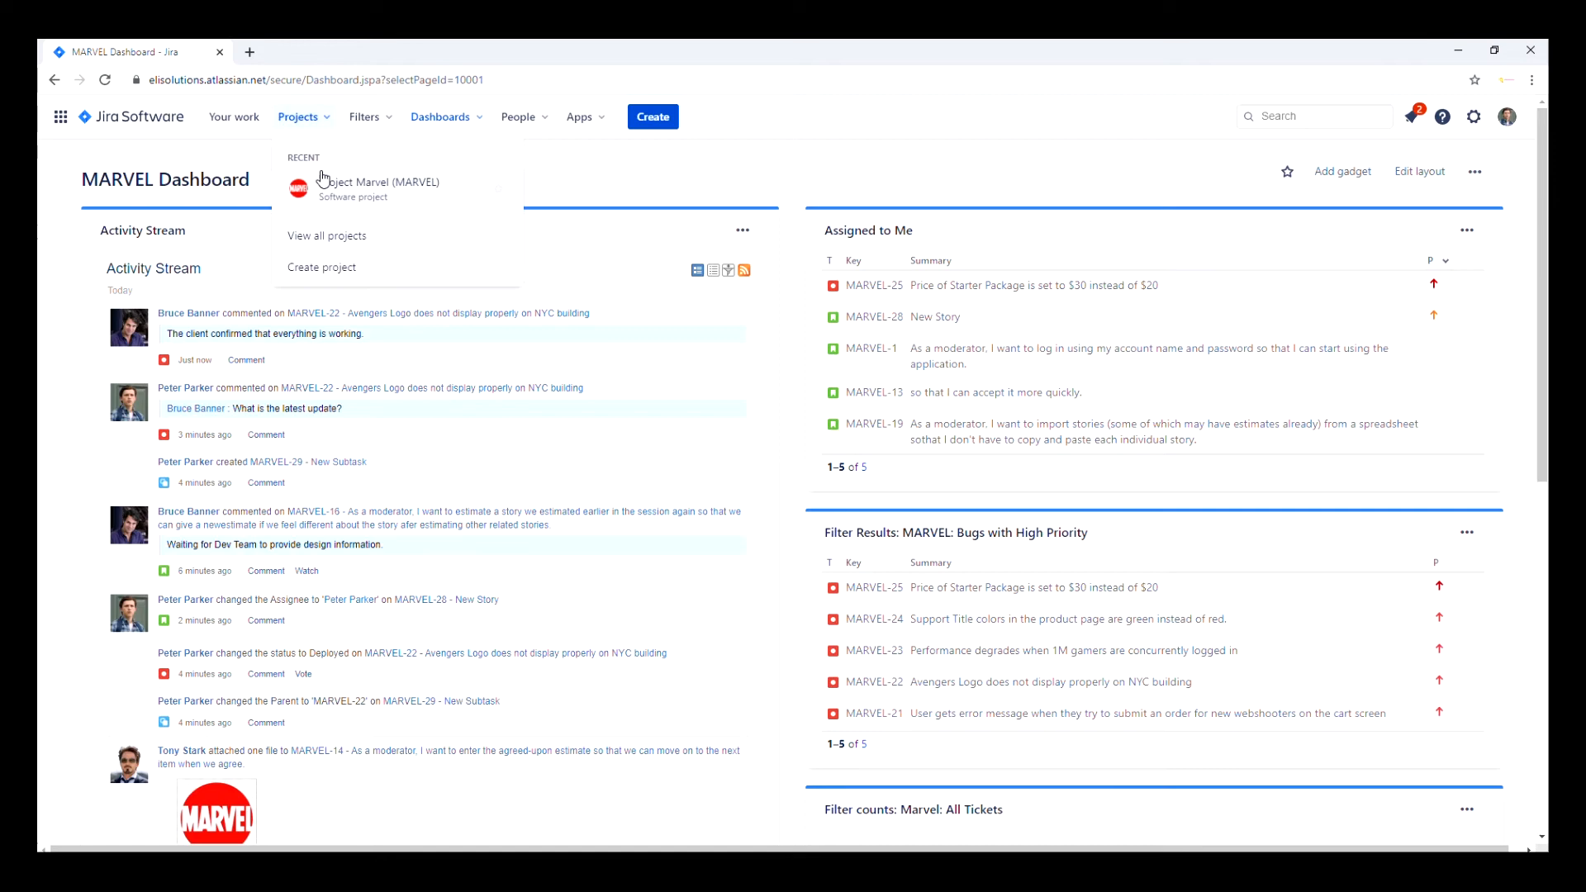
click(389, 181)
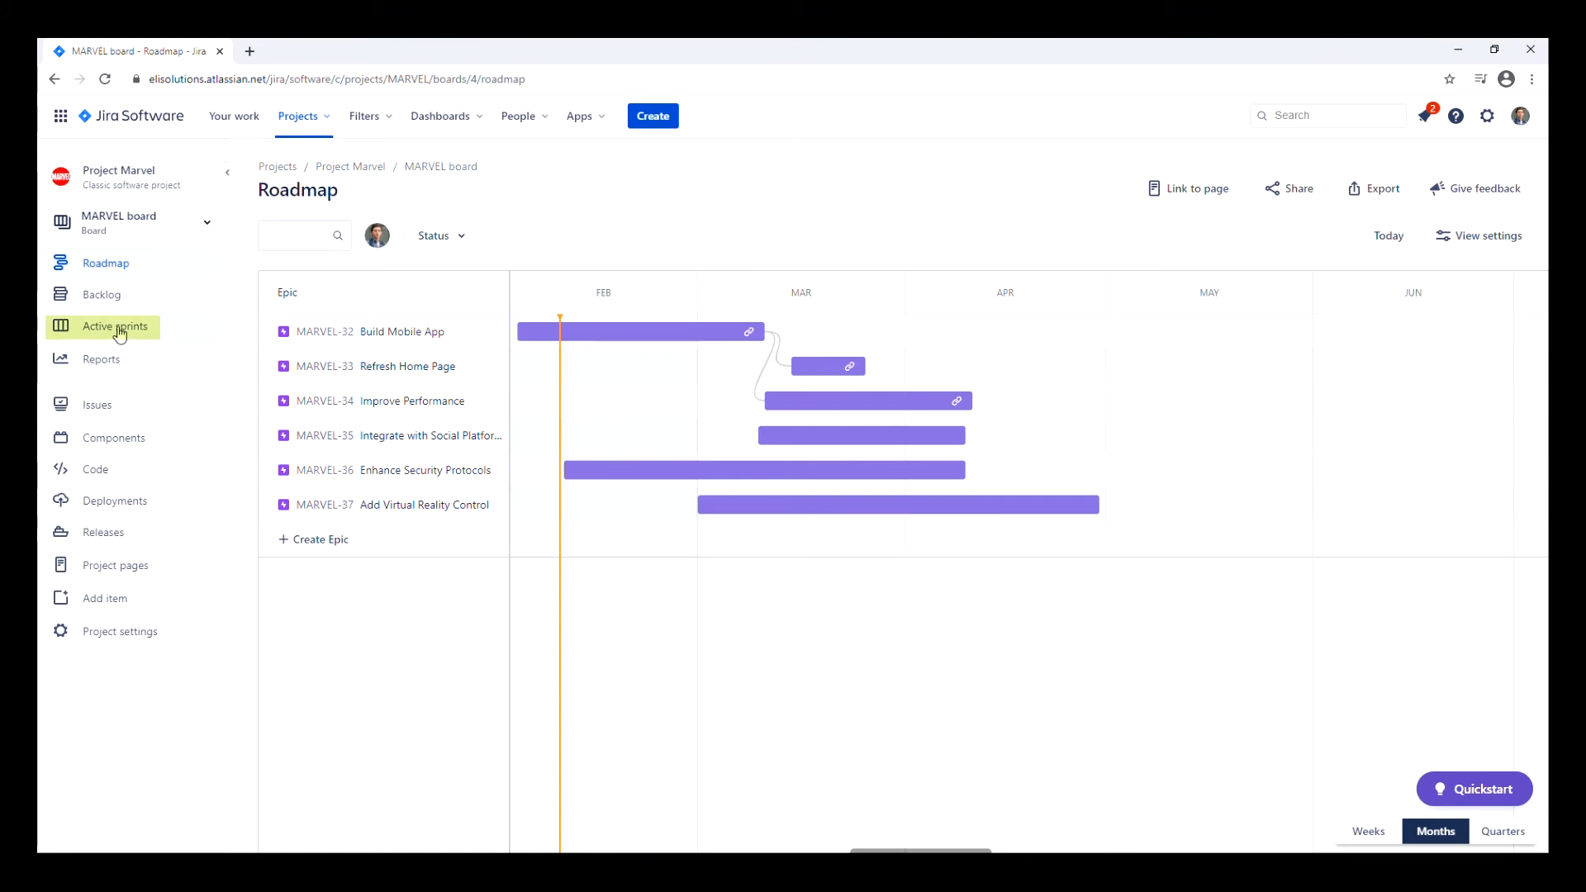
click(114, 326)
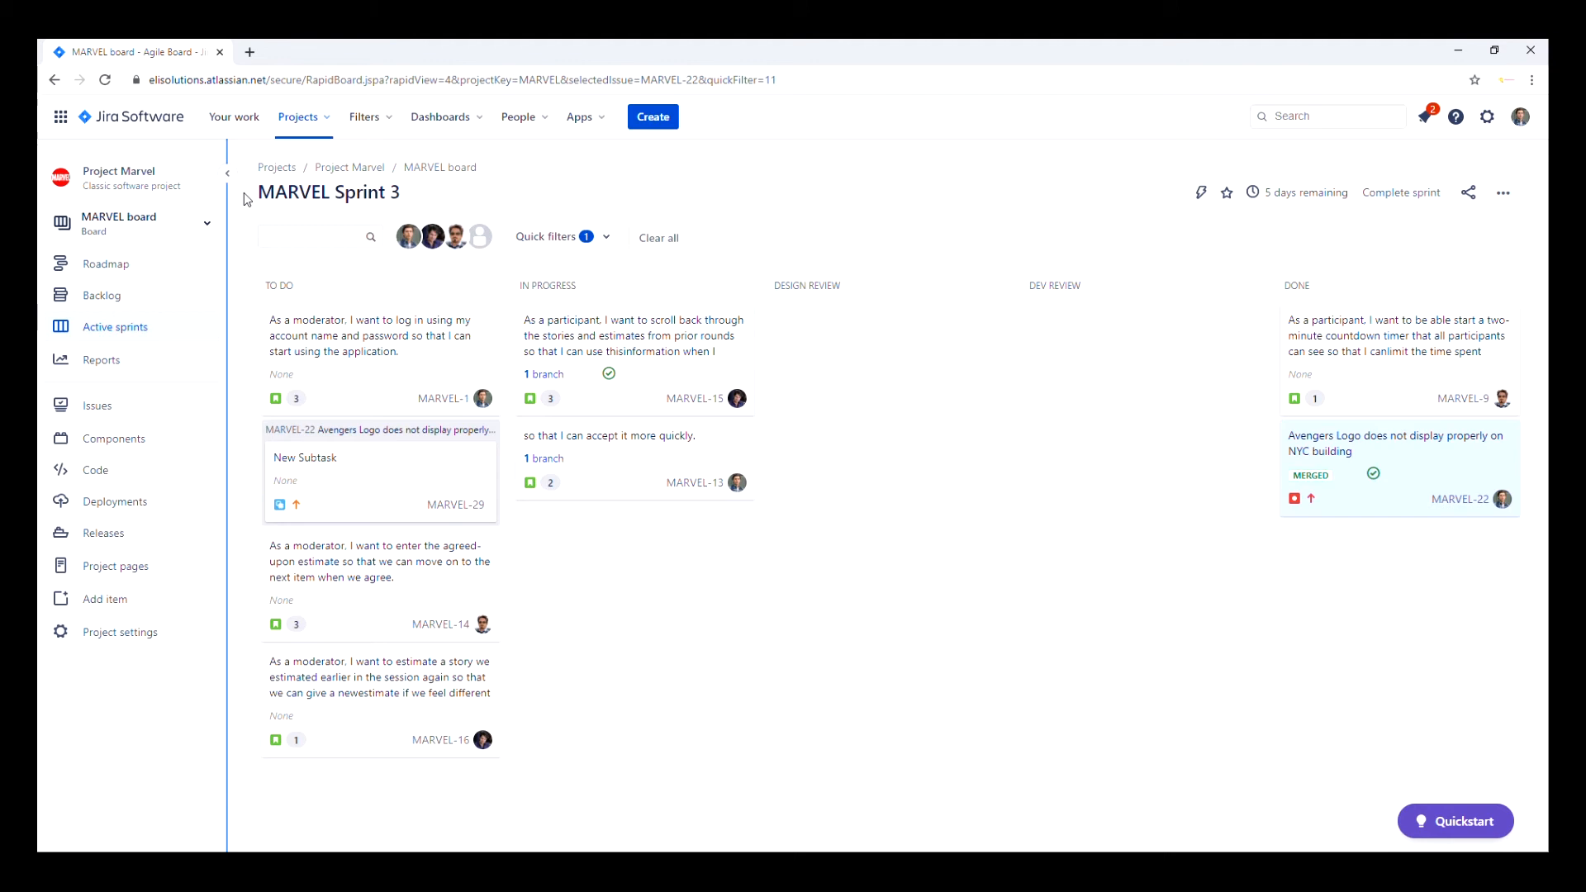
Step: Filter the Sprint 3 board to Peter Parker's issues and move MARVEL-1 to In Progress
click(558, 237)
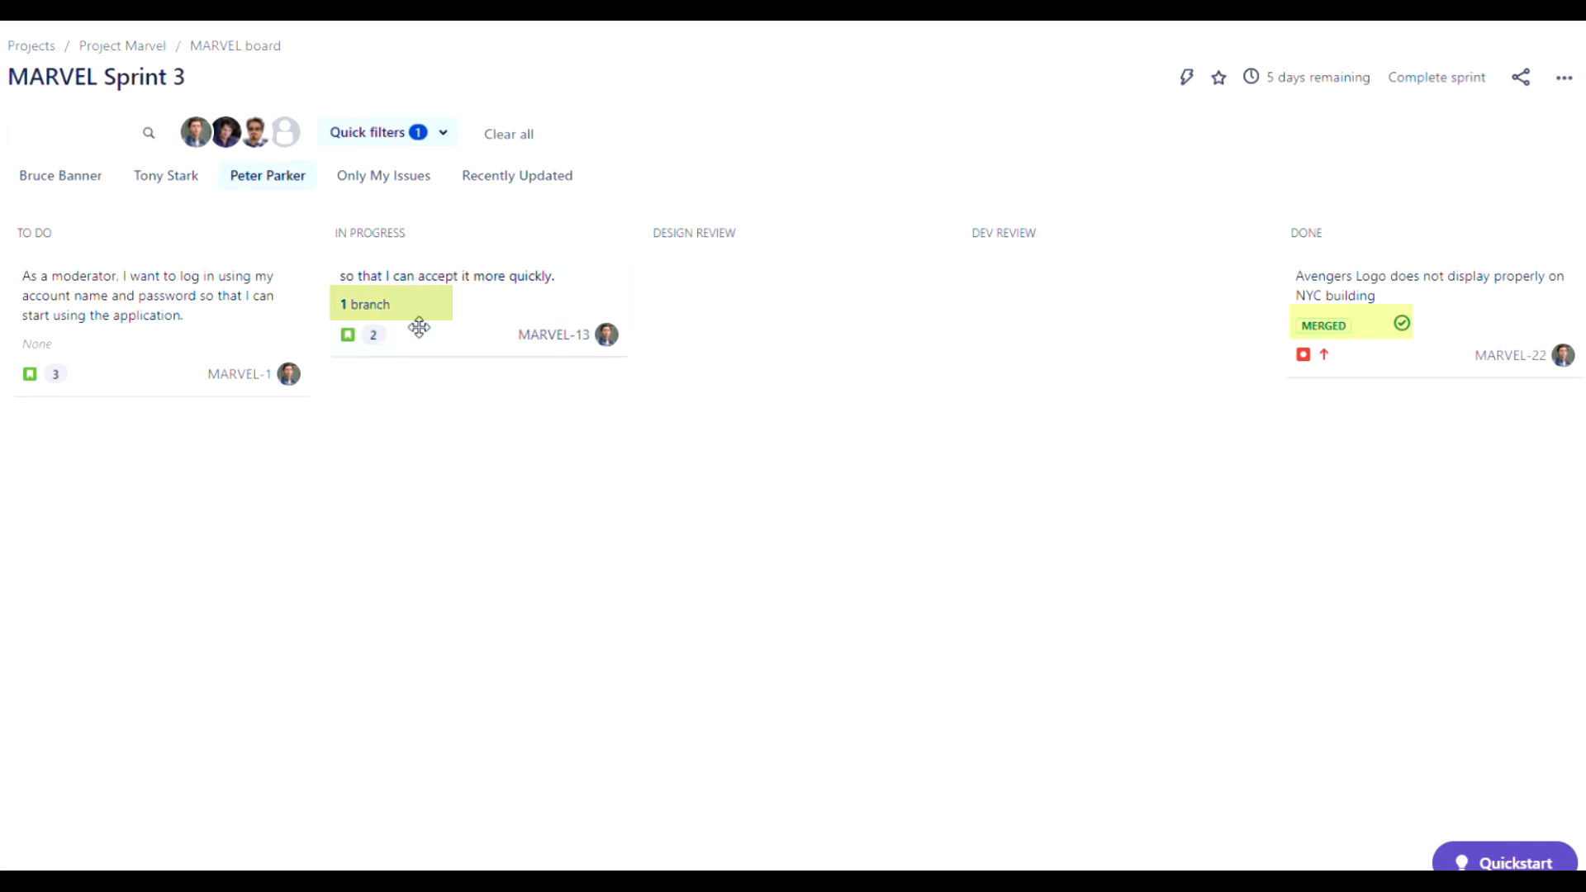
mouse_move(539, 334)
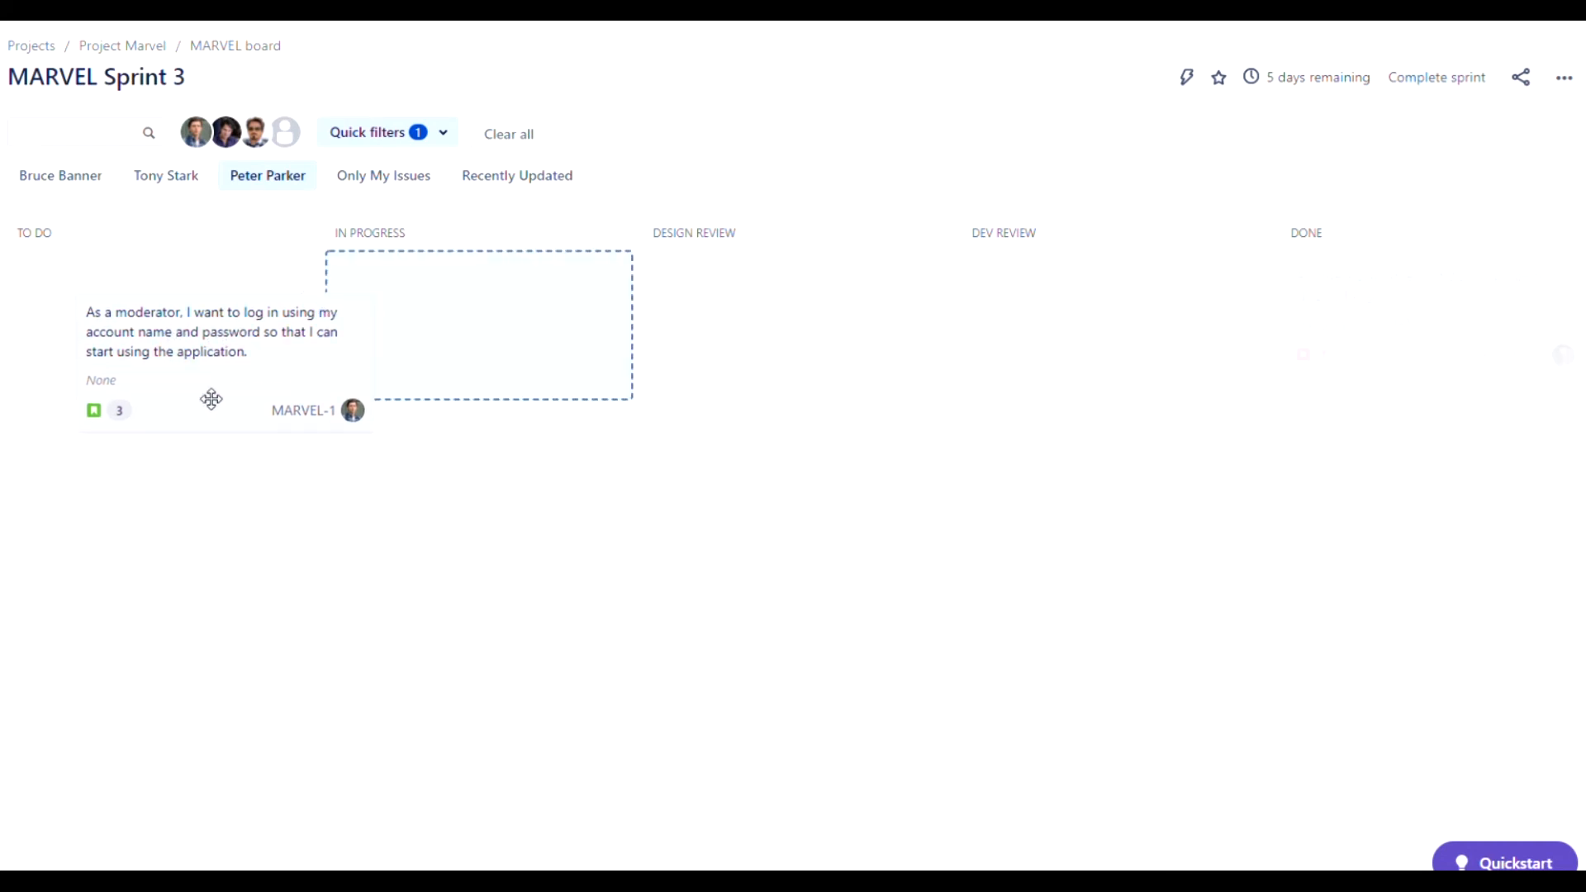
drag(212, 398, 478, 323)
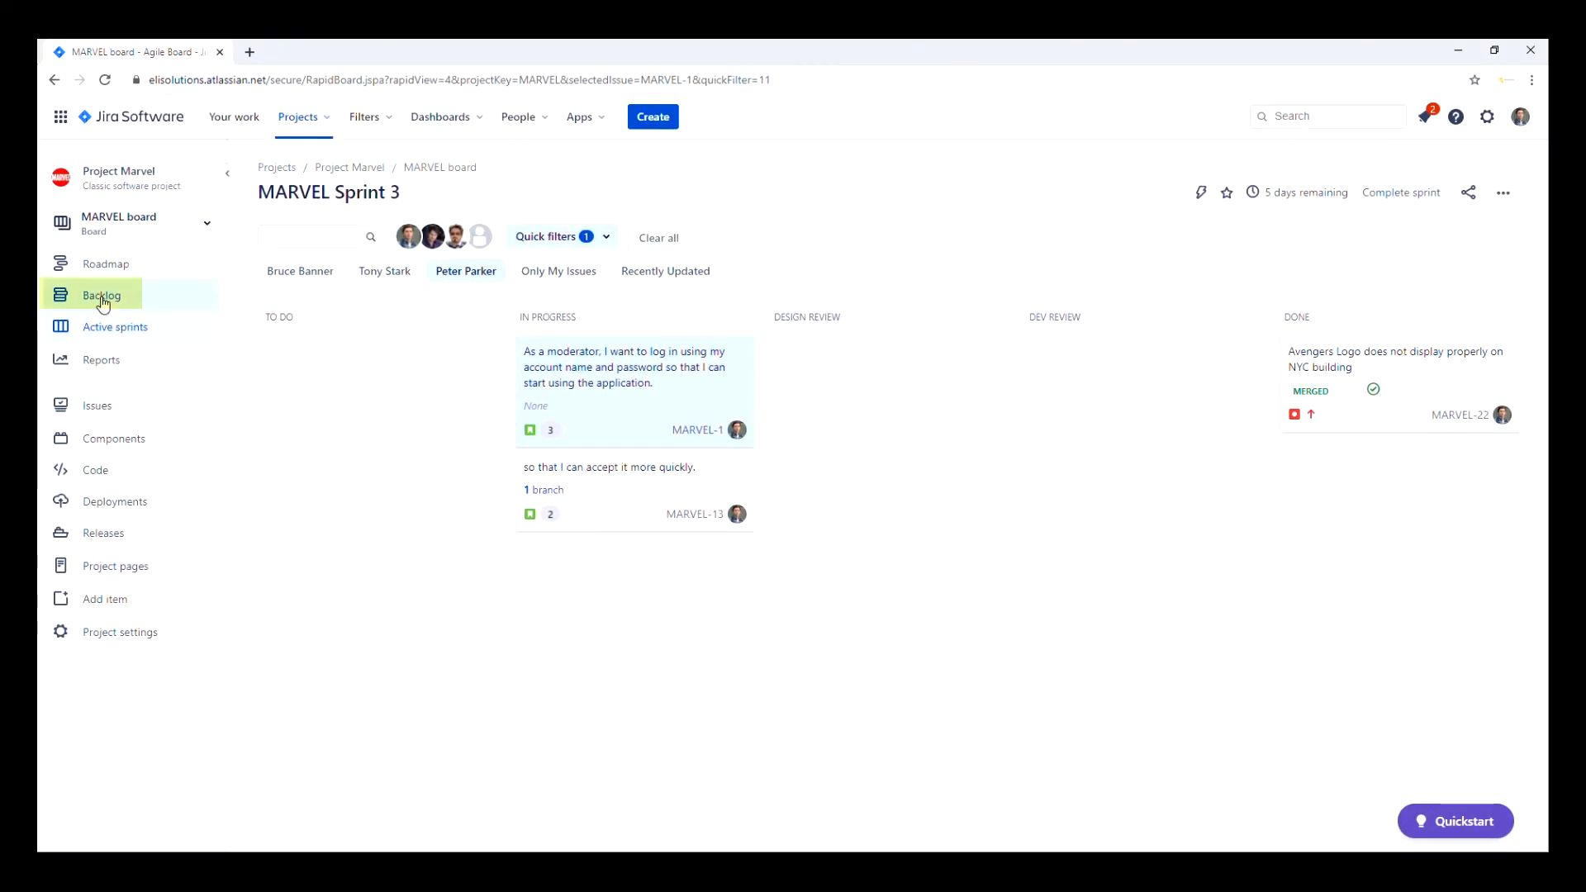
Step: Open the MARVEL backlog and create a new sprint from the Backlog section
click(101, 294)
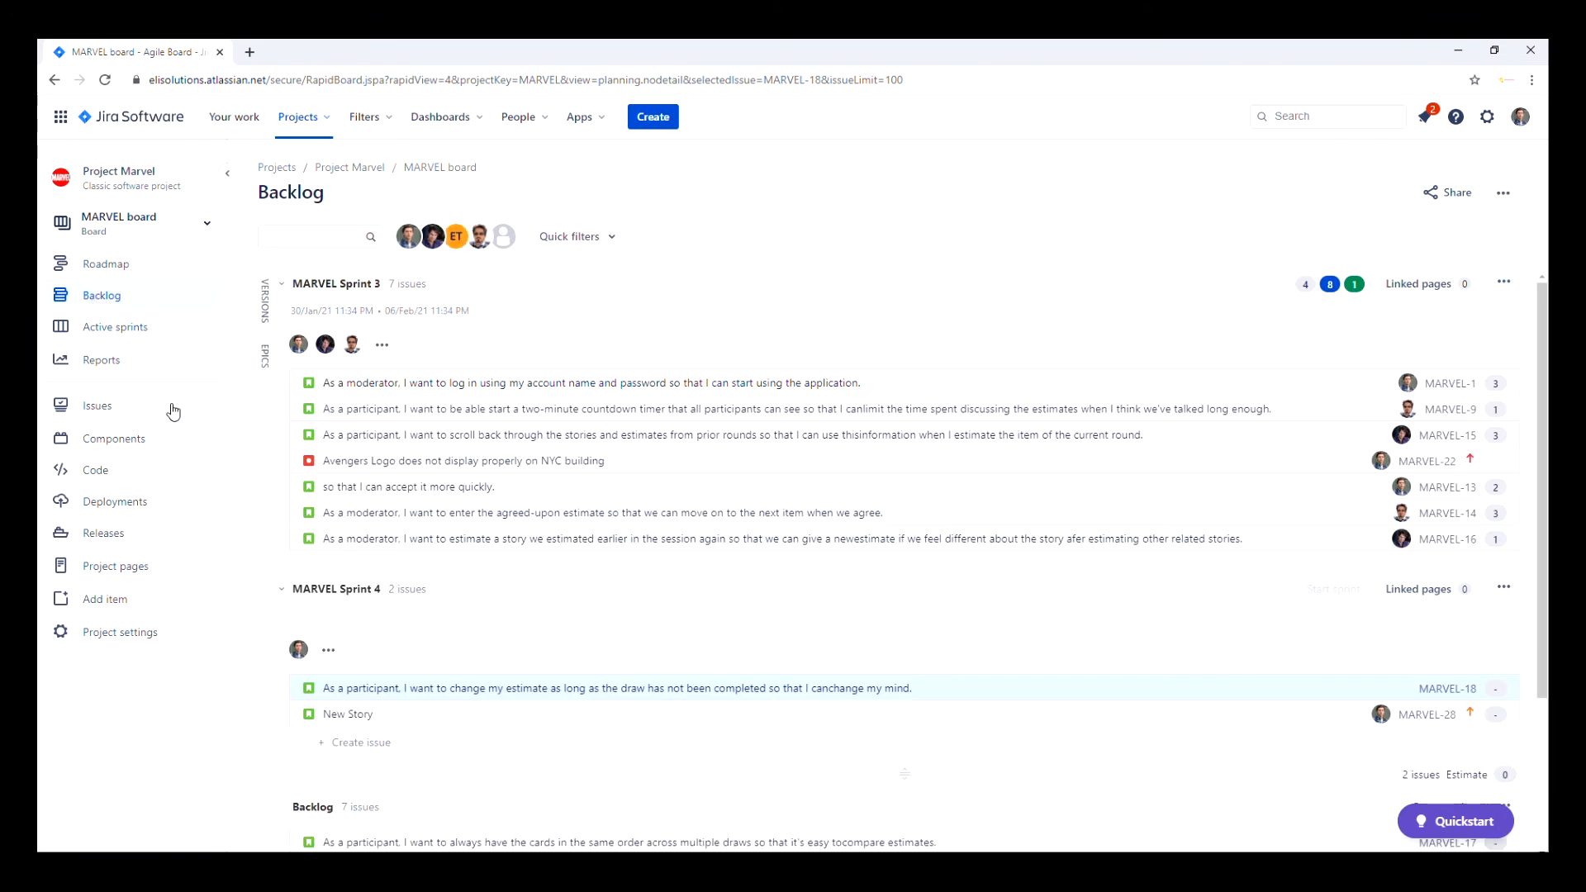
scroll(down, 3)
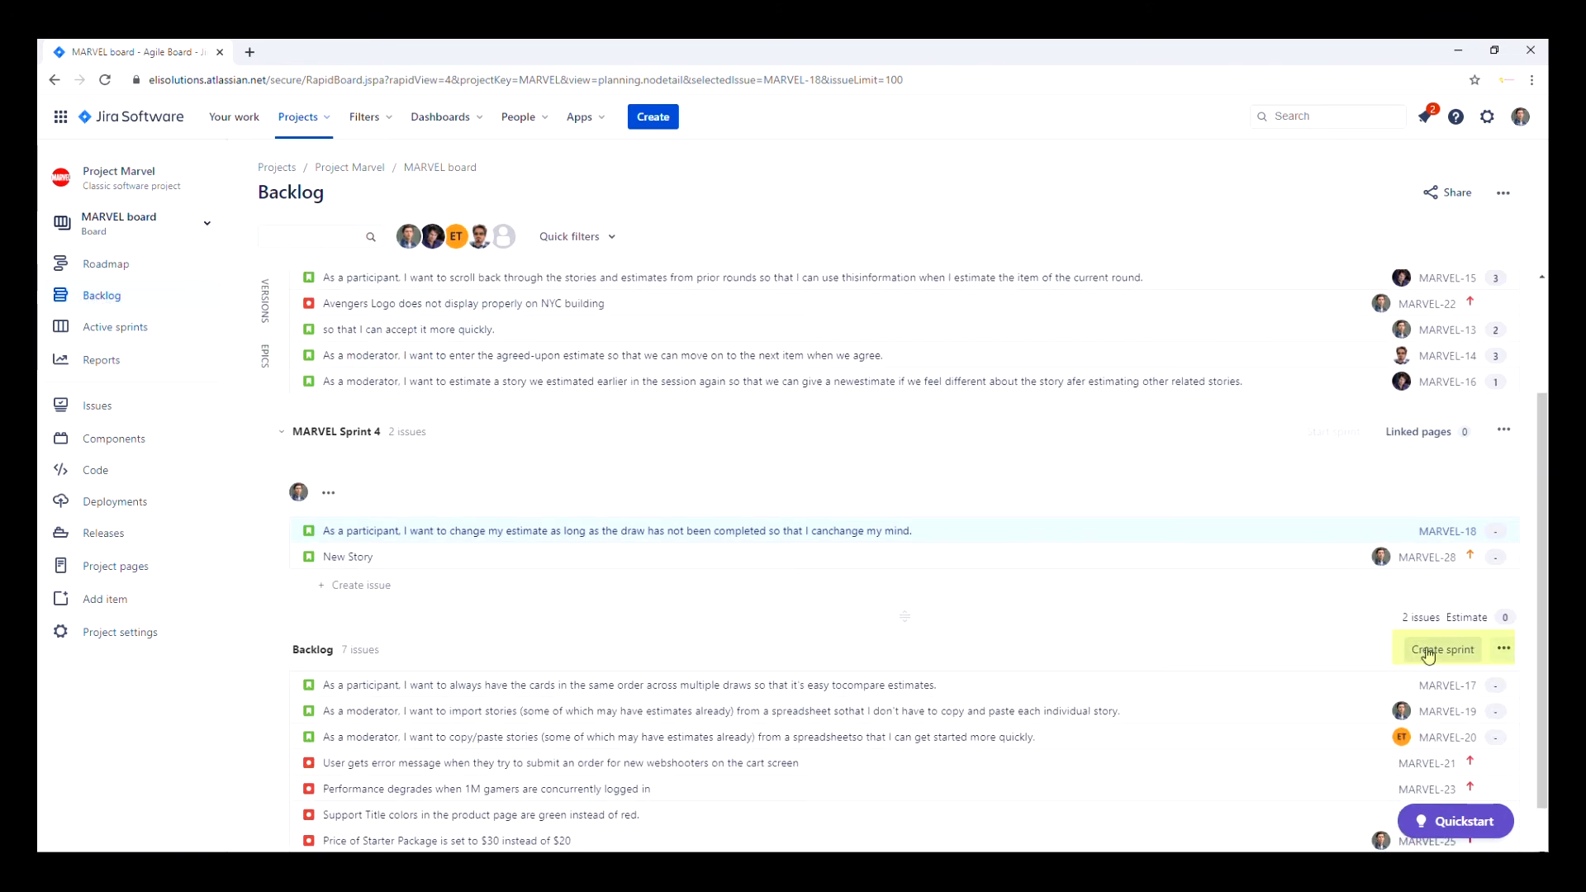
click(1443, 649)
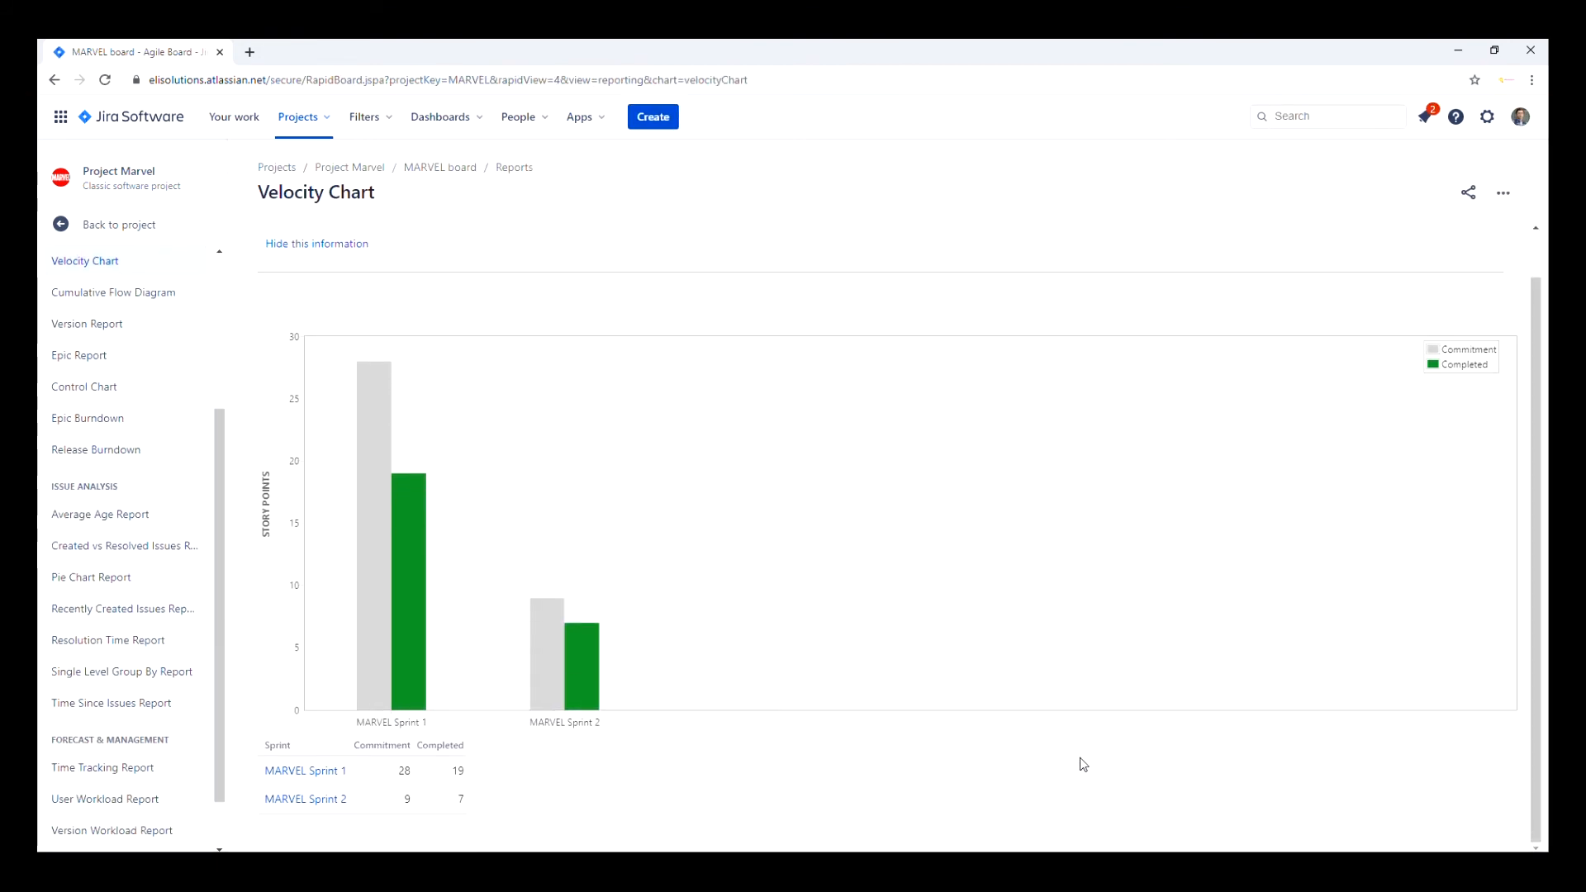
mouse_move(374, 599)
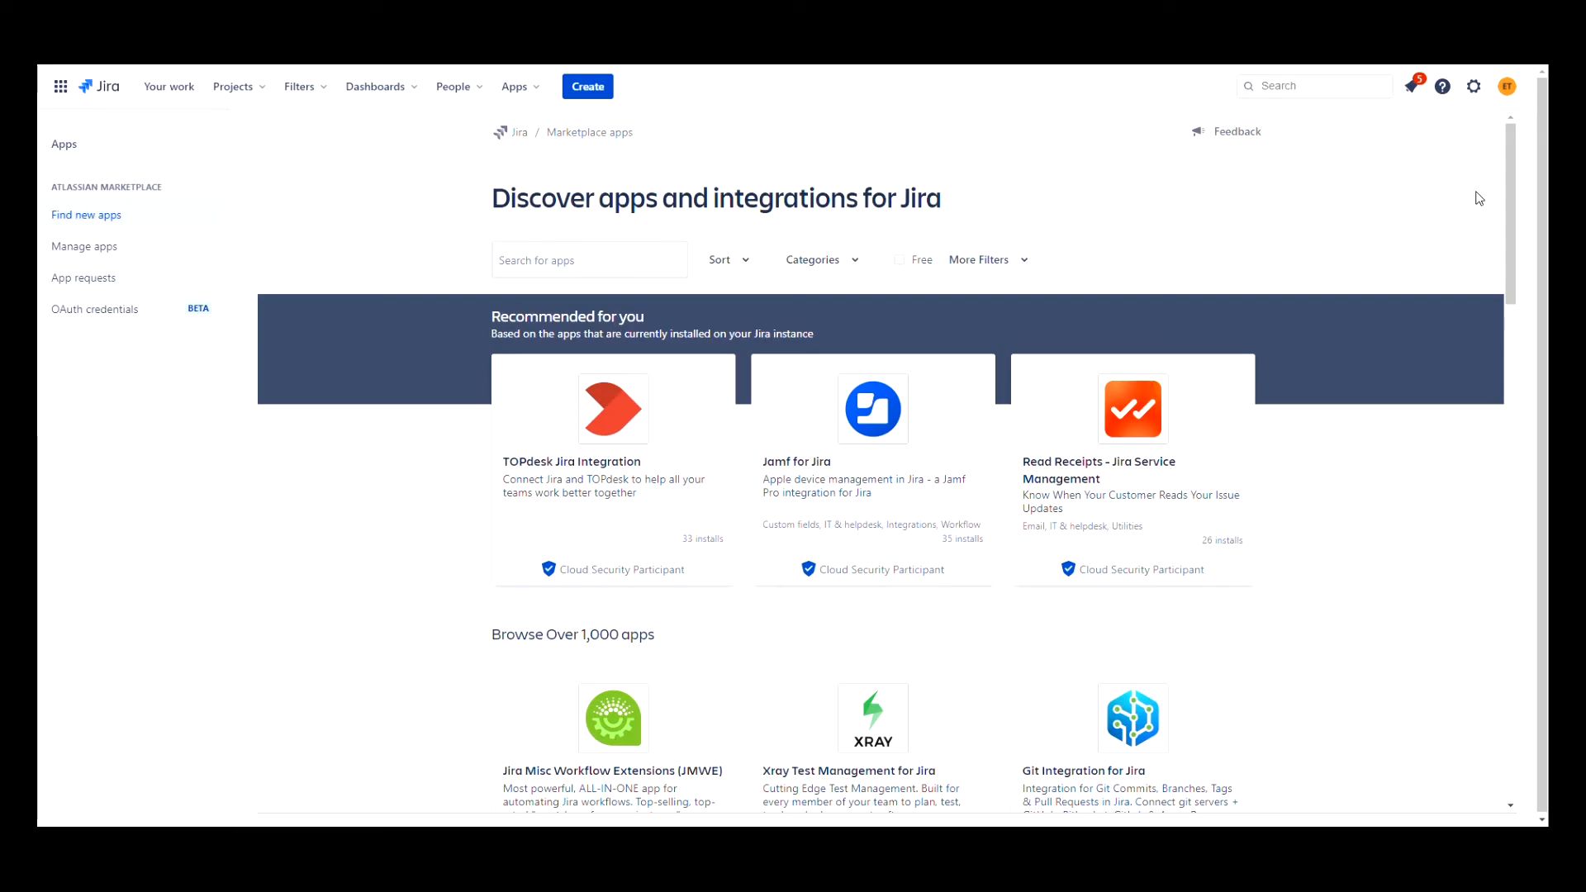
mouse_move(1477, 193)
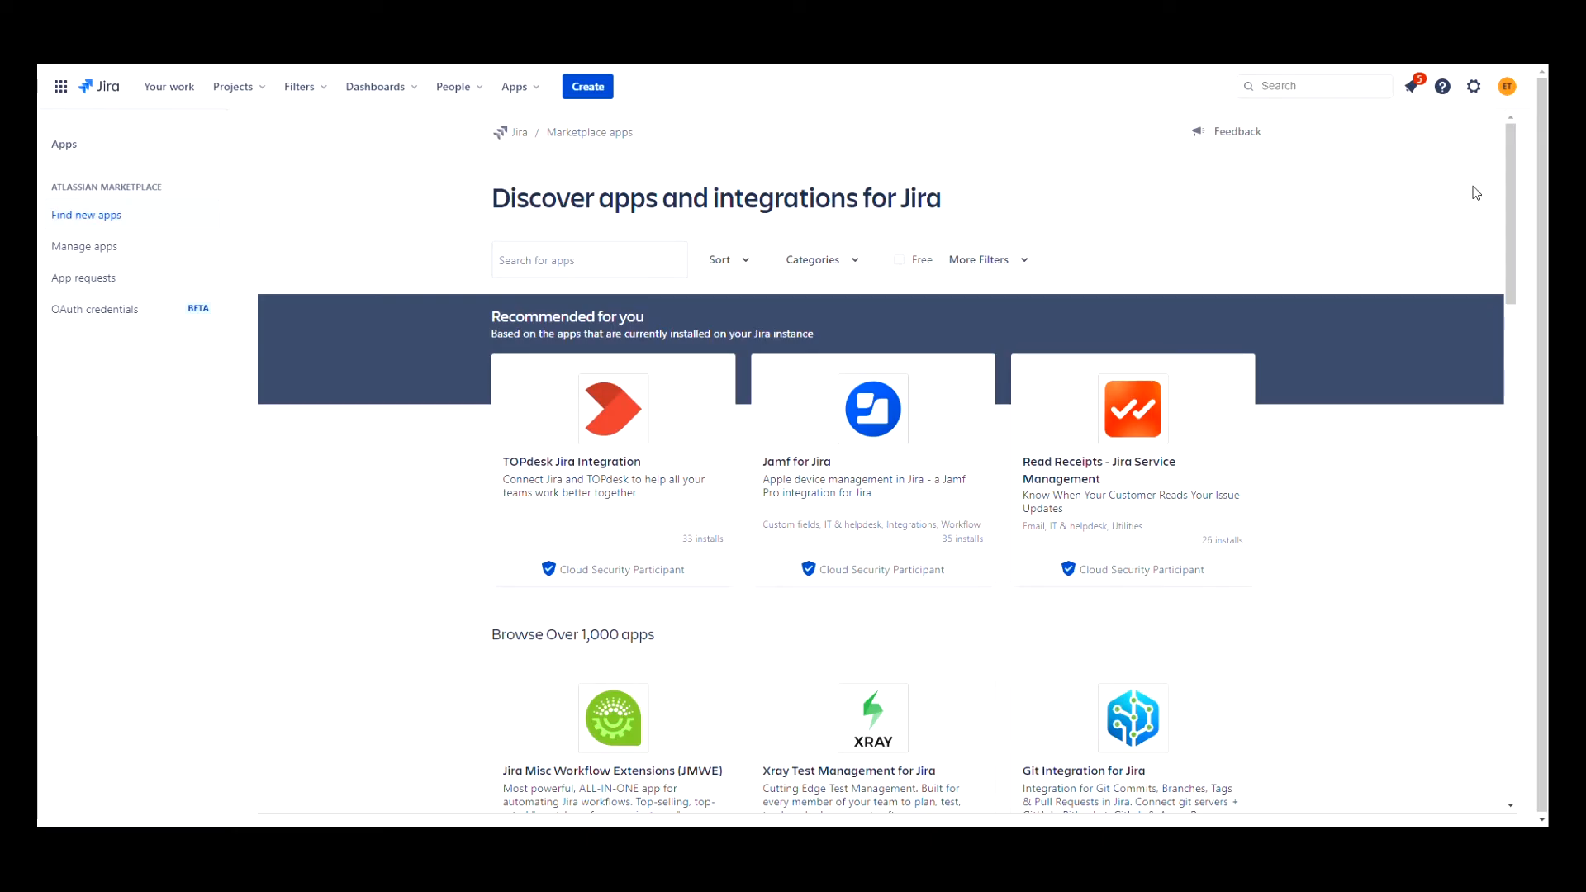
mouse_move(869, 271)
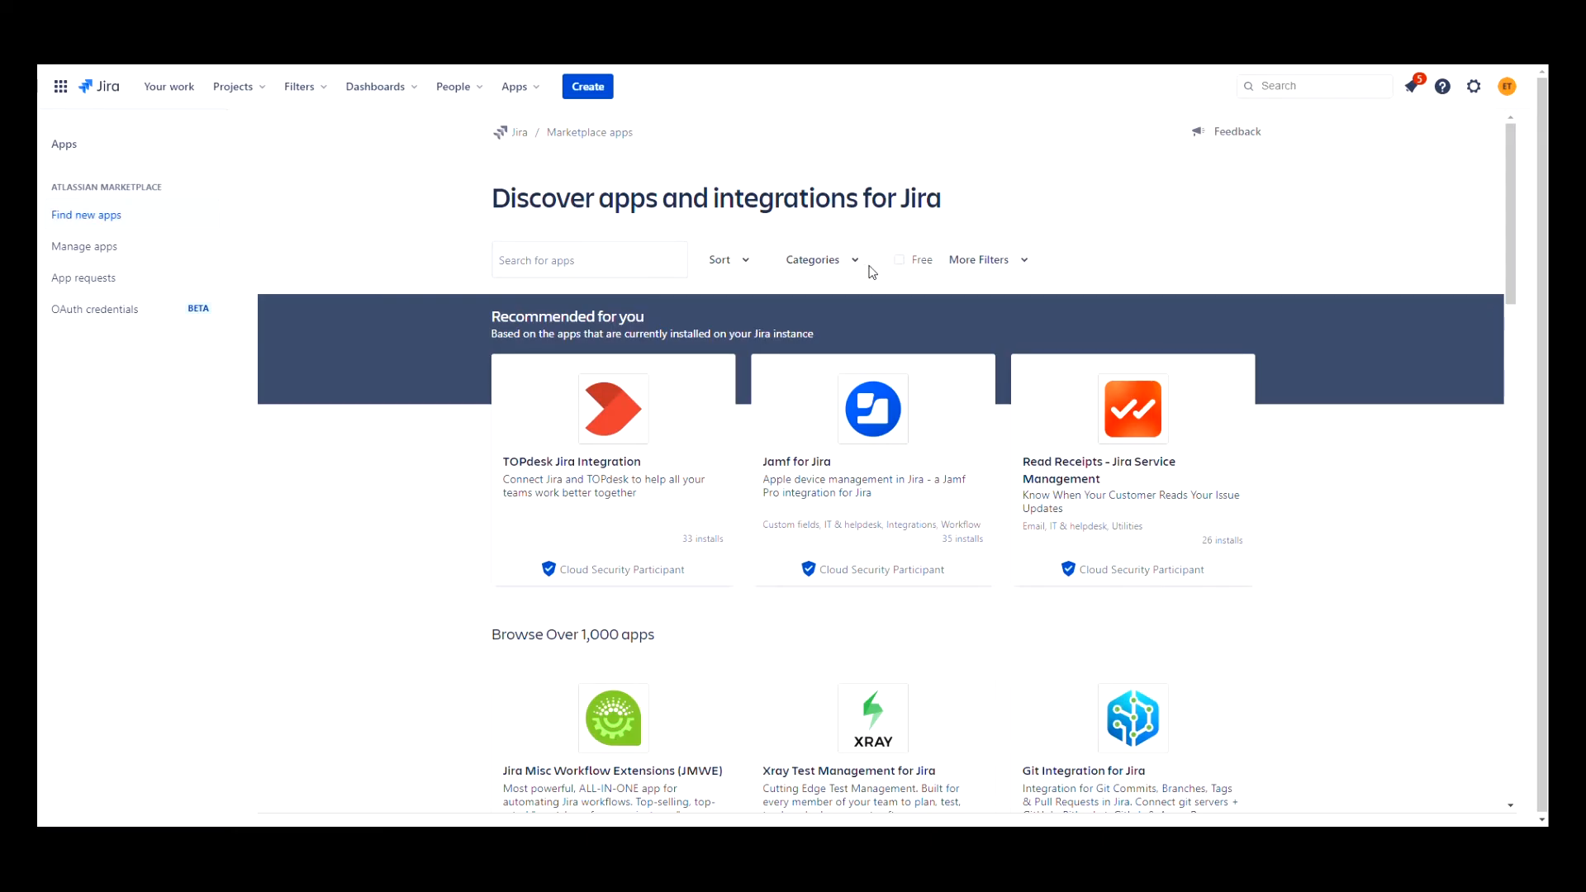
Step: Filter marketplace apps to Project management (505) and start BigPicture's free trial
click(818, 259)
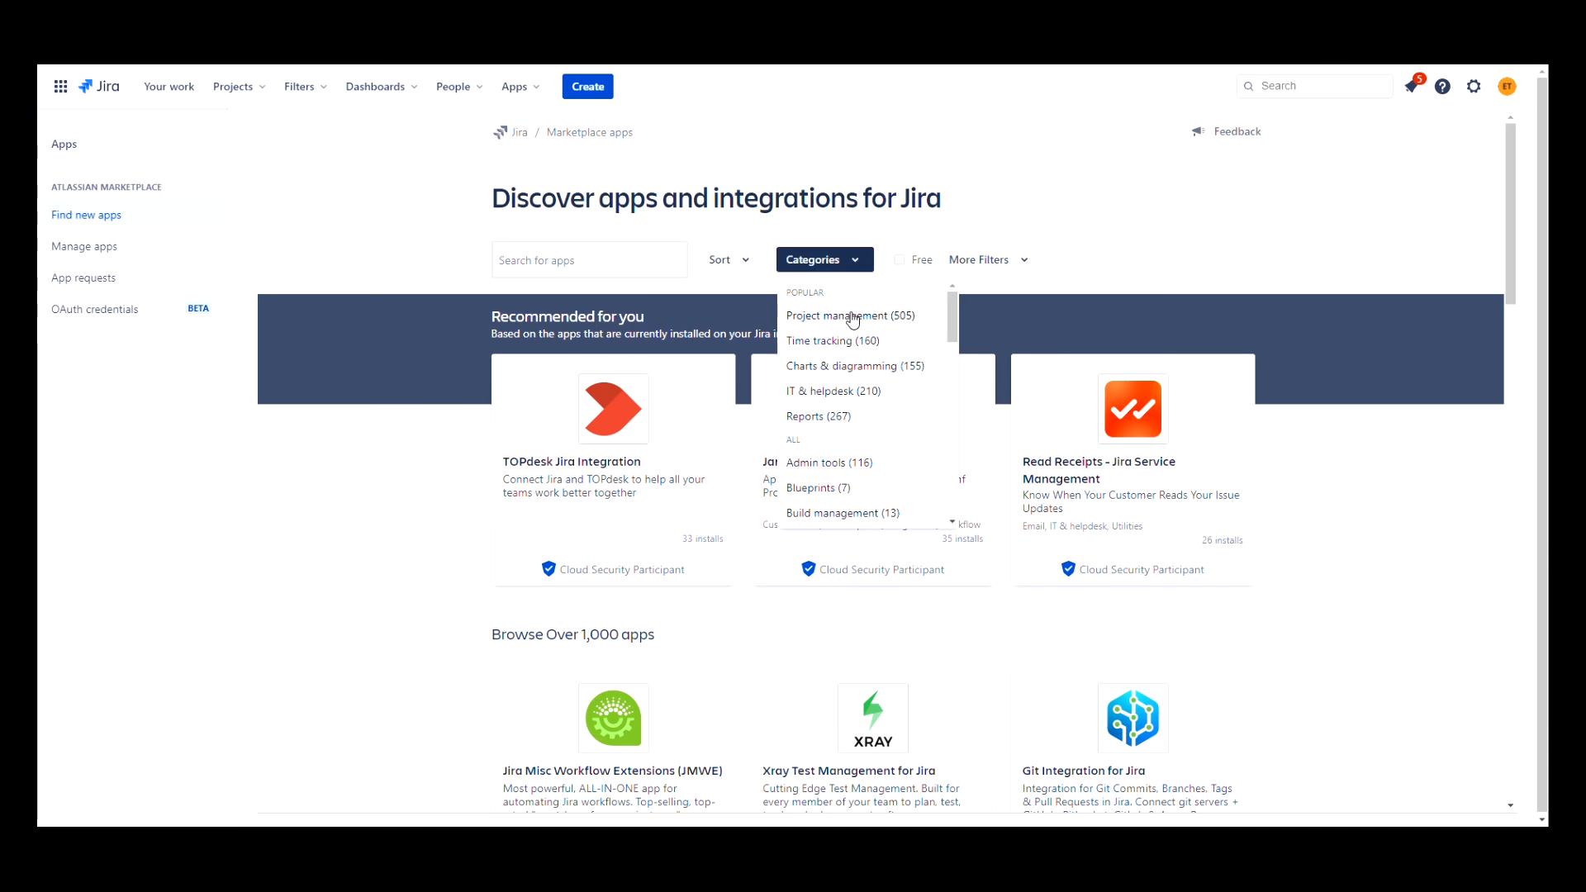
mouse_move(833, 334)
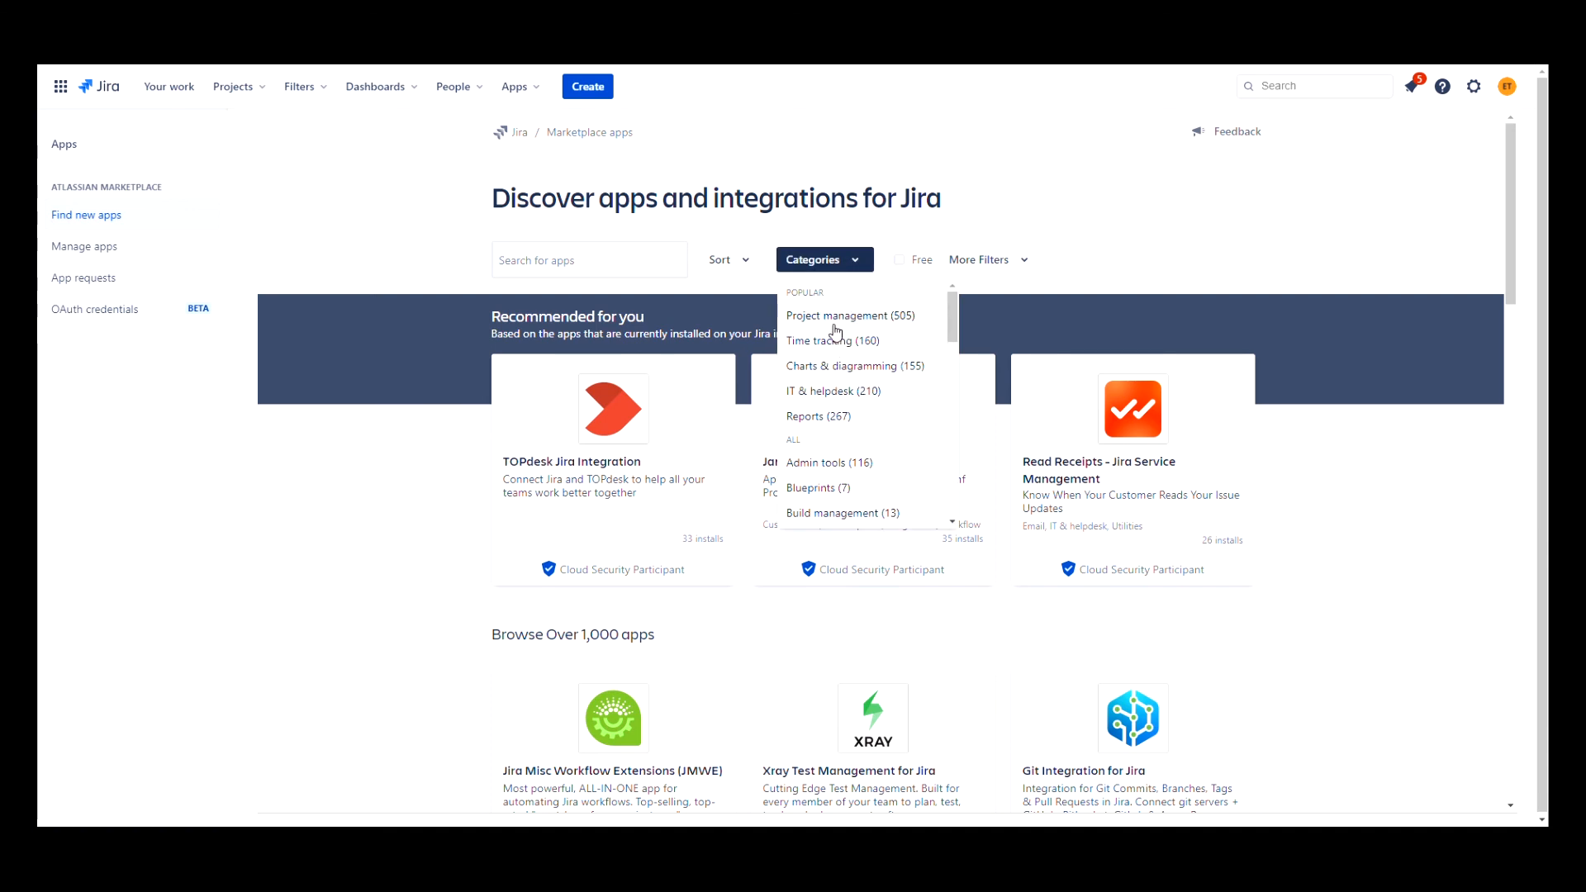
click(837, 315)
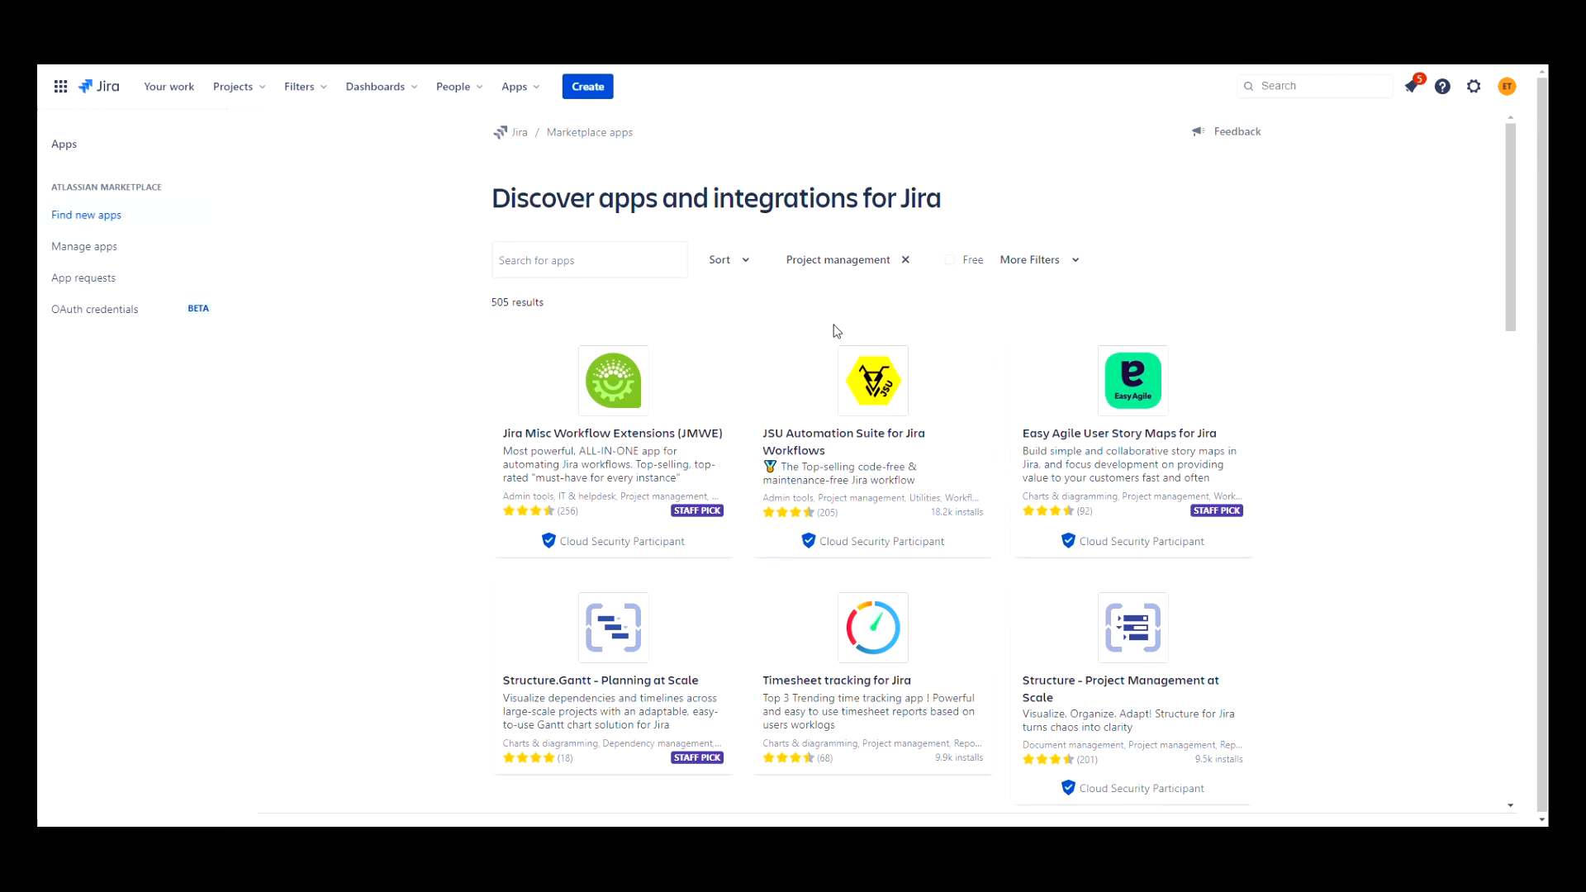
scroll(down, 3)
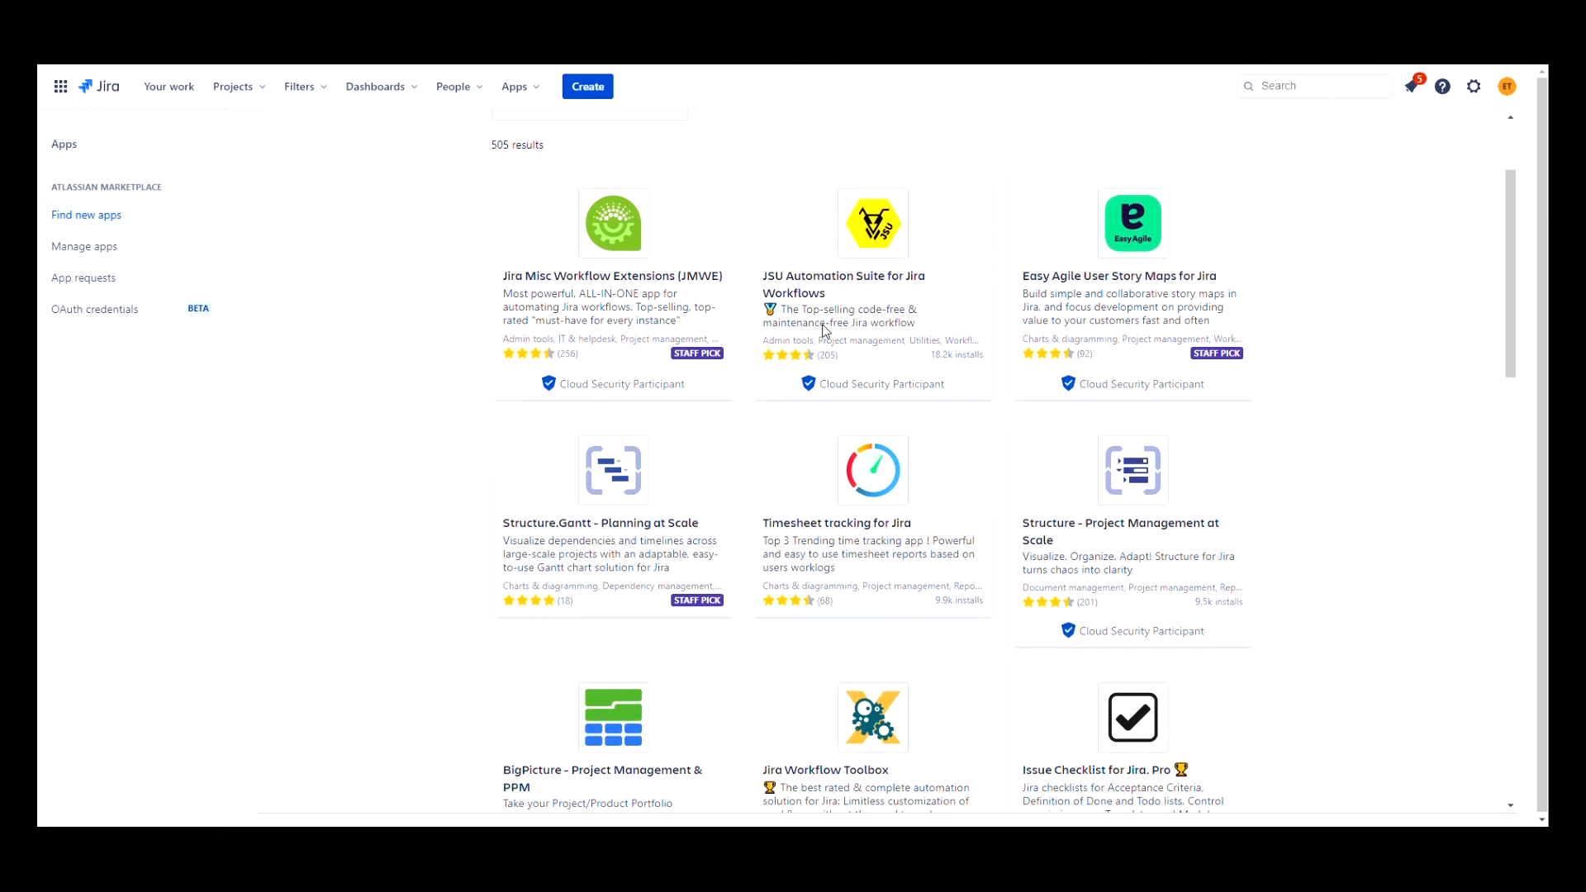
scroll(down, 3)
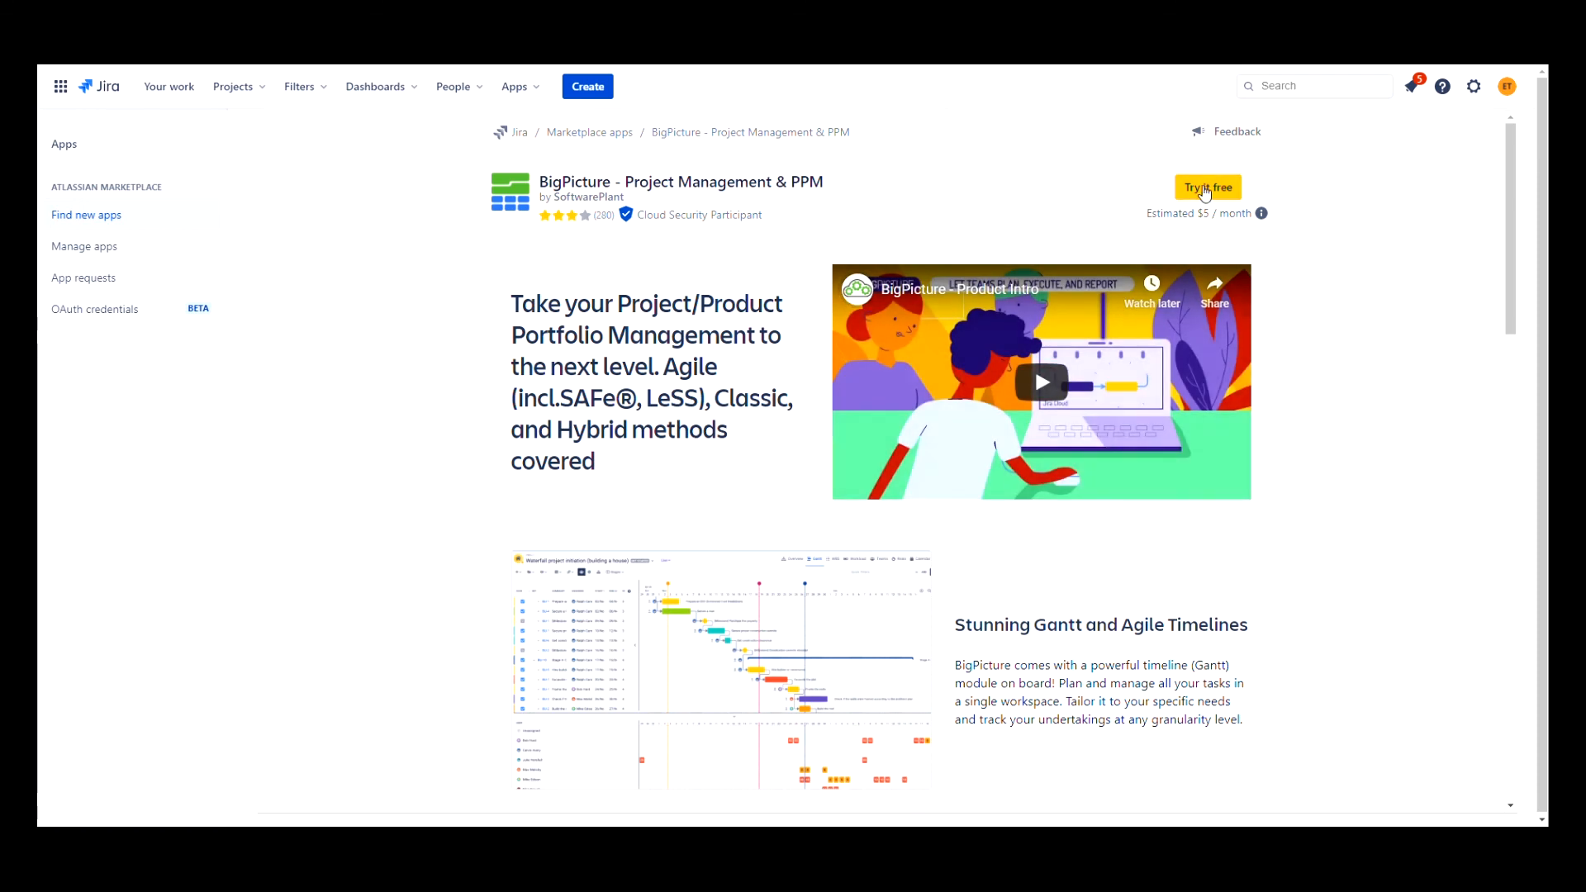
click(1206, 187)
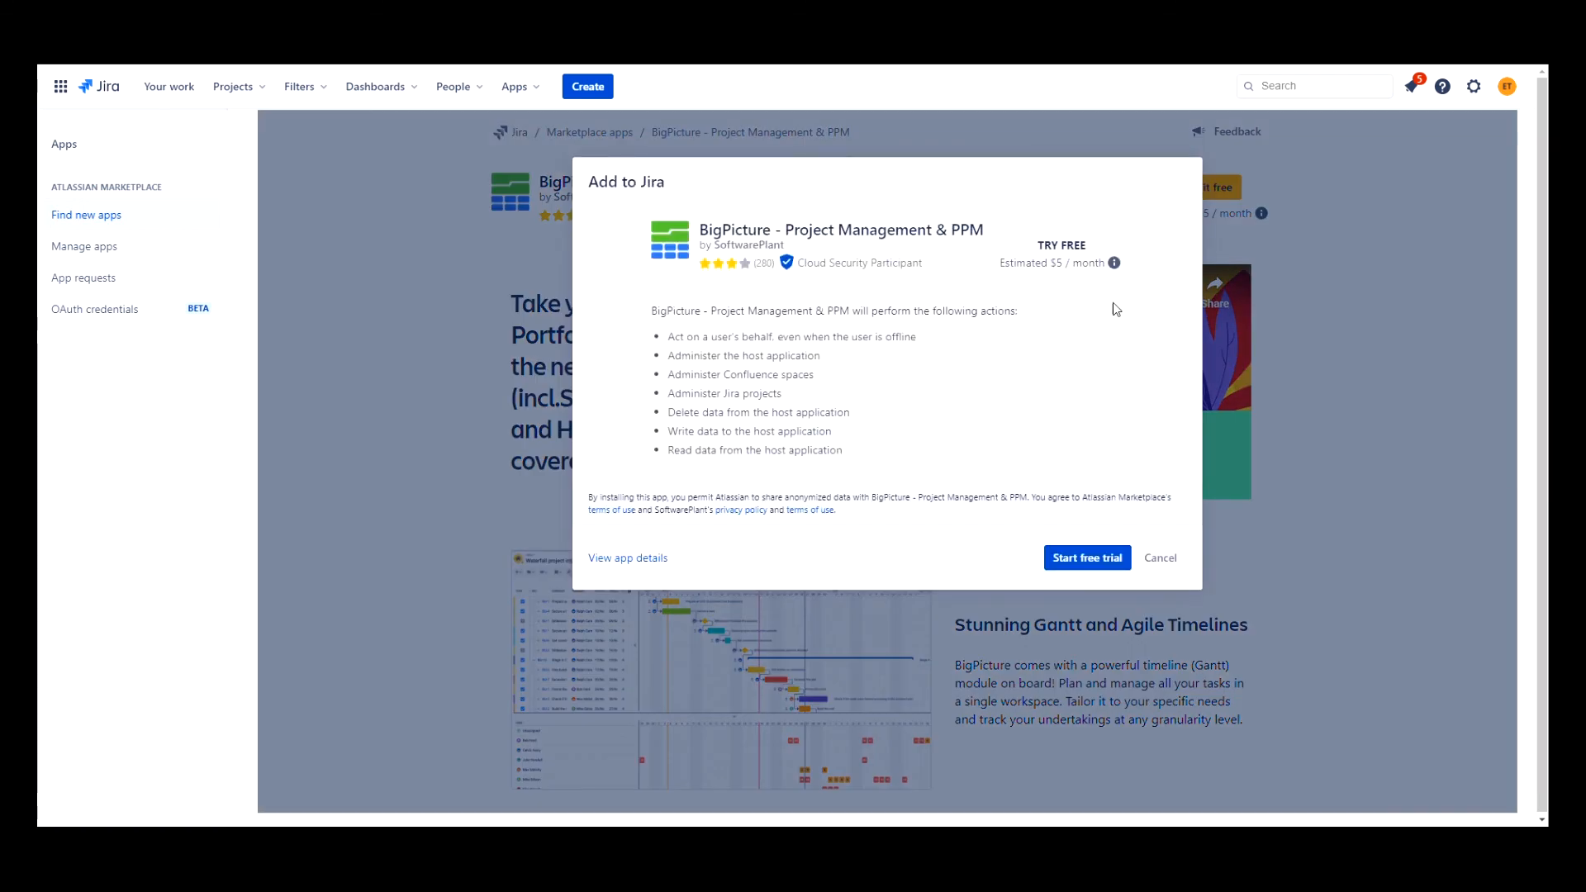